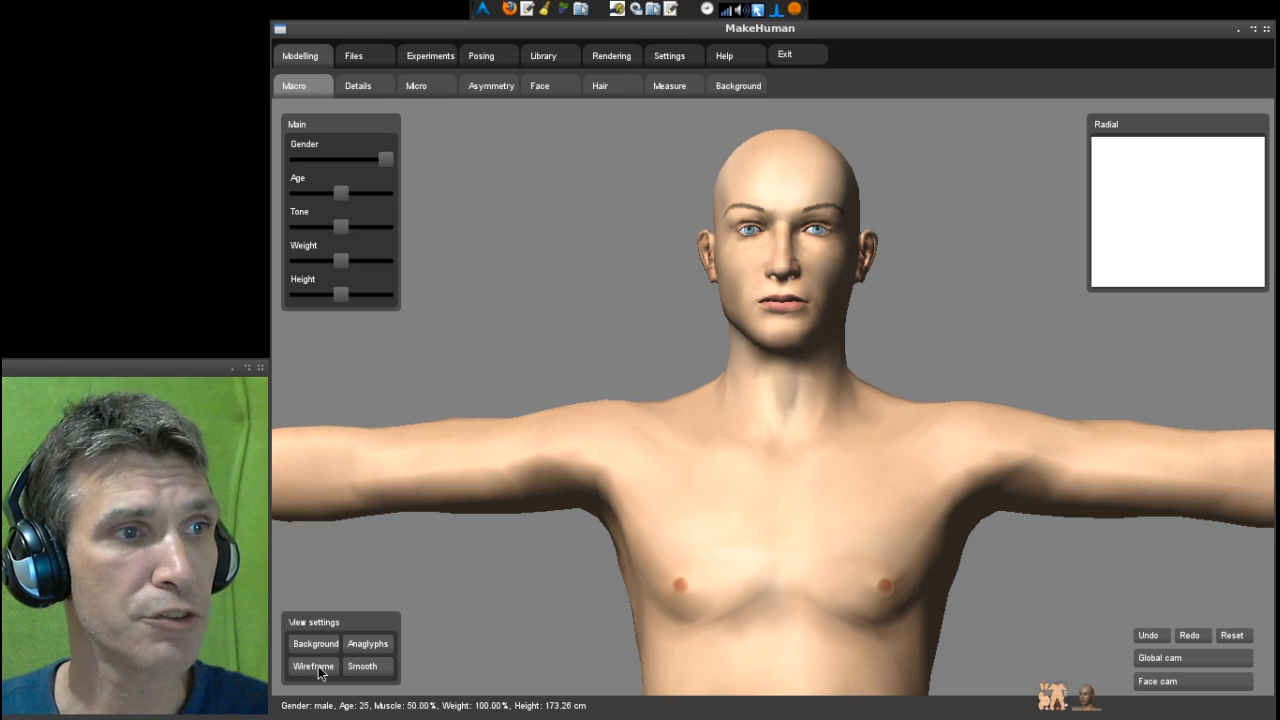
- Toggle wireframe on and back to solid, then view the figure in red-cyan anaglyph stereo
left_click(313, 666)
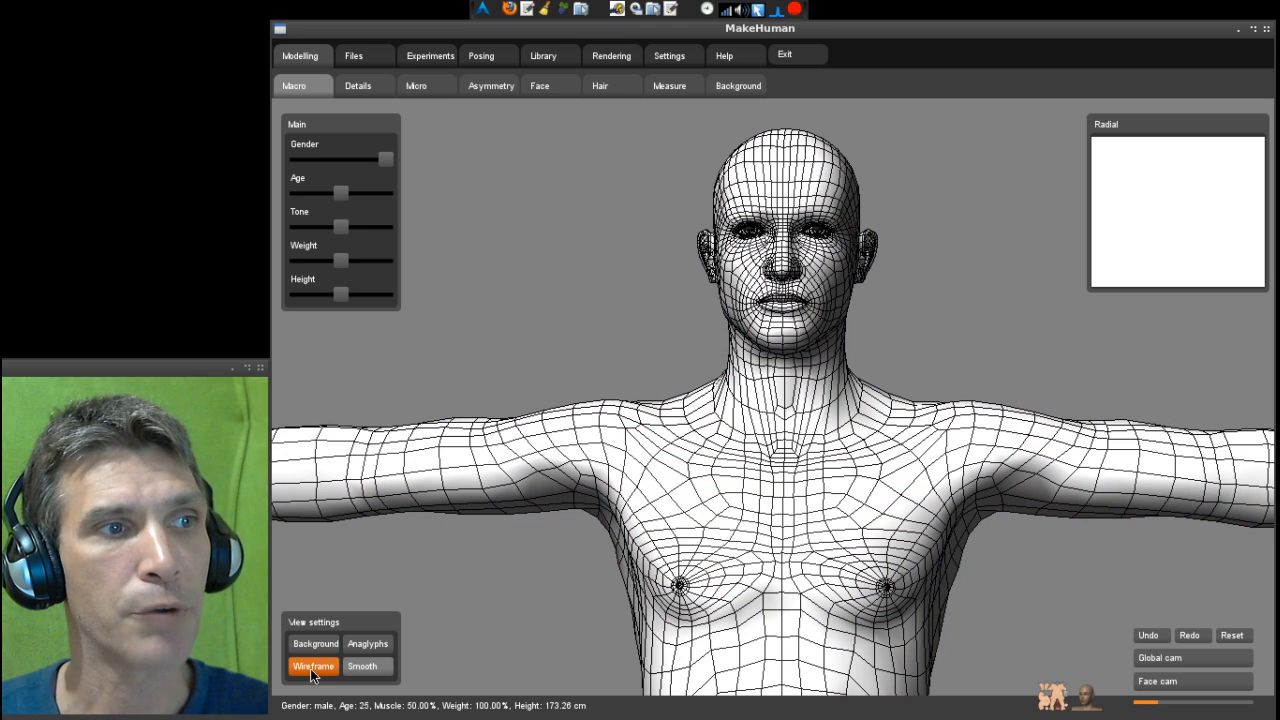
mouse_move(415, 373)
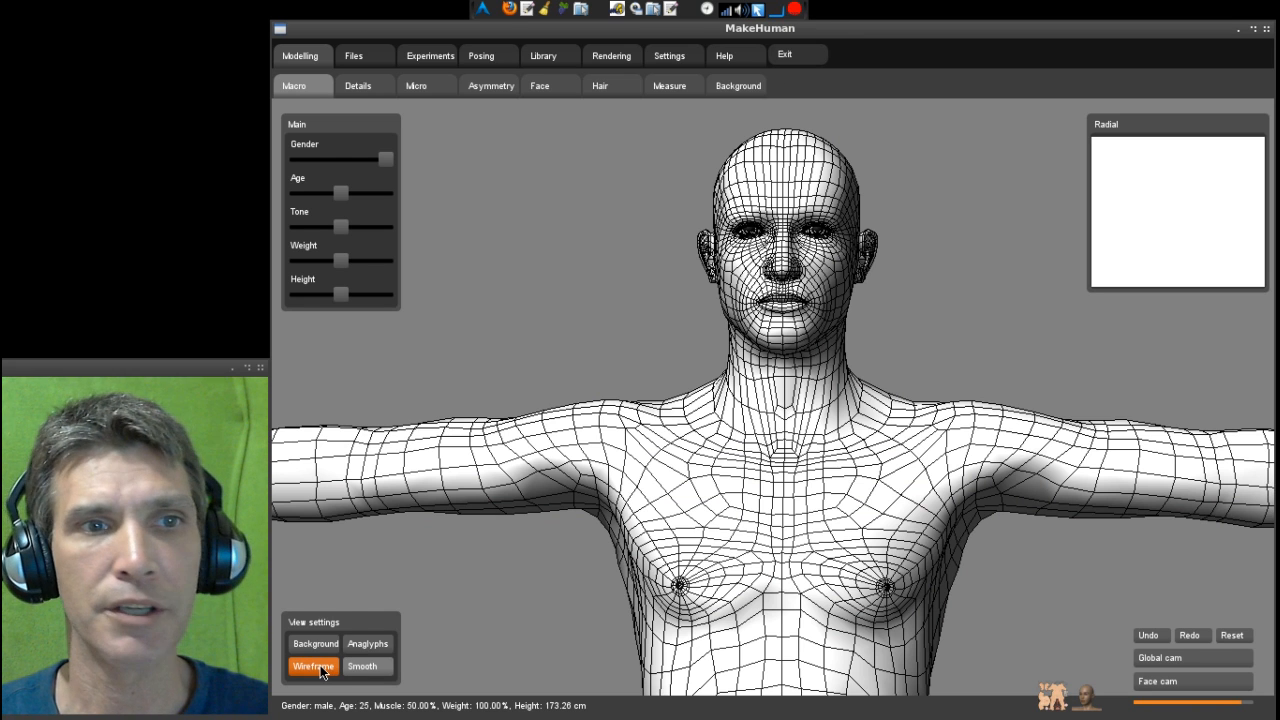
left_click(313, 666)
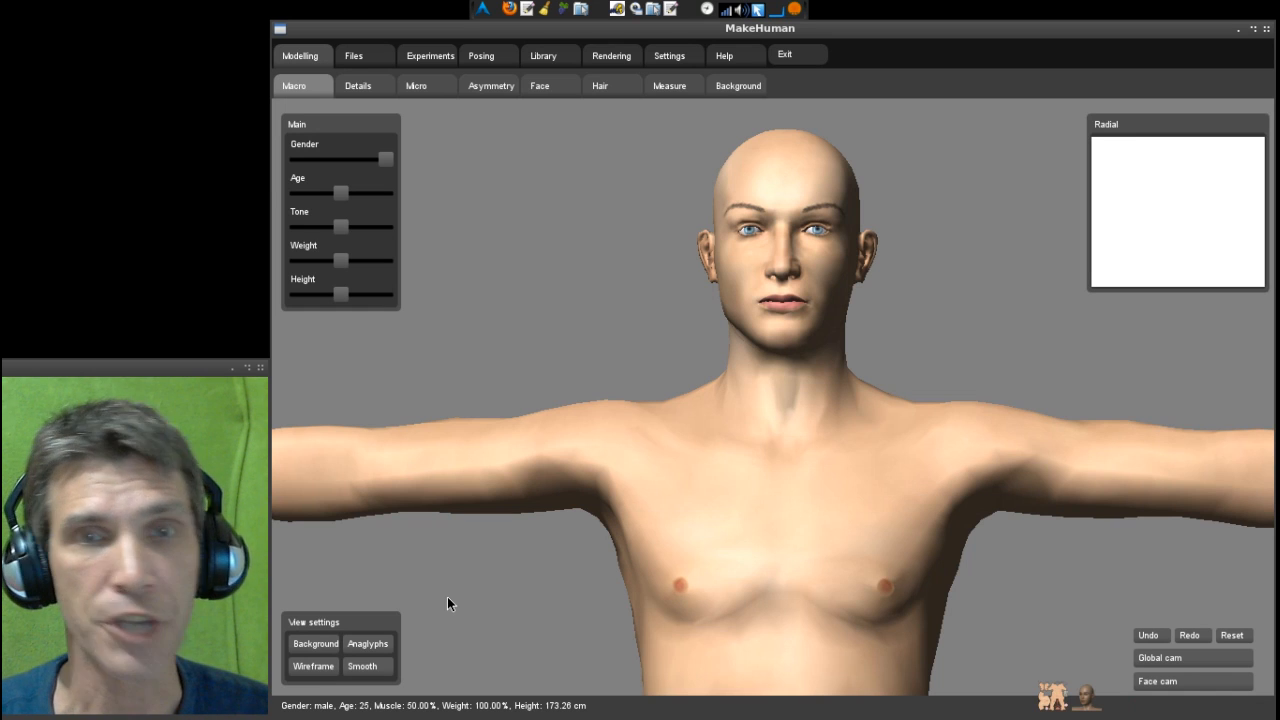
left_click(368, 643)
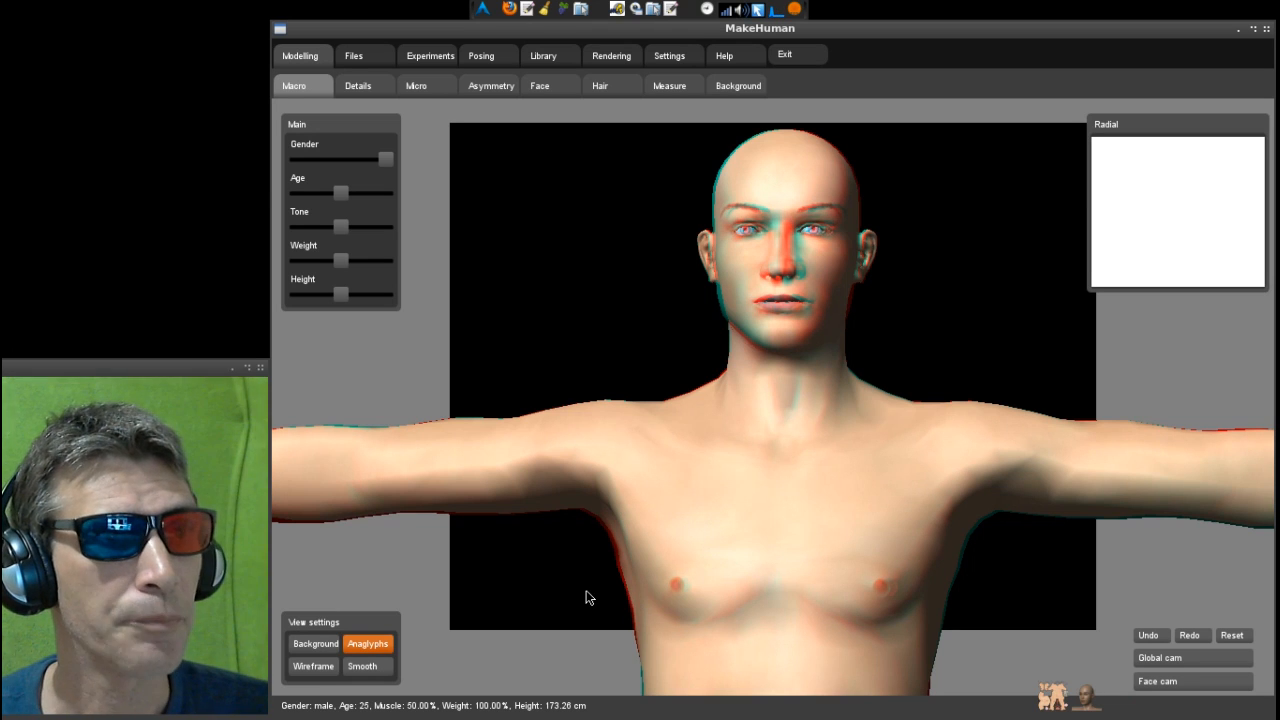
mouse_move(547, 609)
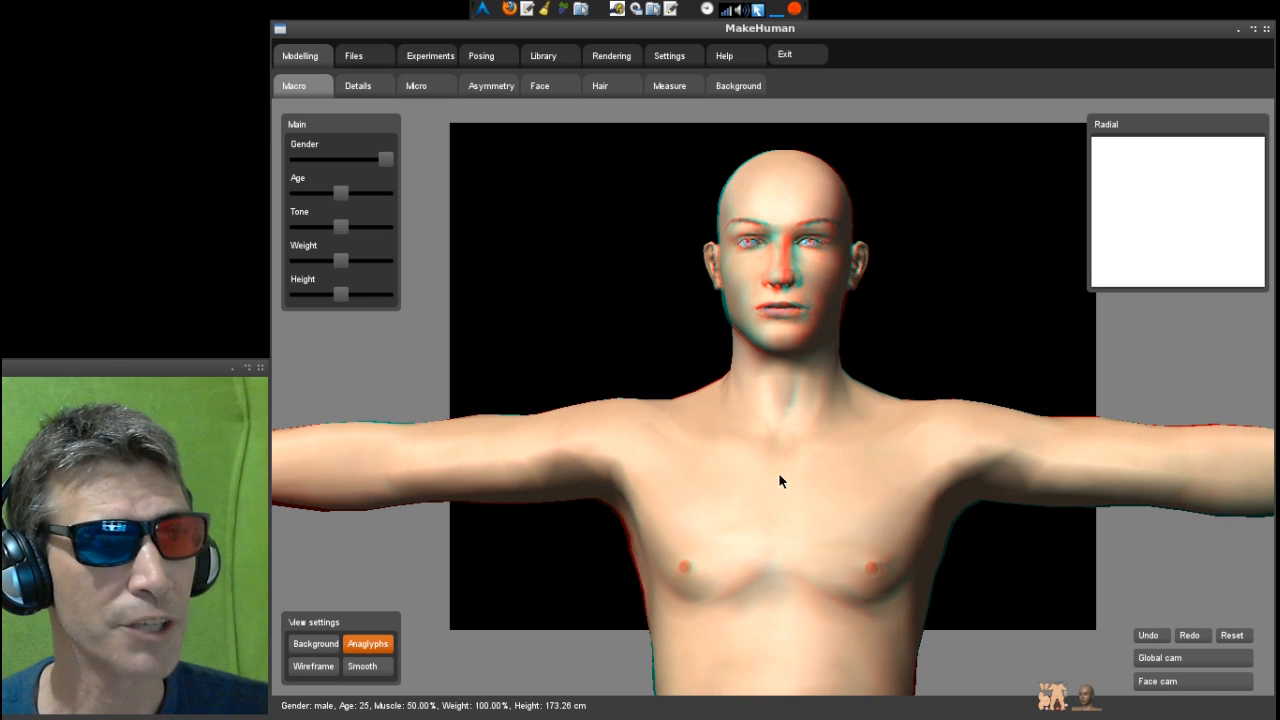
mouse_move(771, 447)
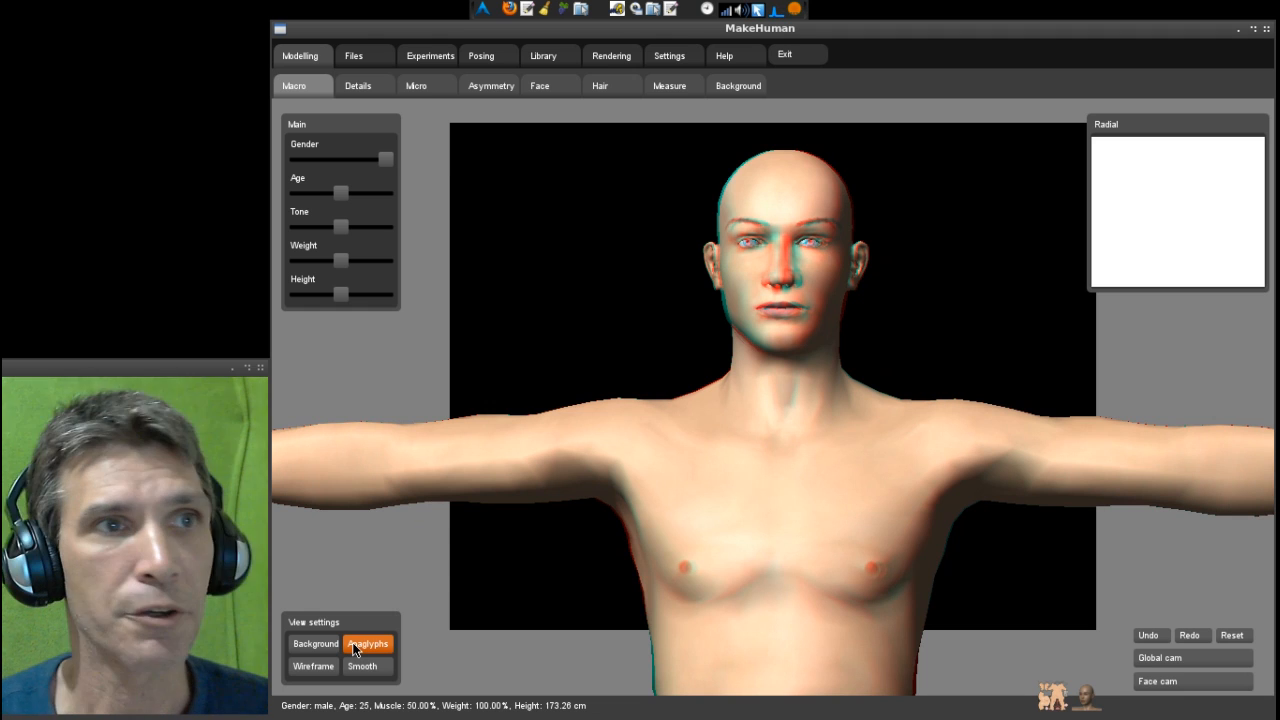
mouse_move(345, 195)
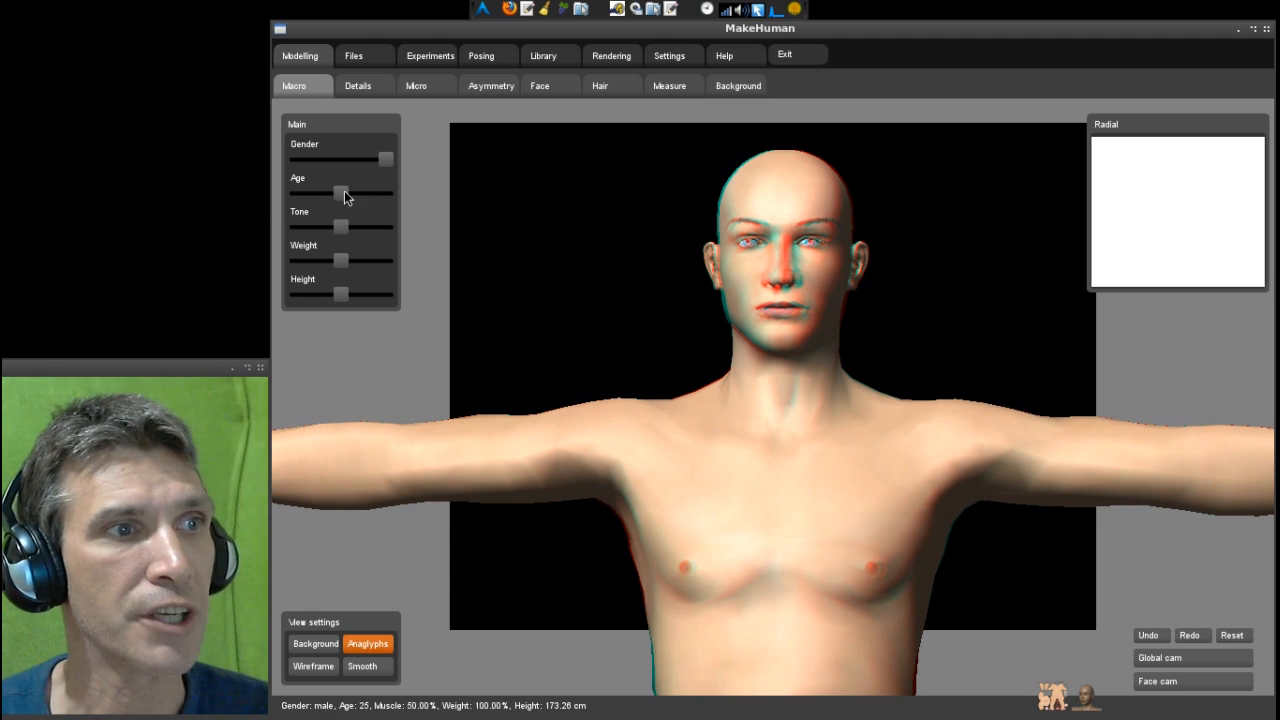
- Turn off anaglyph view and try the Gender slider at female before returning to male
left_click(367, 643)
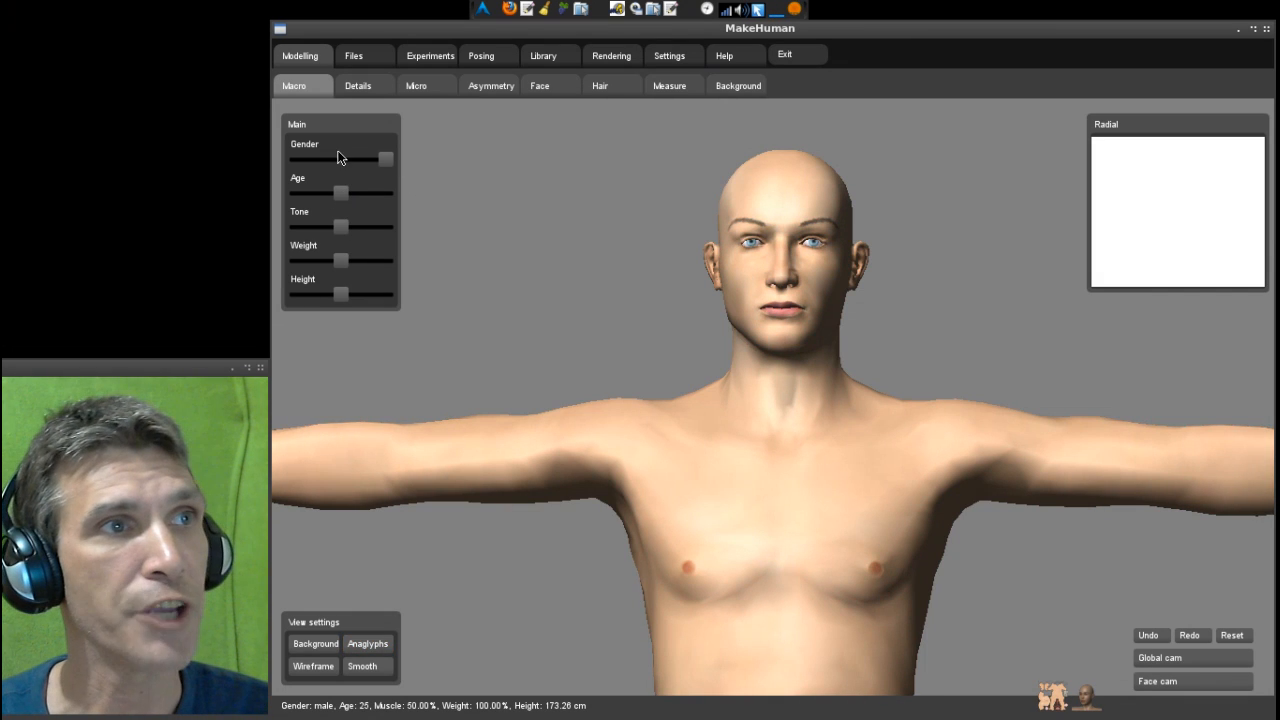
left_click_drag(386, 159, 295, 159)
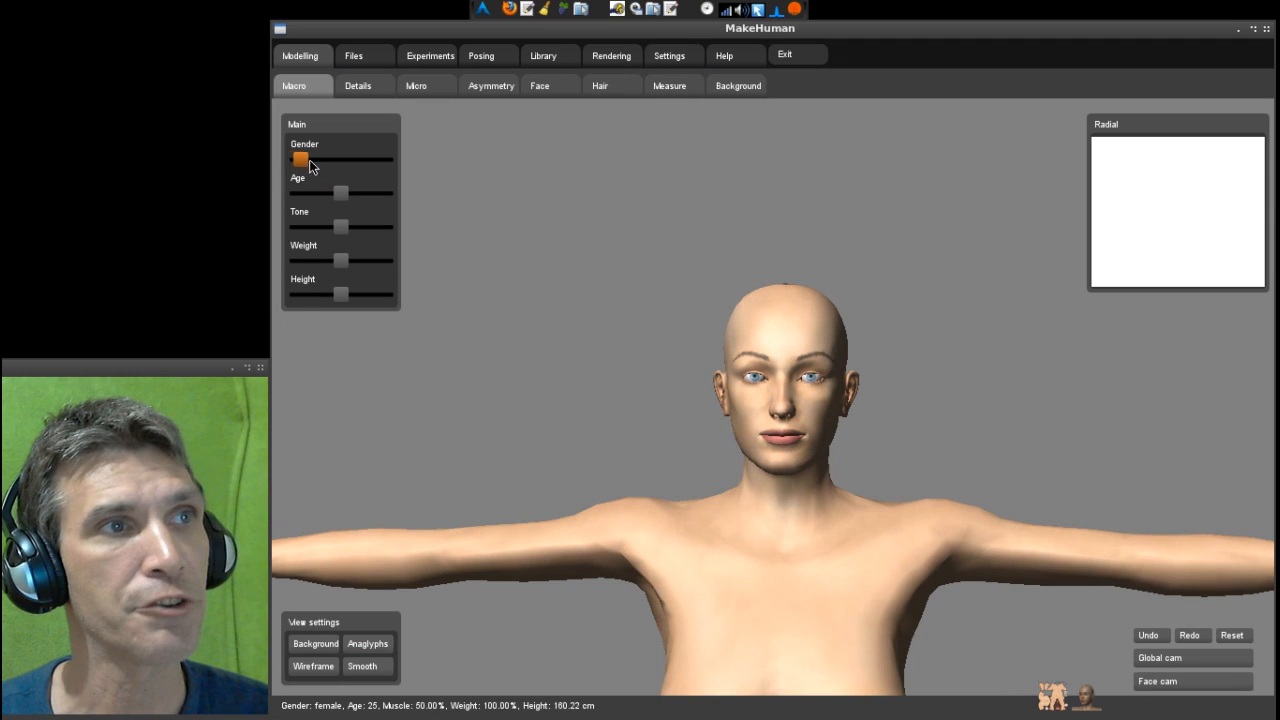
left_click_drag(300, 160, 386, 160)
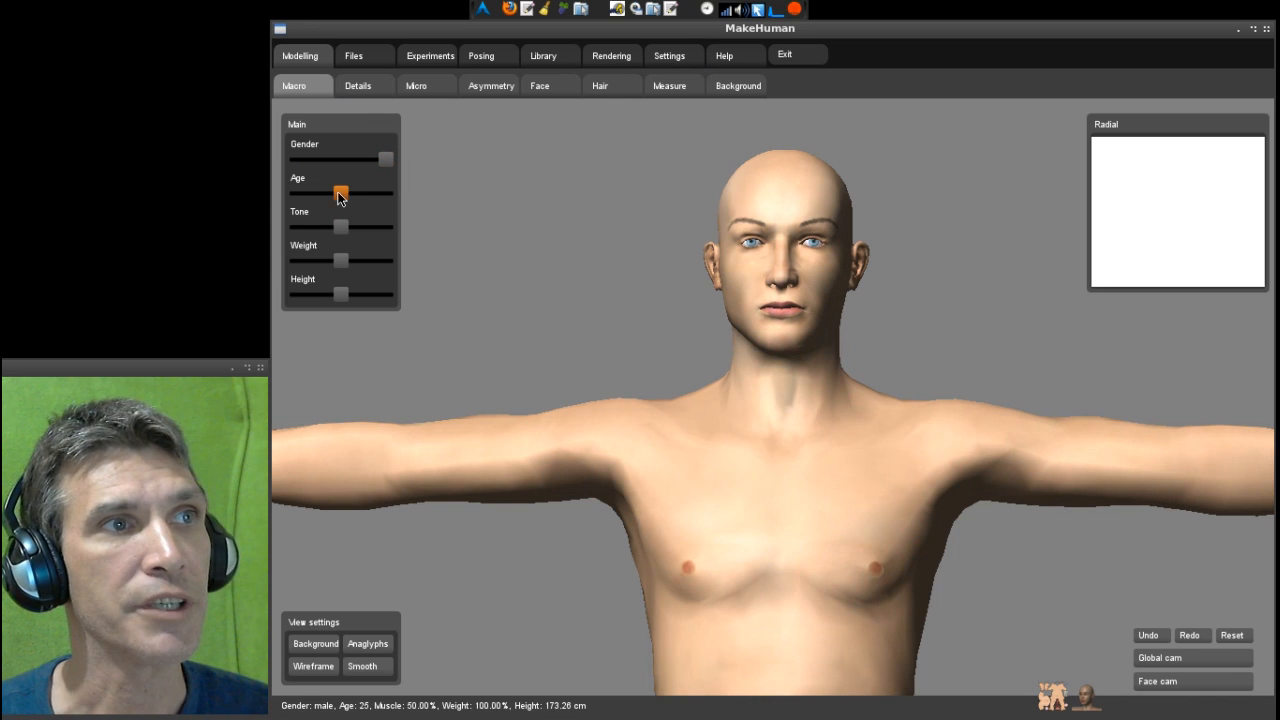
- Age the figure to 47 and 70, return to 26, then set muscle tone to 82%
left_click_drag(340, 193, 363, 193)
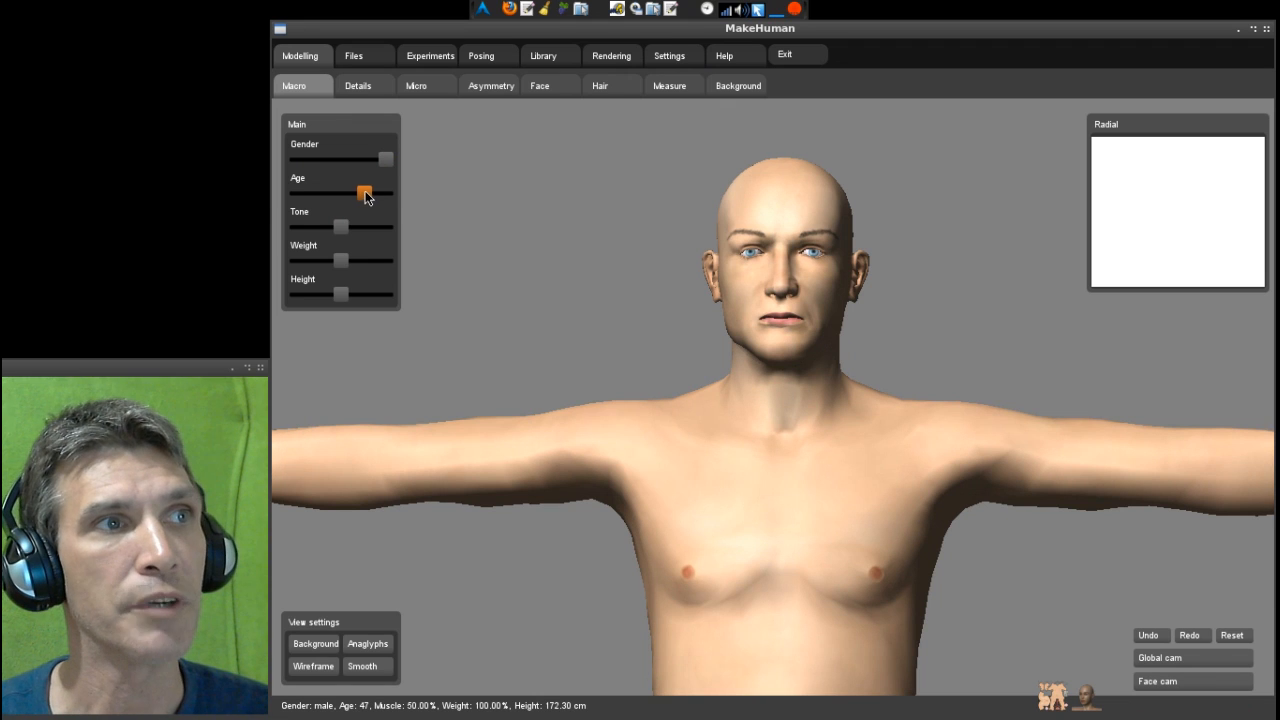
left_click_drag(363, 193, 382, 193)
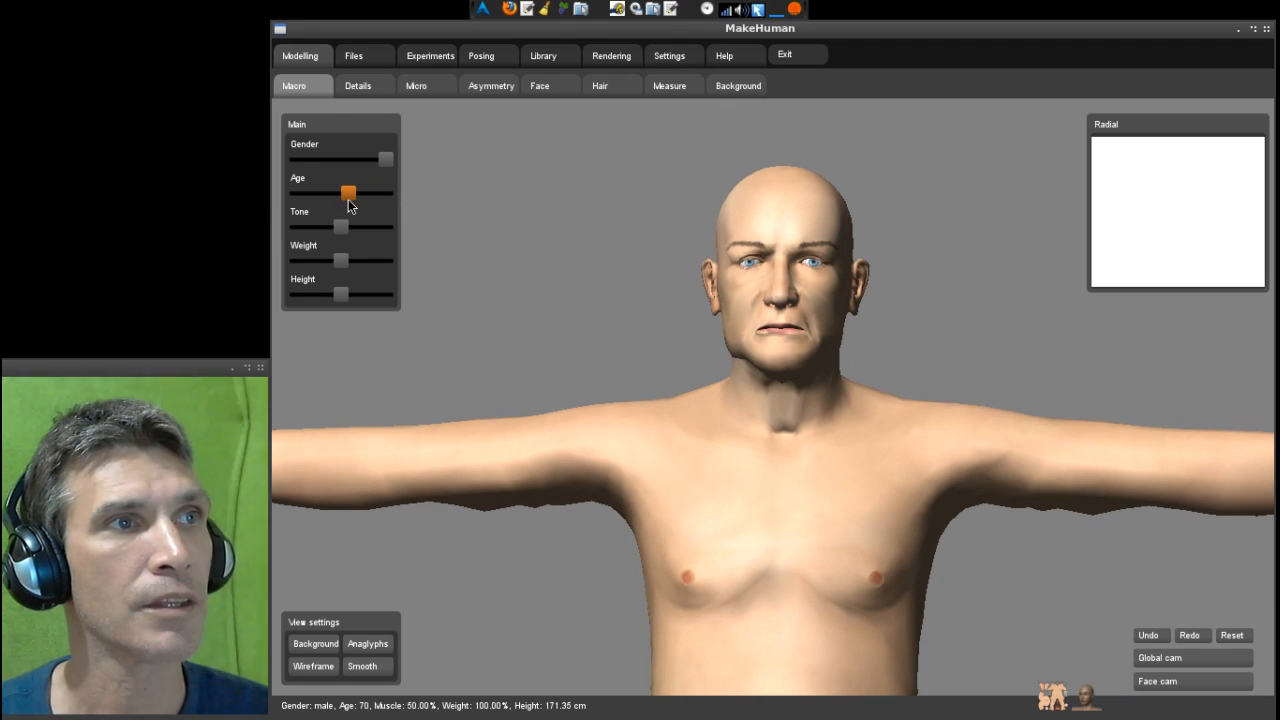
left_click_drag(349, 192, 342, 192)
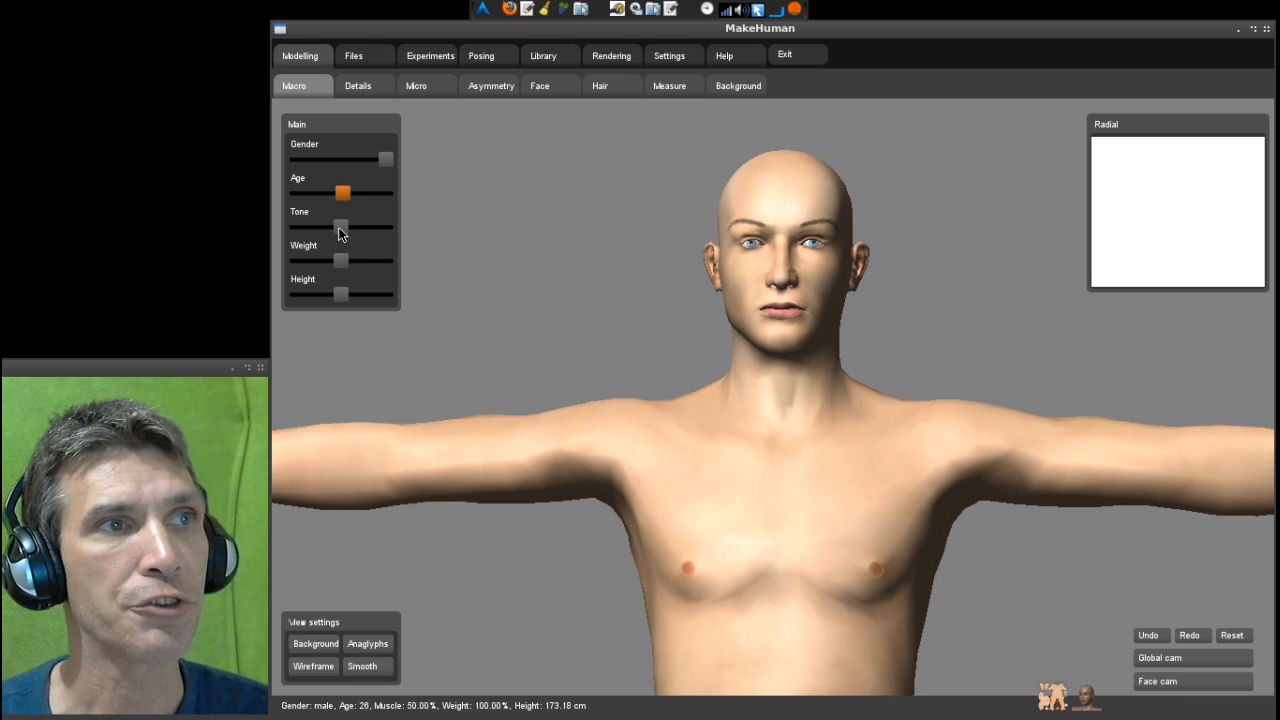
left_click_drag(340, 228, 387, 228)
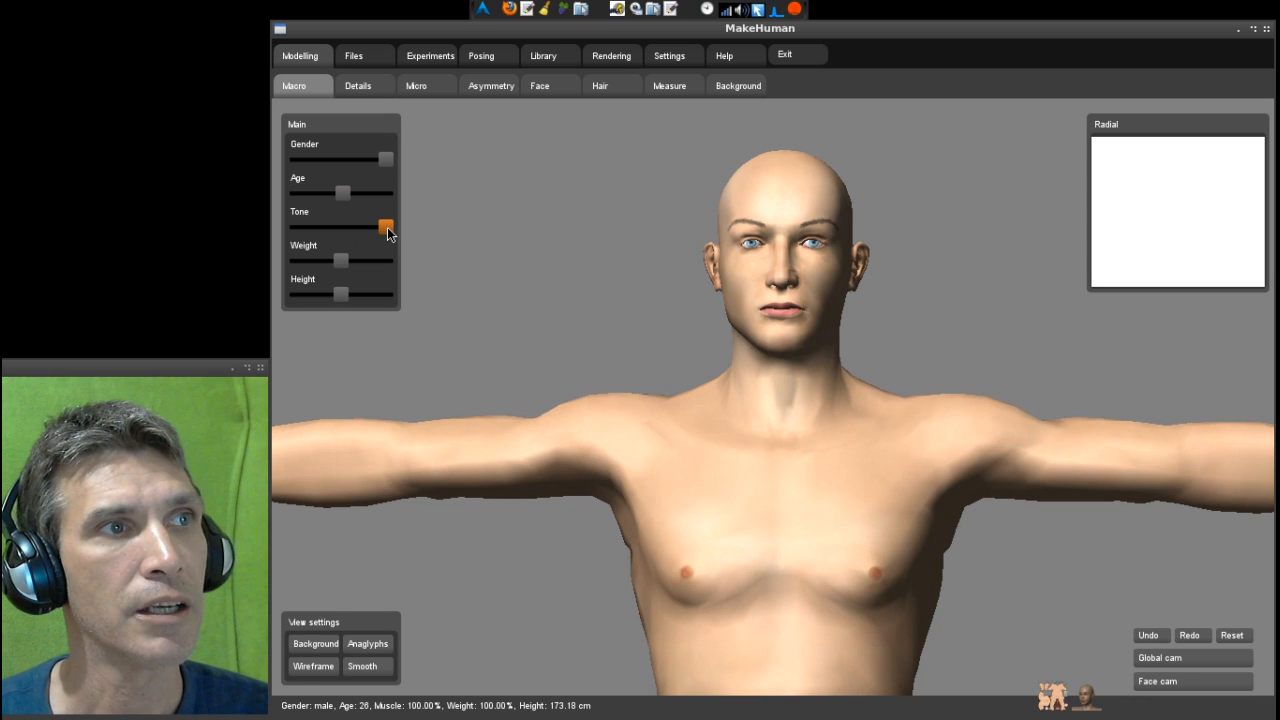
left_click_drag(387, 226, 370, 226)
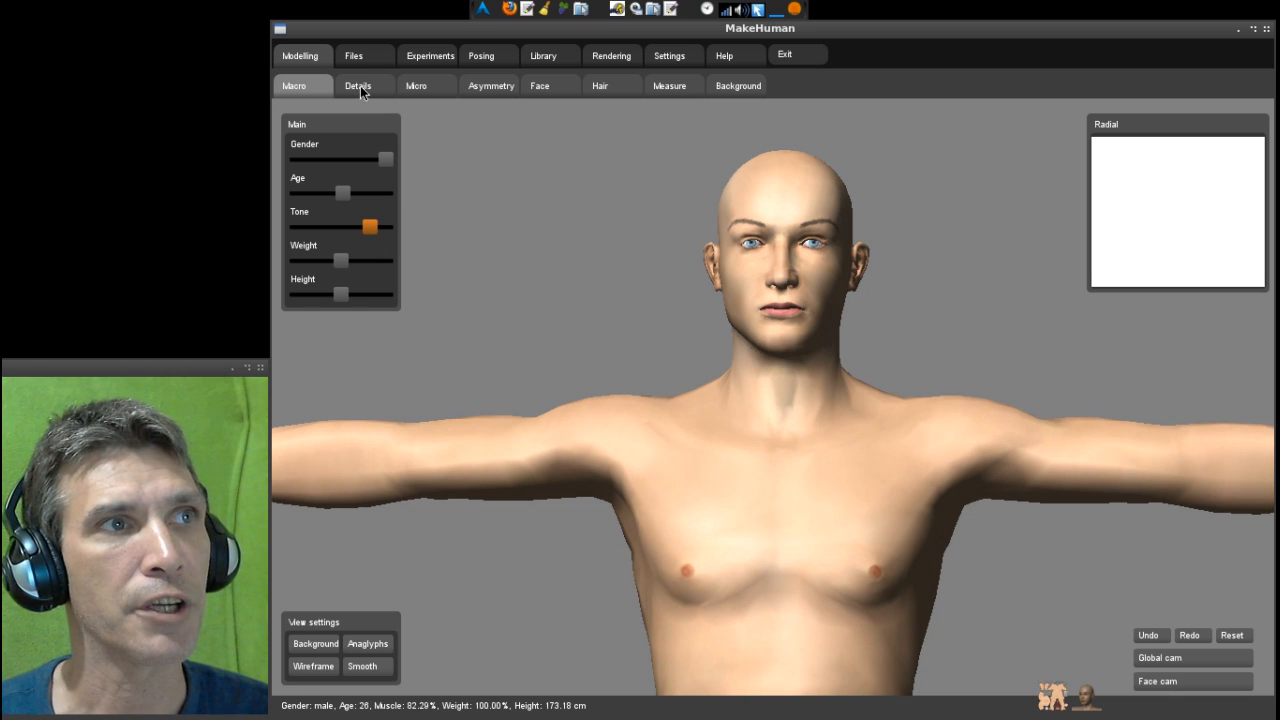
- Glance at the Details gender and pelvis sliders, then switch to the Micro modelling controls
left_click(357, 85)
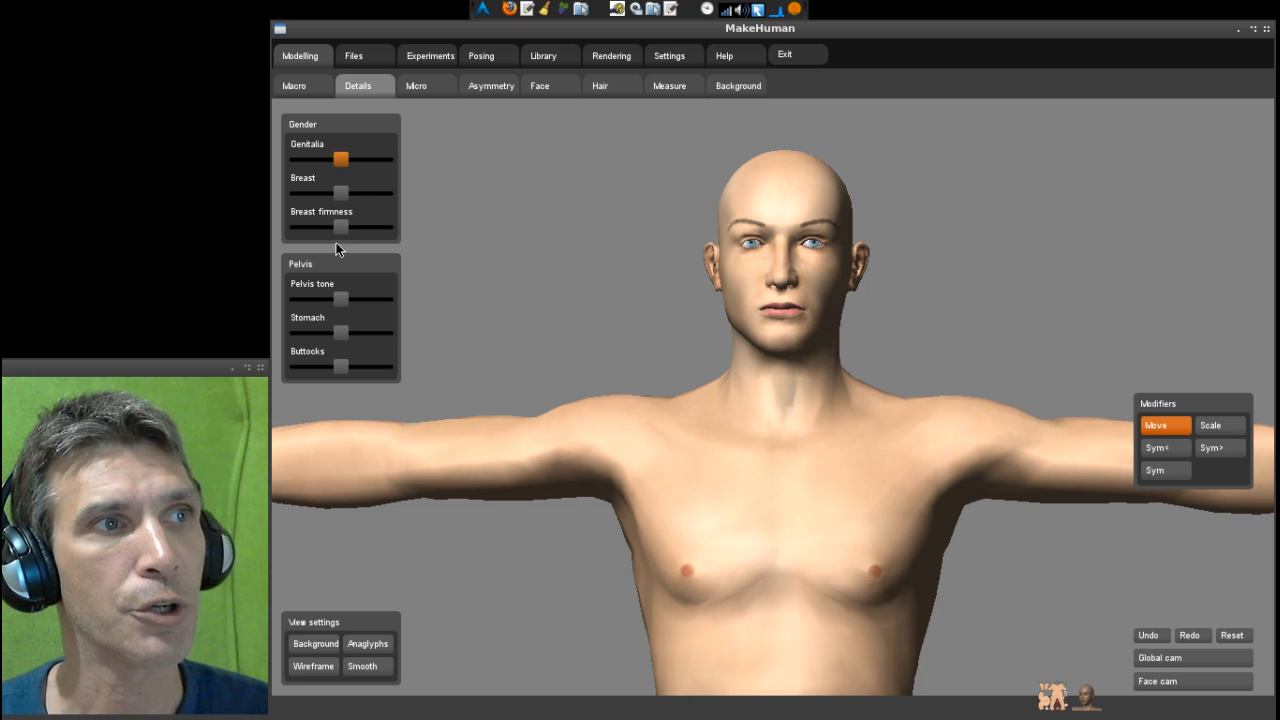
mouse_move(340, 297)
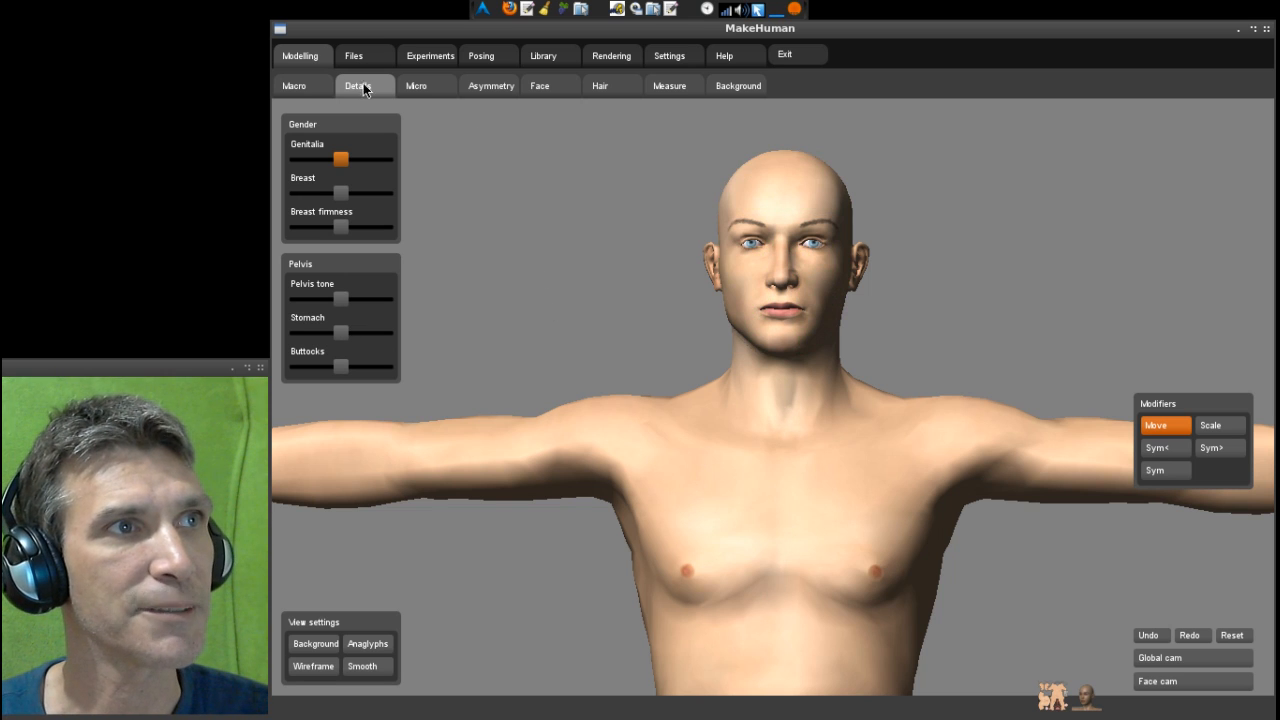
mouse_move(416, 177)
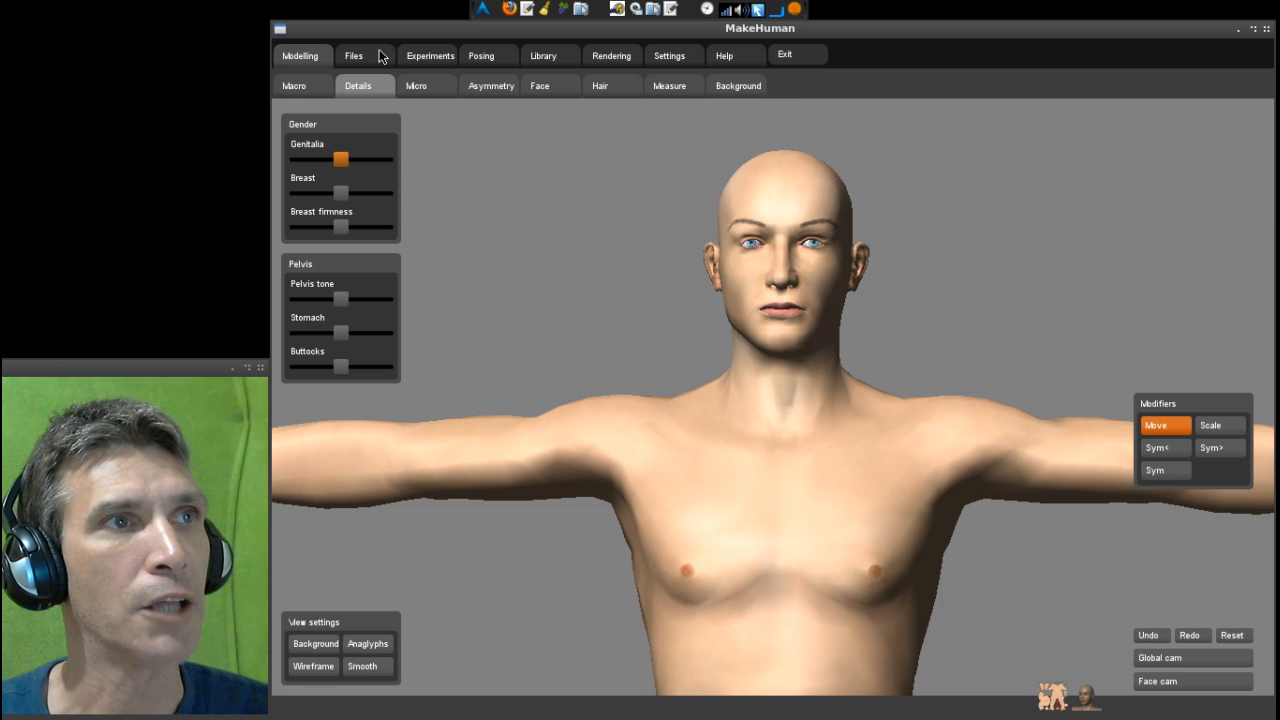
left_click(415, 85)
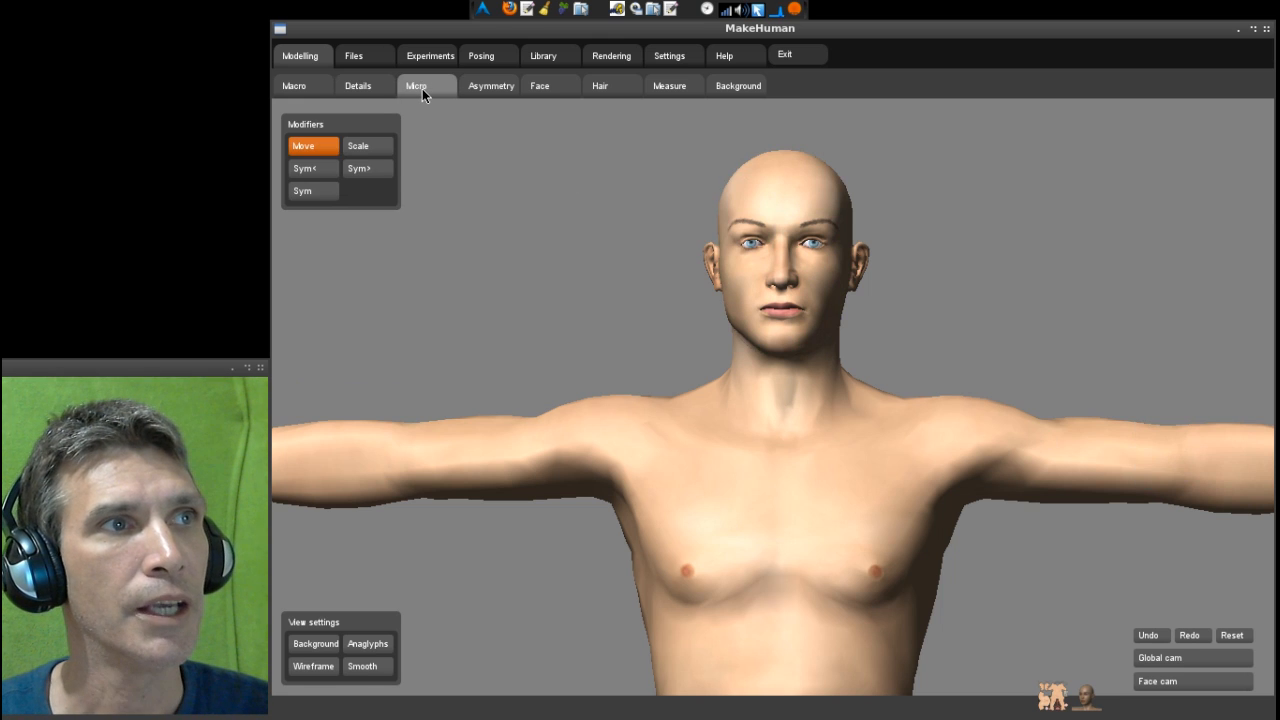
mouse_move(383, 127)
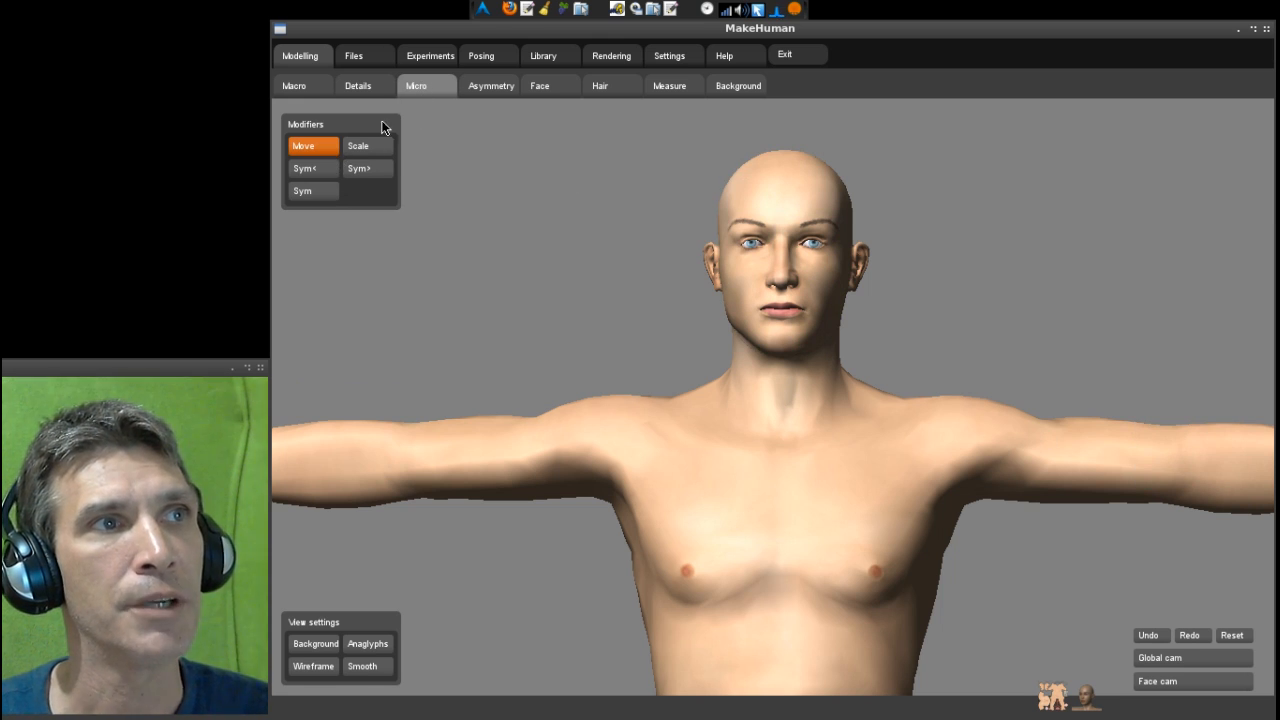
mouse_move(388, 181)
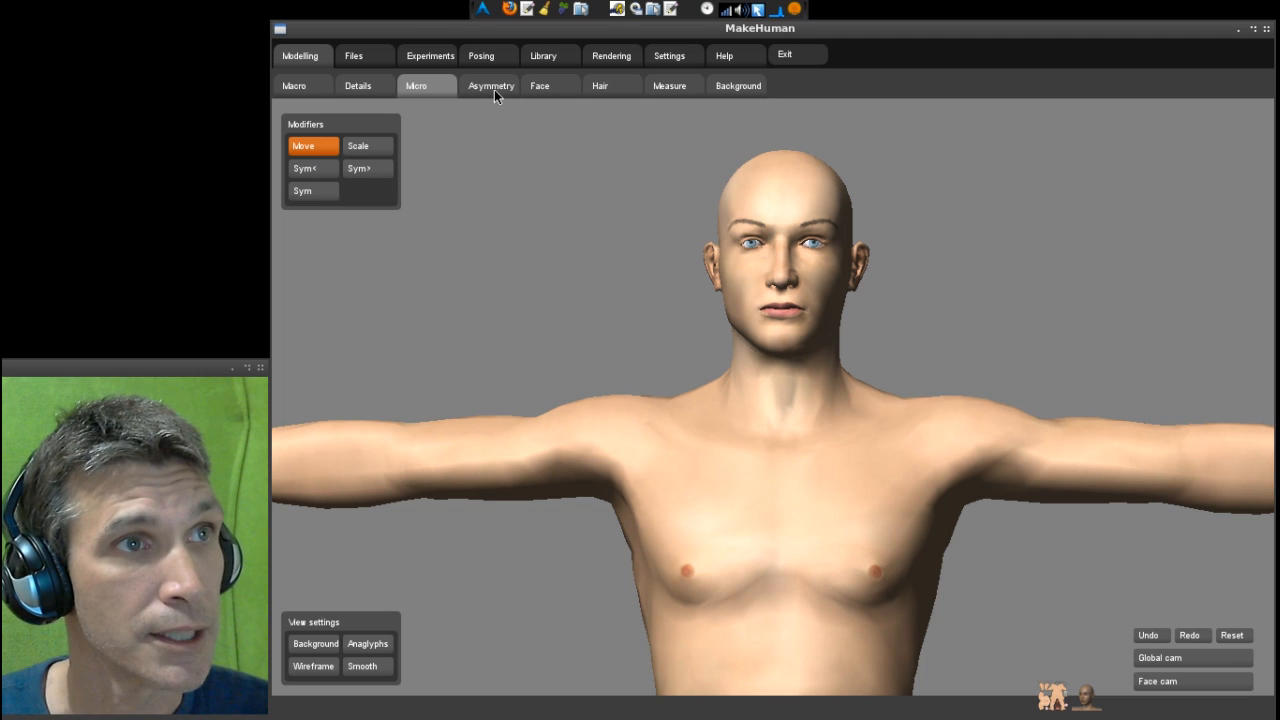
- Drag the Asymmetry sliders for brows, cheeks, ears, eyes and jaw to uneven values
left_click(490, 85)
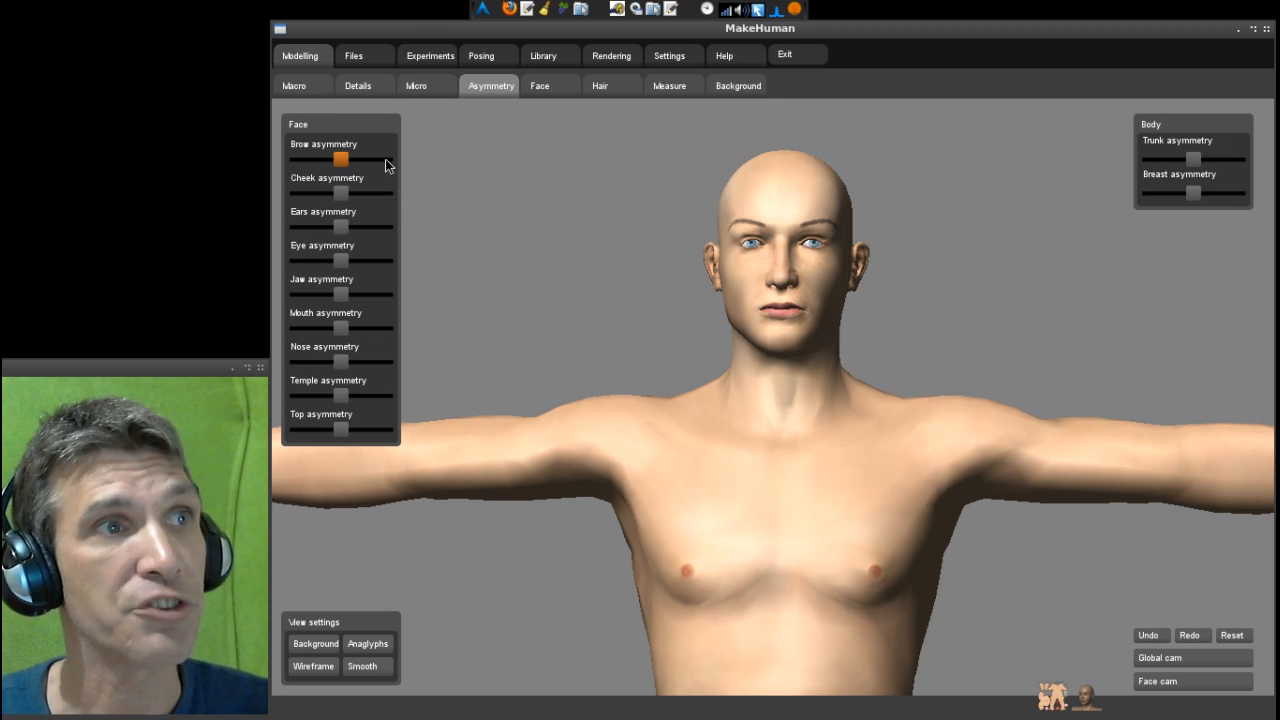
left_click_drag(340, 159, 375, 159)
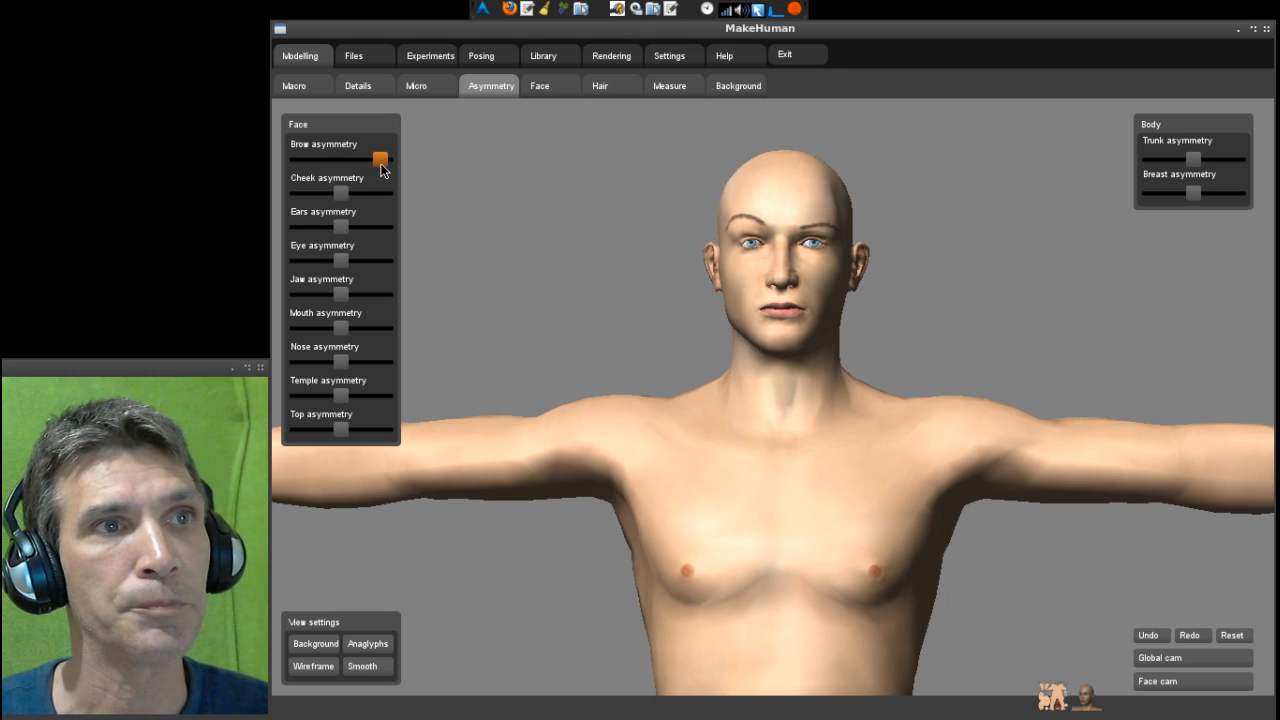
left_click_drag(380, 160, 365, 160)
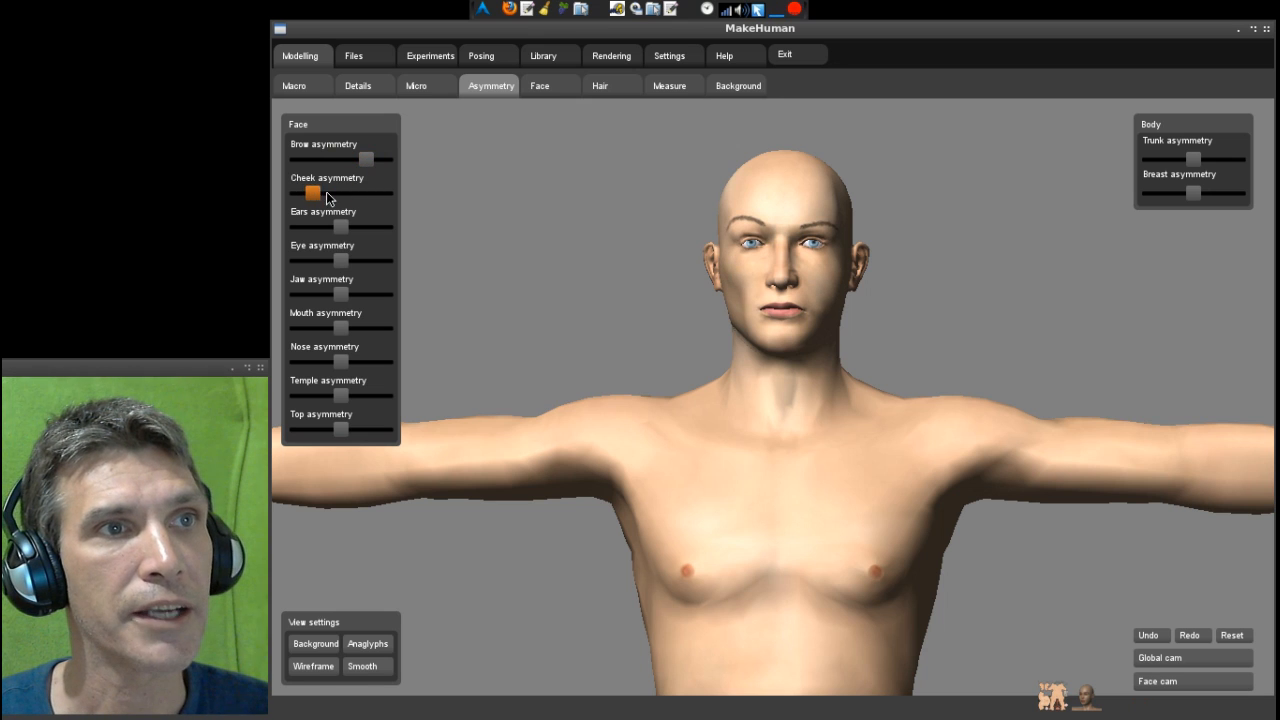
left_click_drag(313, 192, 318, 192)
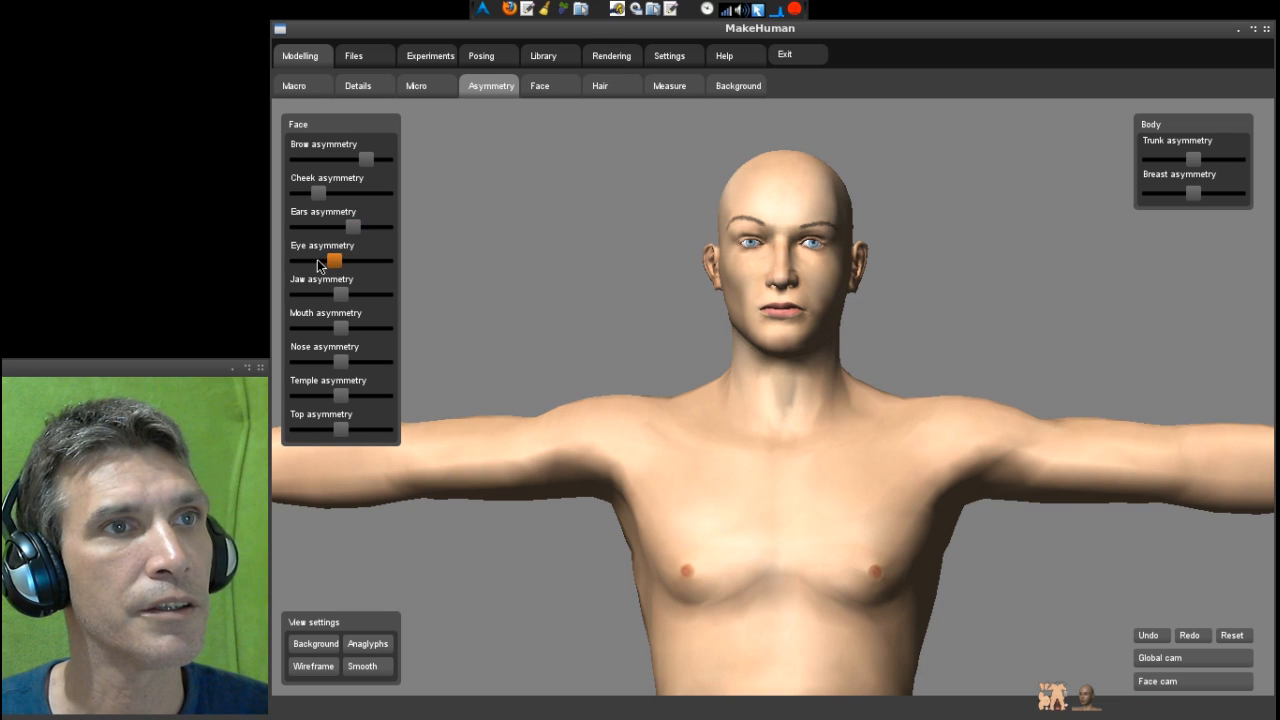
left_click_drag(333, 260, 340, 260)
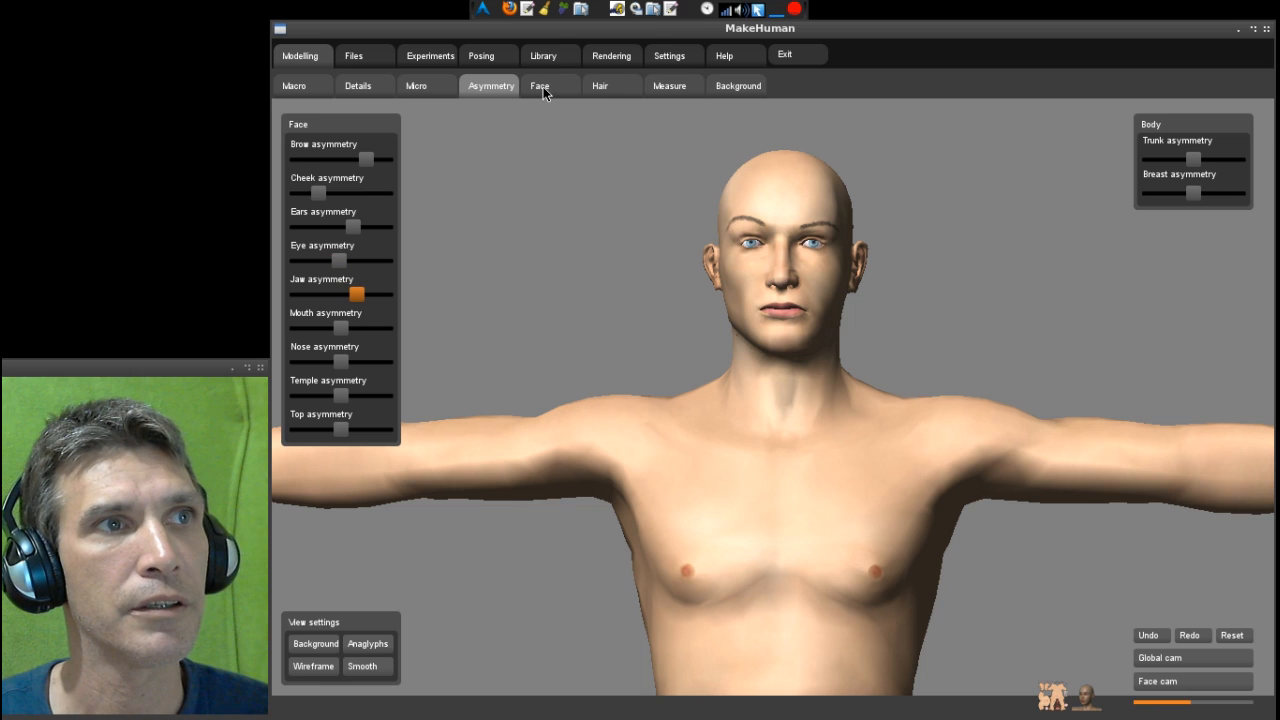
- Browse the Face, Hair and Measure tabs, ending on the Background image settings
left_click(539, 85)
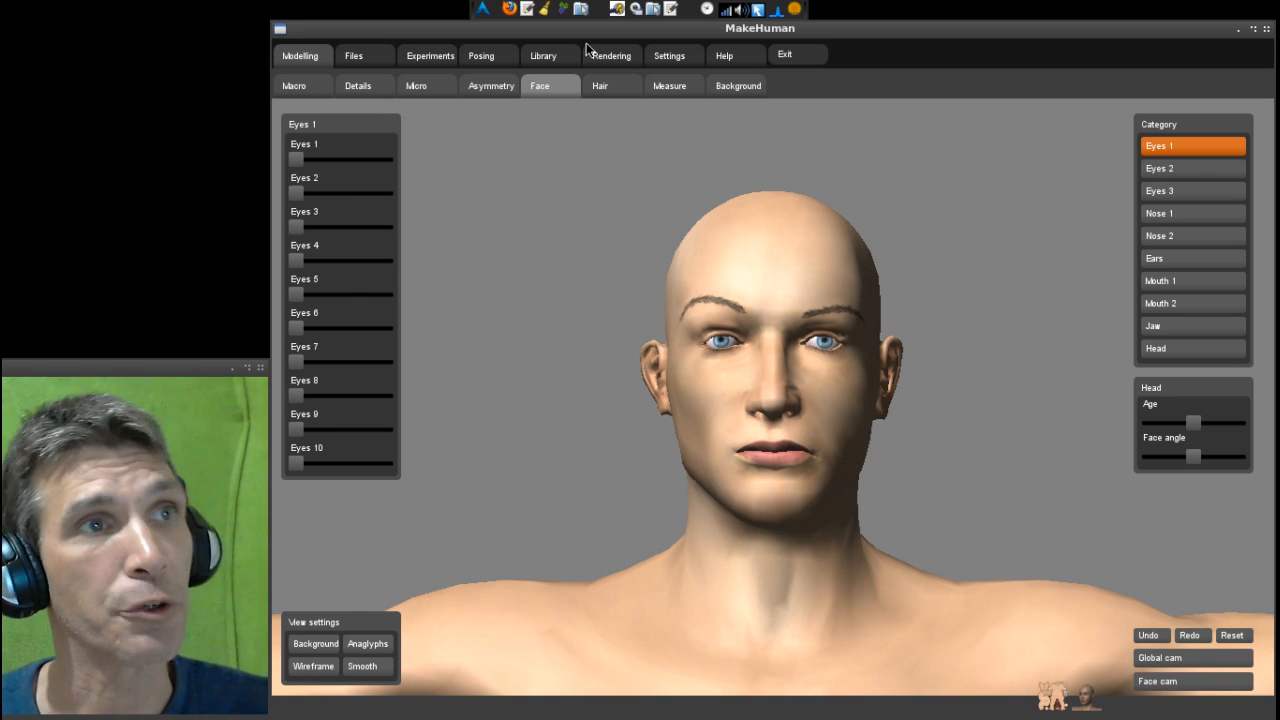
left_click(600, 85)
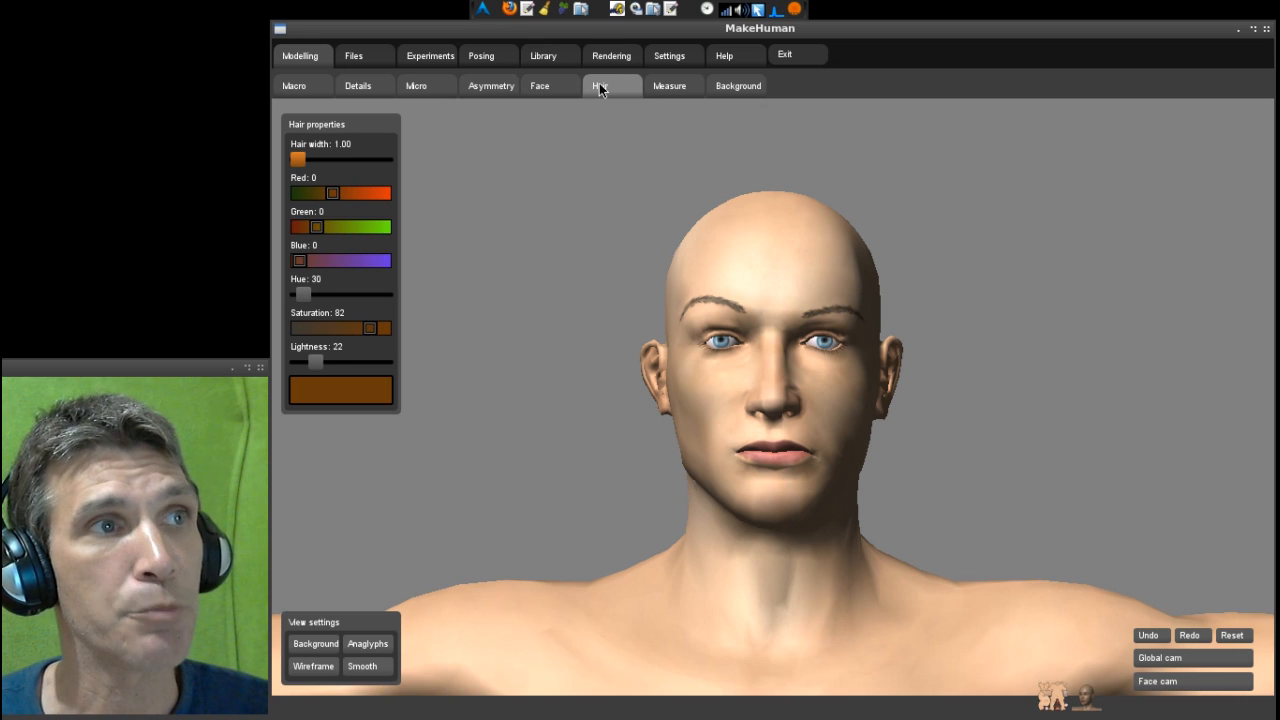
mouse_move(687, 89)
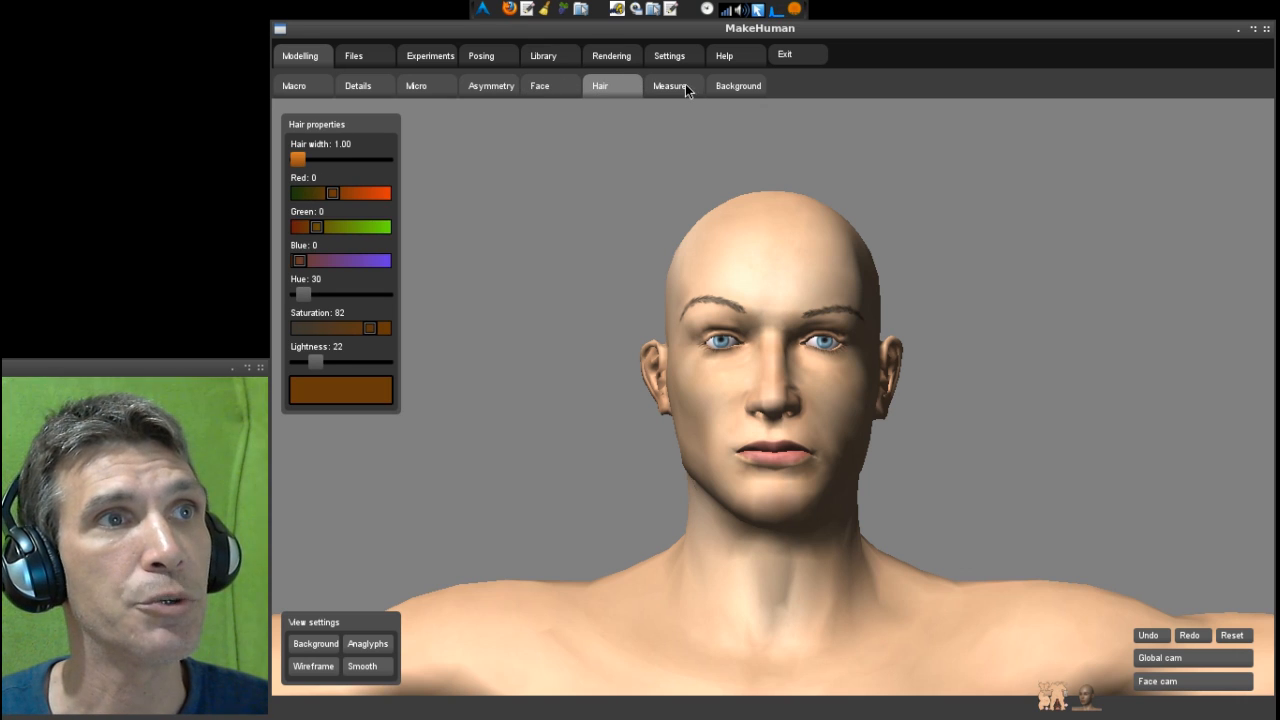
mouse_move(585, 97)
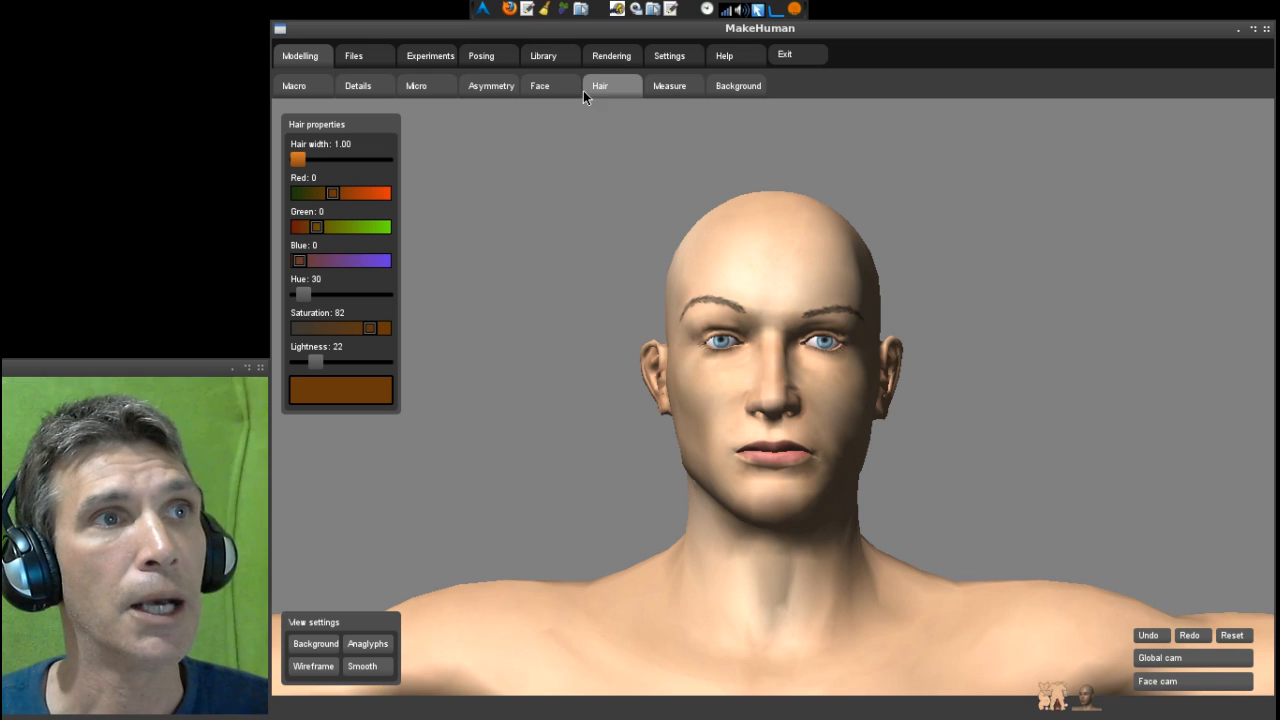
mouse_move(625, 93)
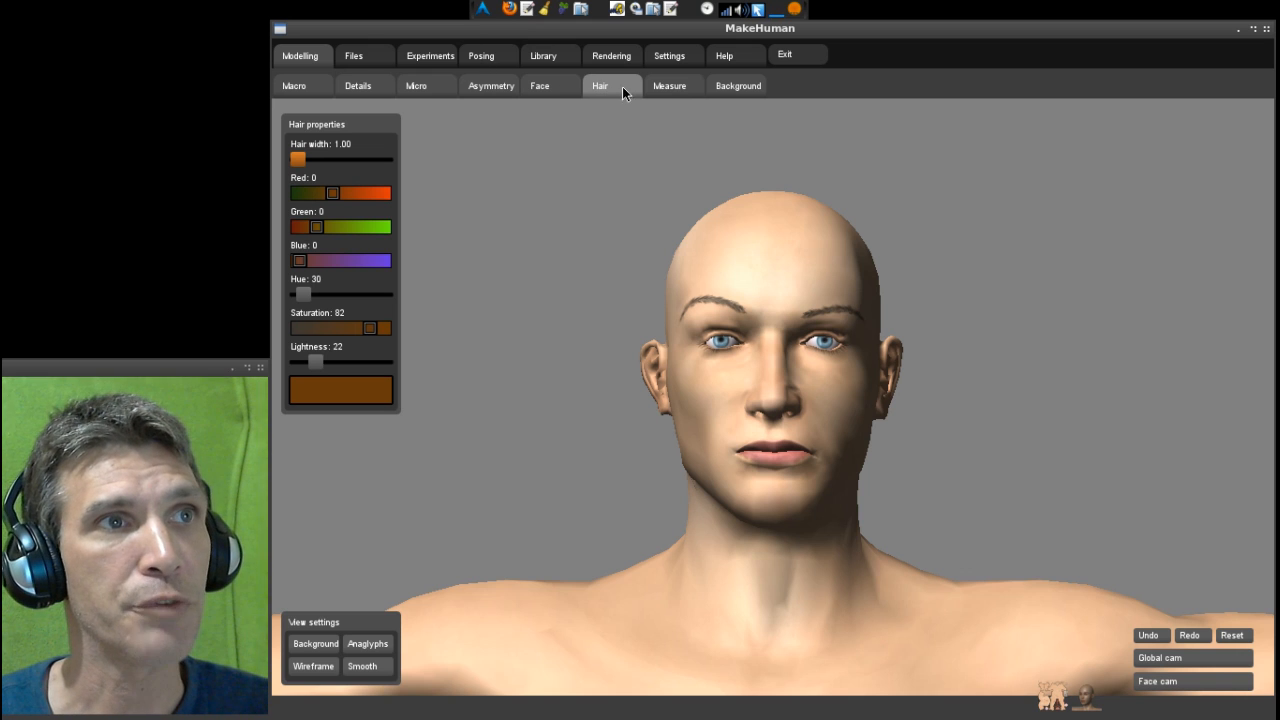
mouse_move(331, 430)
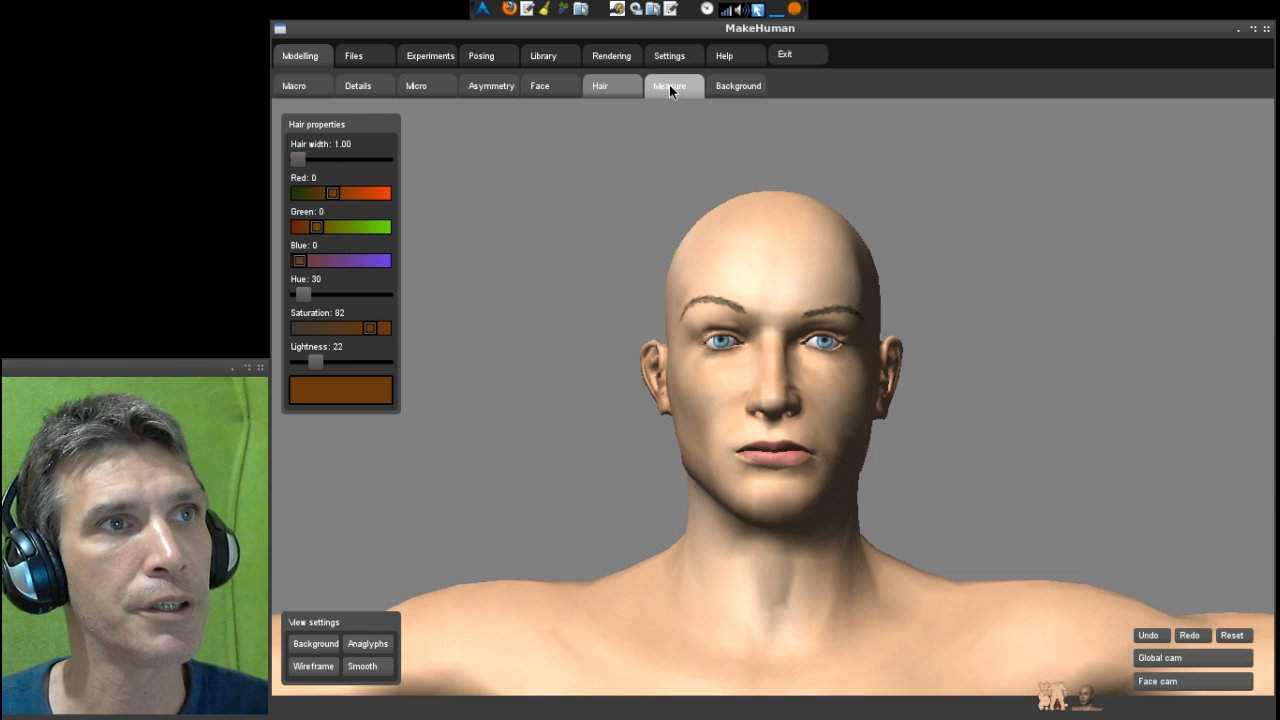
left_click(673, 85)
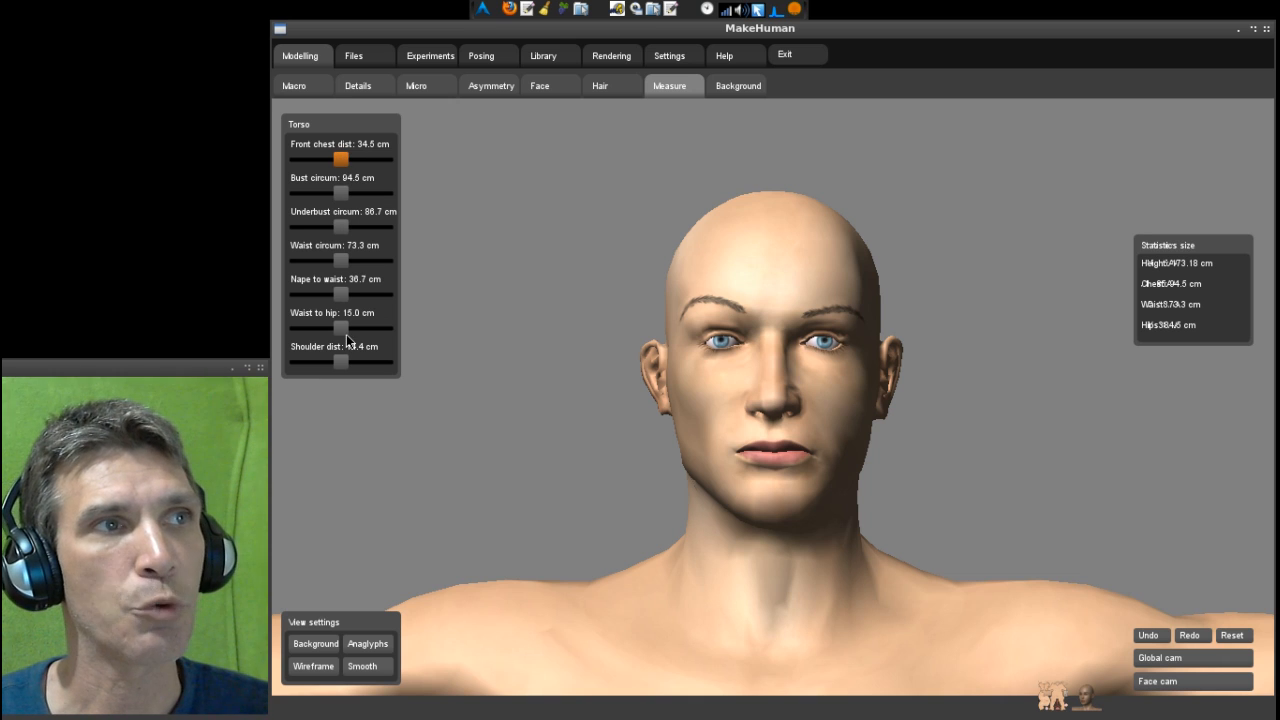
left_click(738, 85)
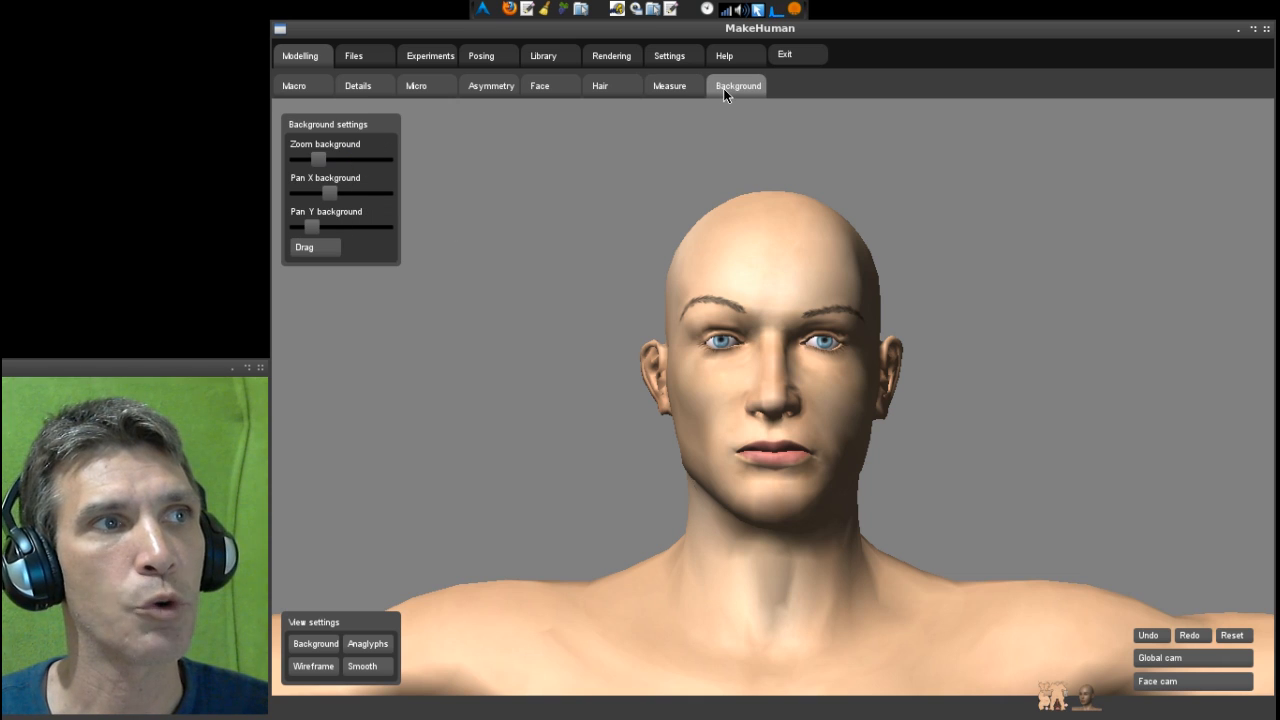
mouse_move(362, 56)
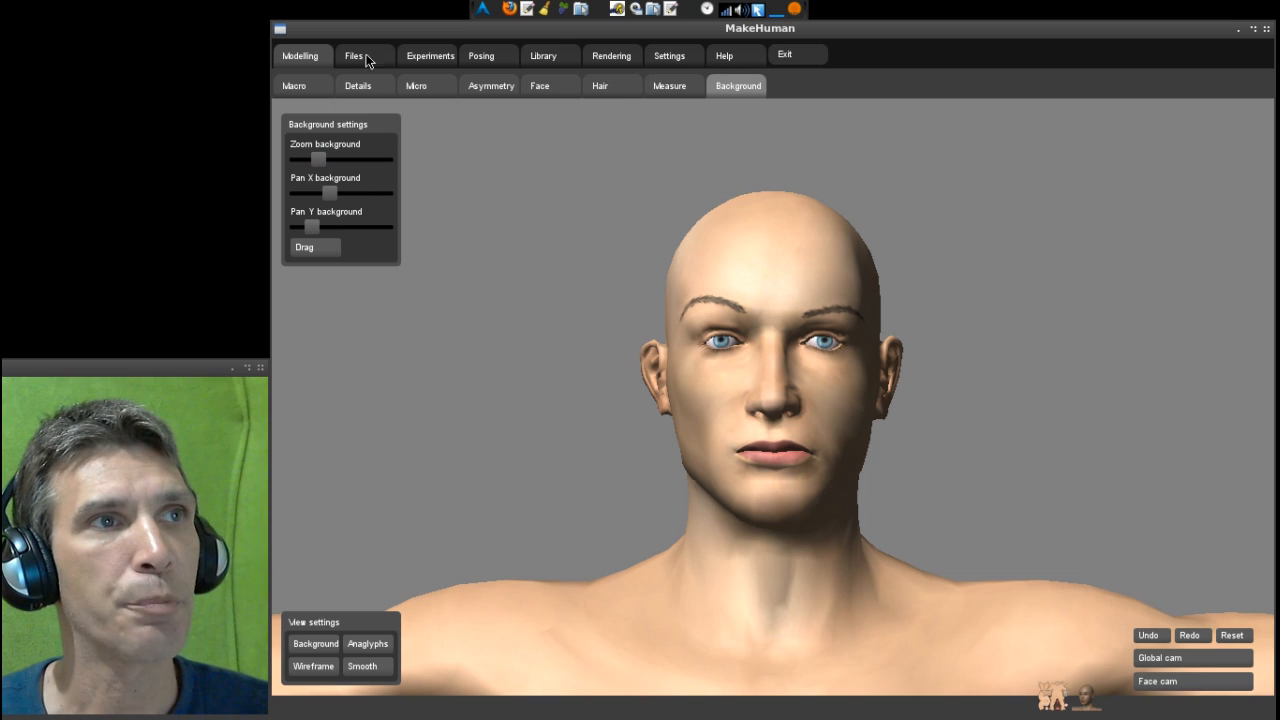
- View the Files Save page, then switch to the Experiments random-human tools
left_click(353, 55)
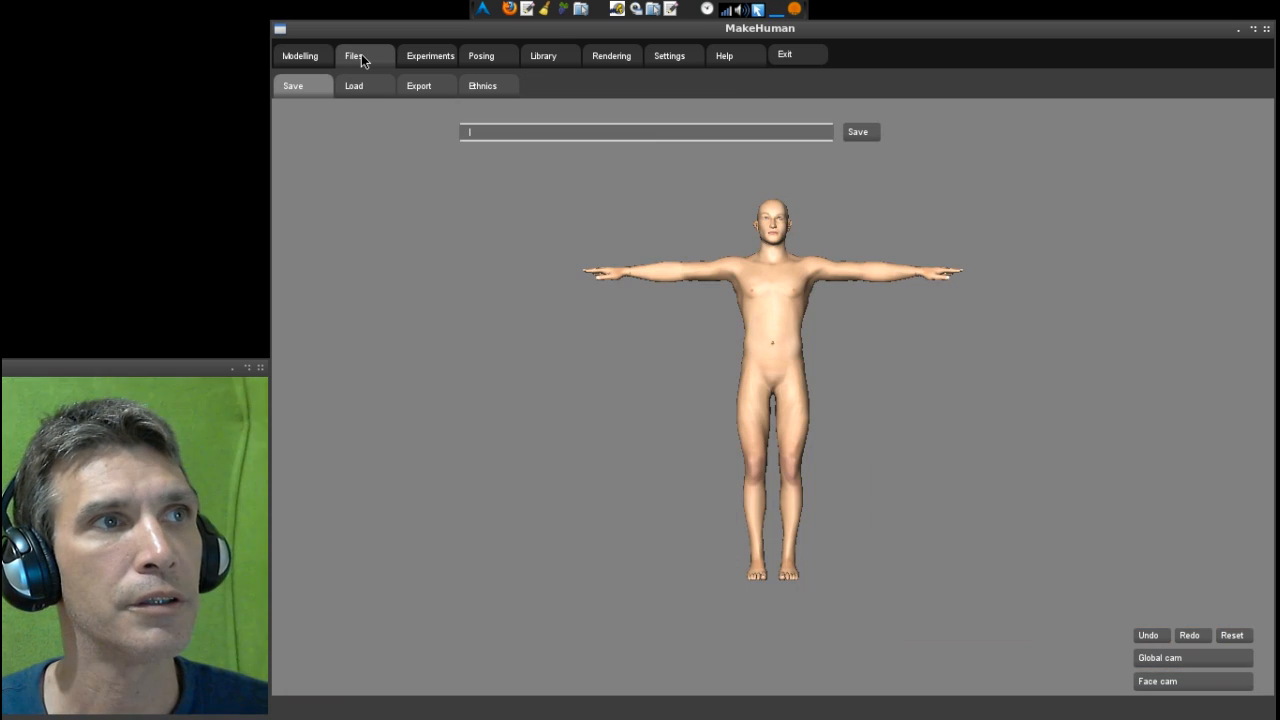
mouse_move(1009, 296)
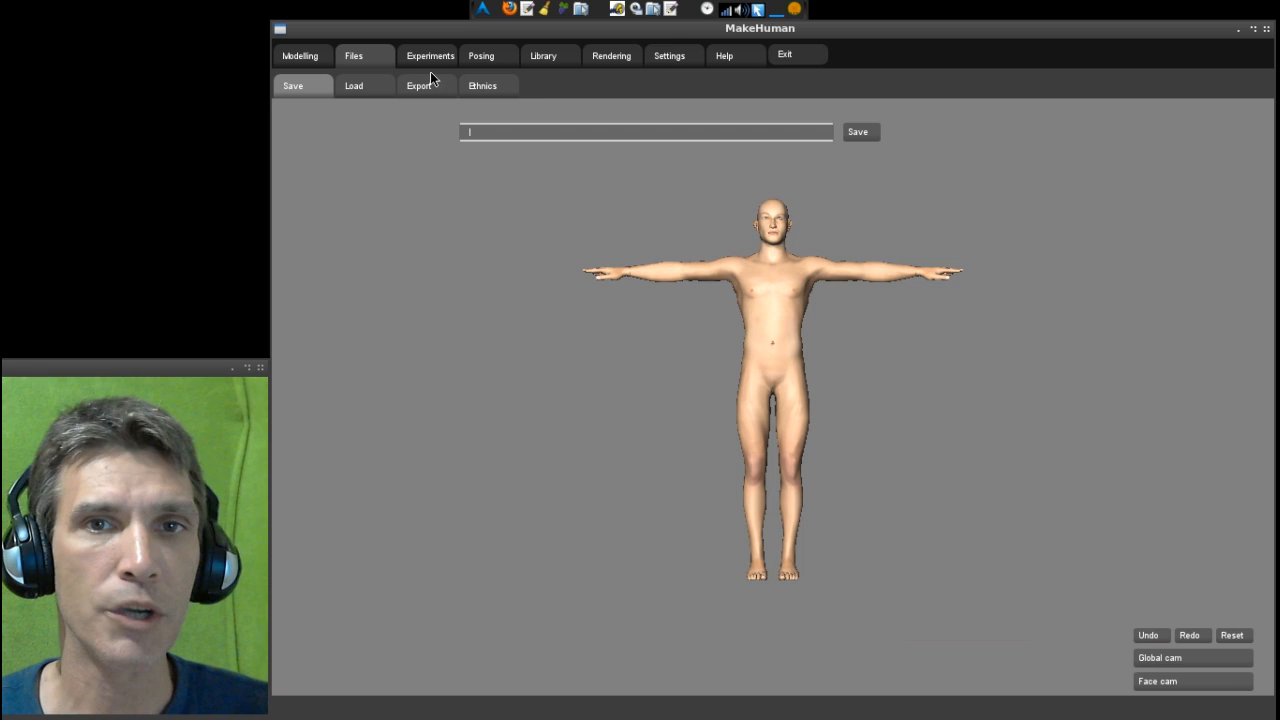
left_click(429, 55)
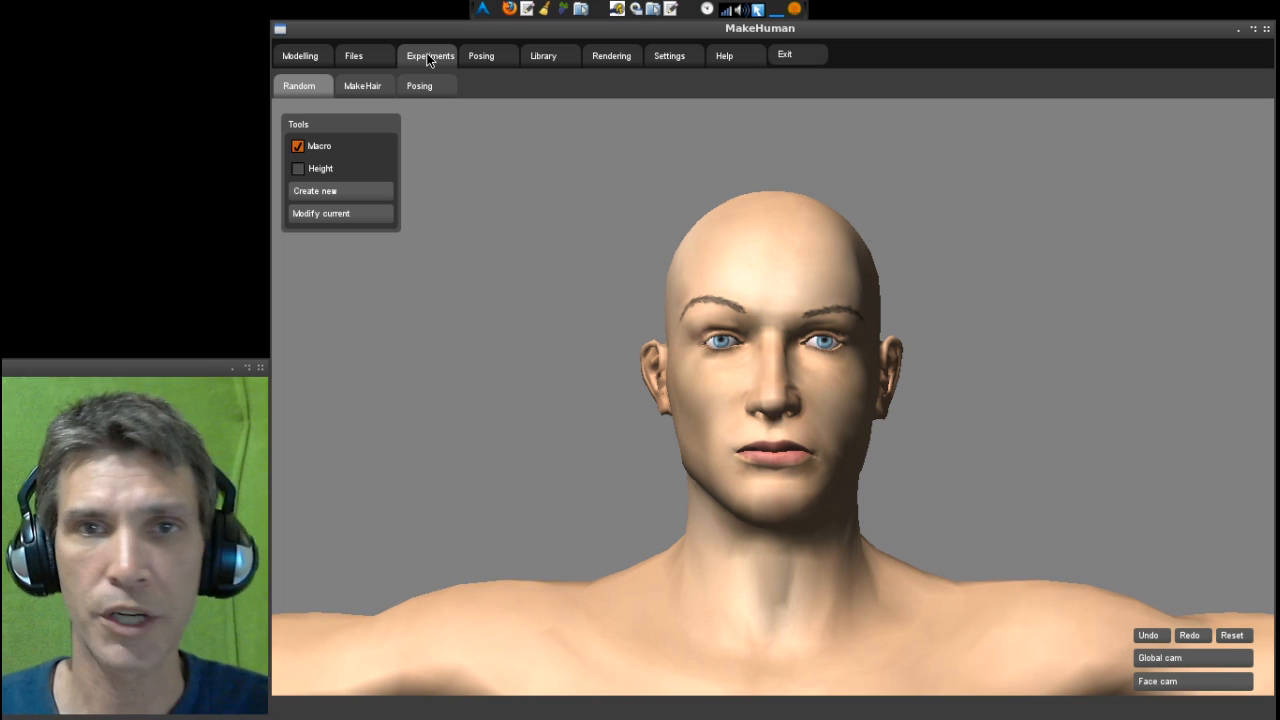
- Pass through the Posing BVH Player page to reach the Library tab
left_click(481, 55)
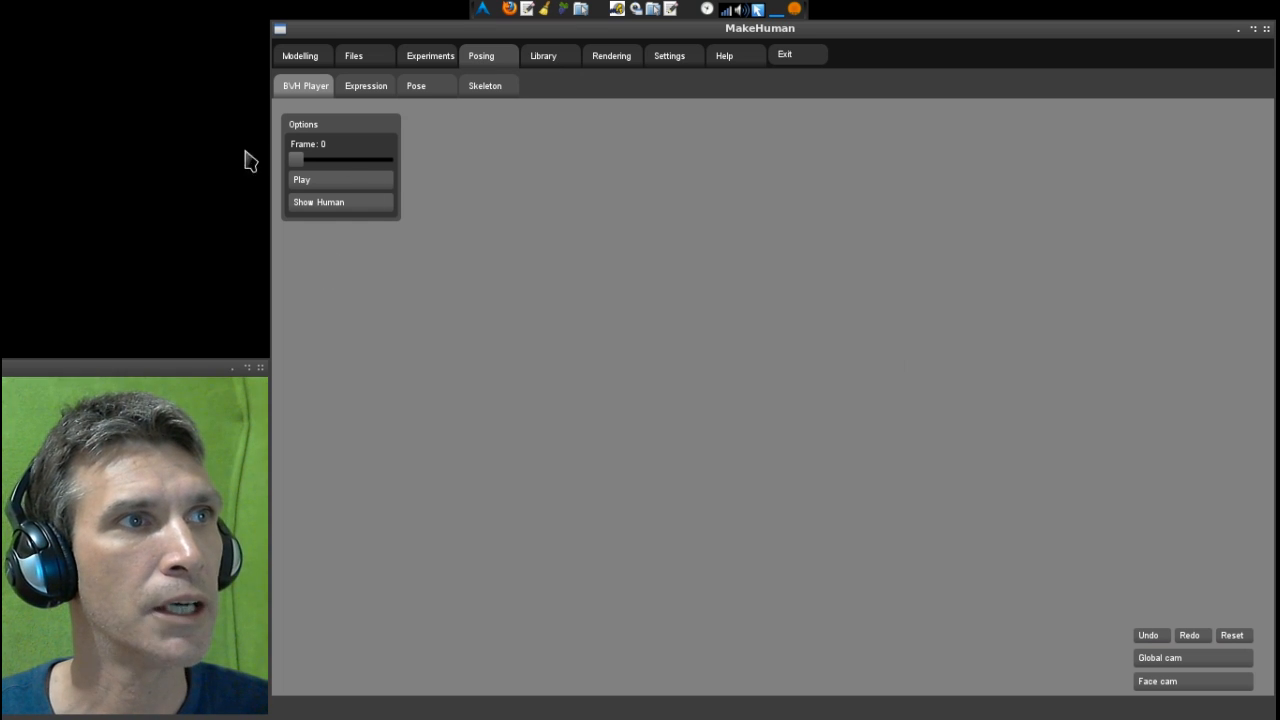
left_click(543, 55)
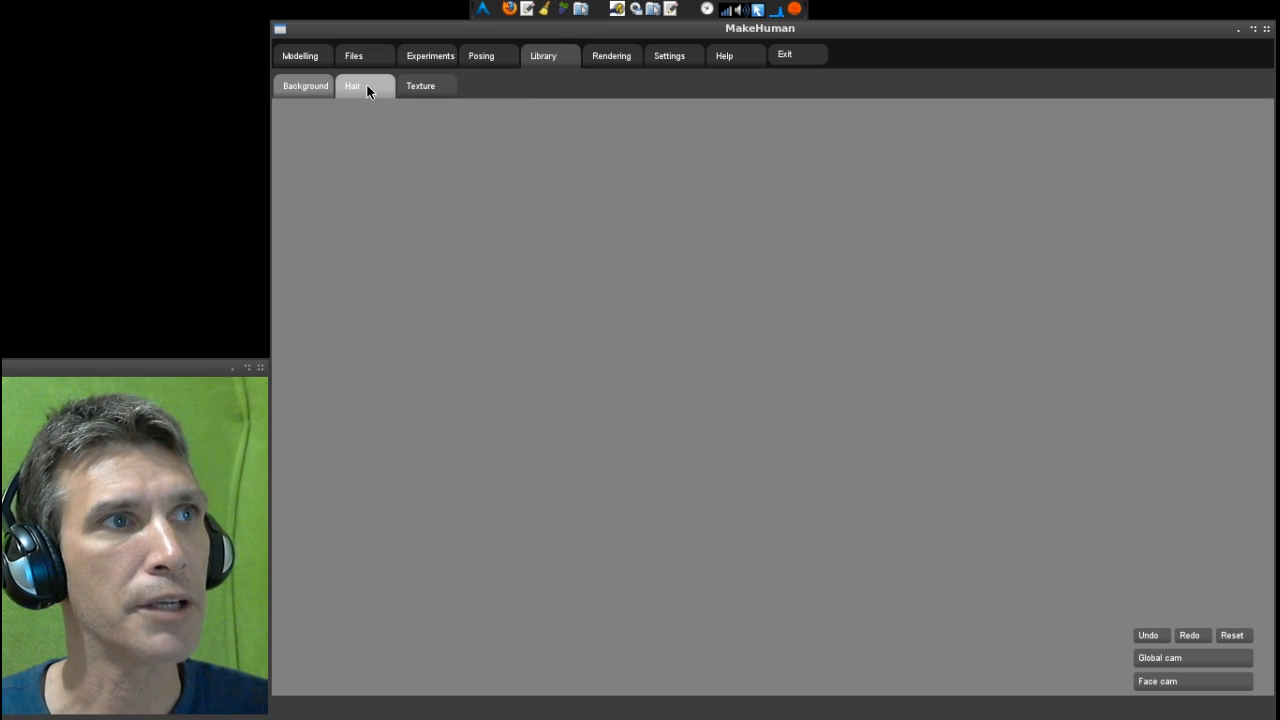
- Browse the hairstyle thumbnails in the Library's Hair sub-tab
left_click(353, 85)
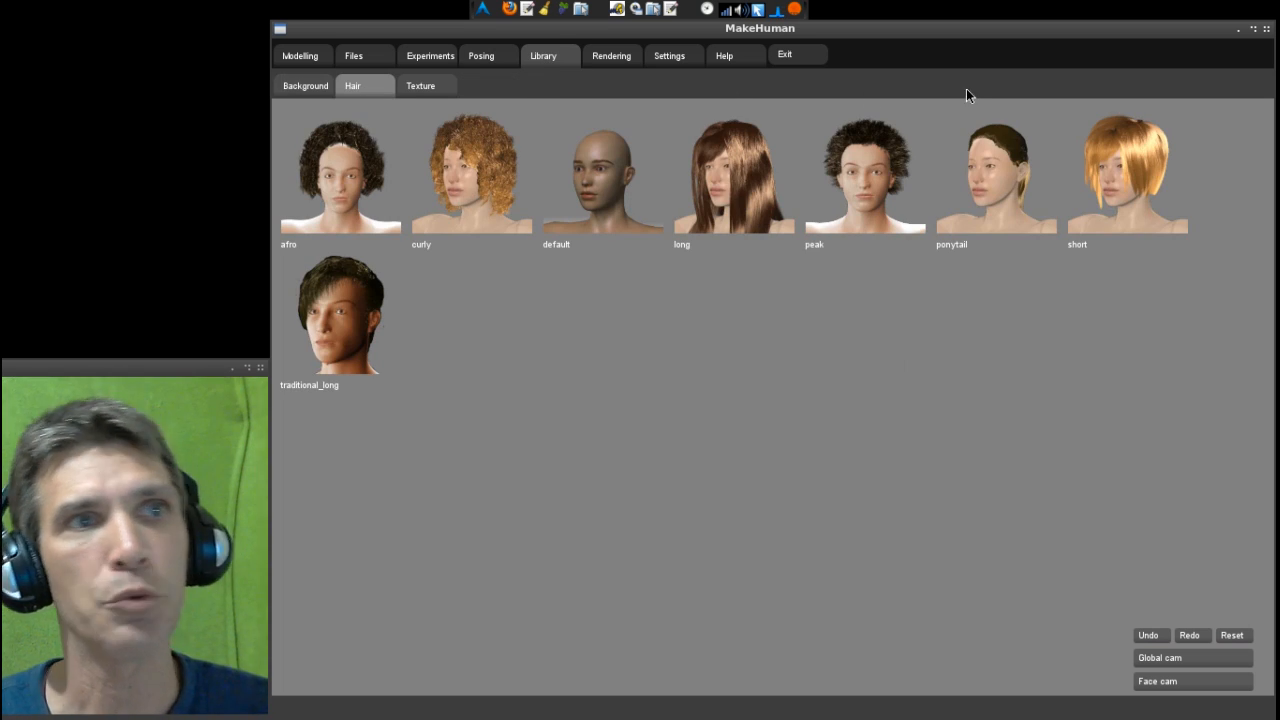
mouse_move(843, 217)
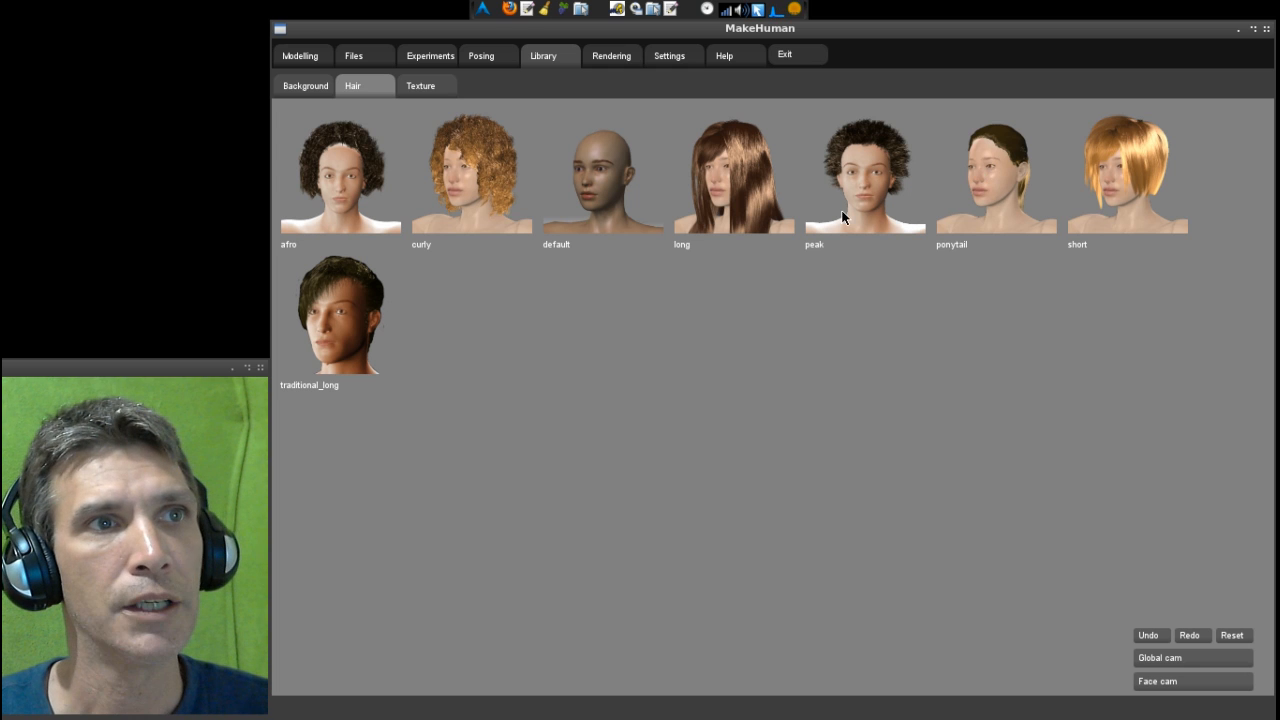
mouse_move(865, 197)
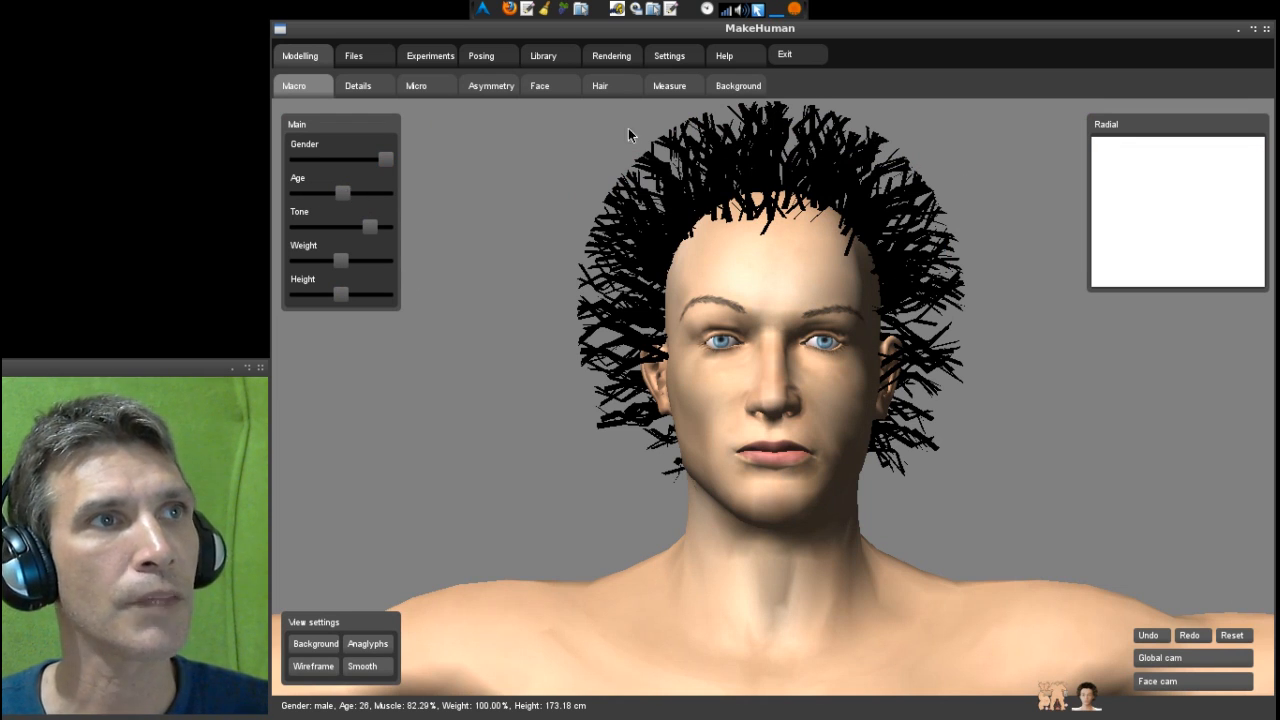
mouse_move(615, 50)
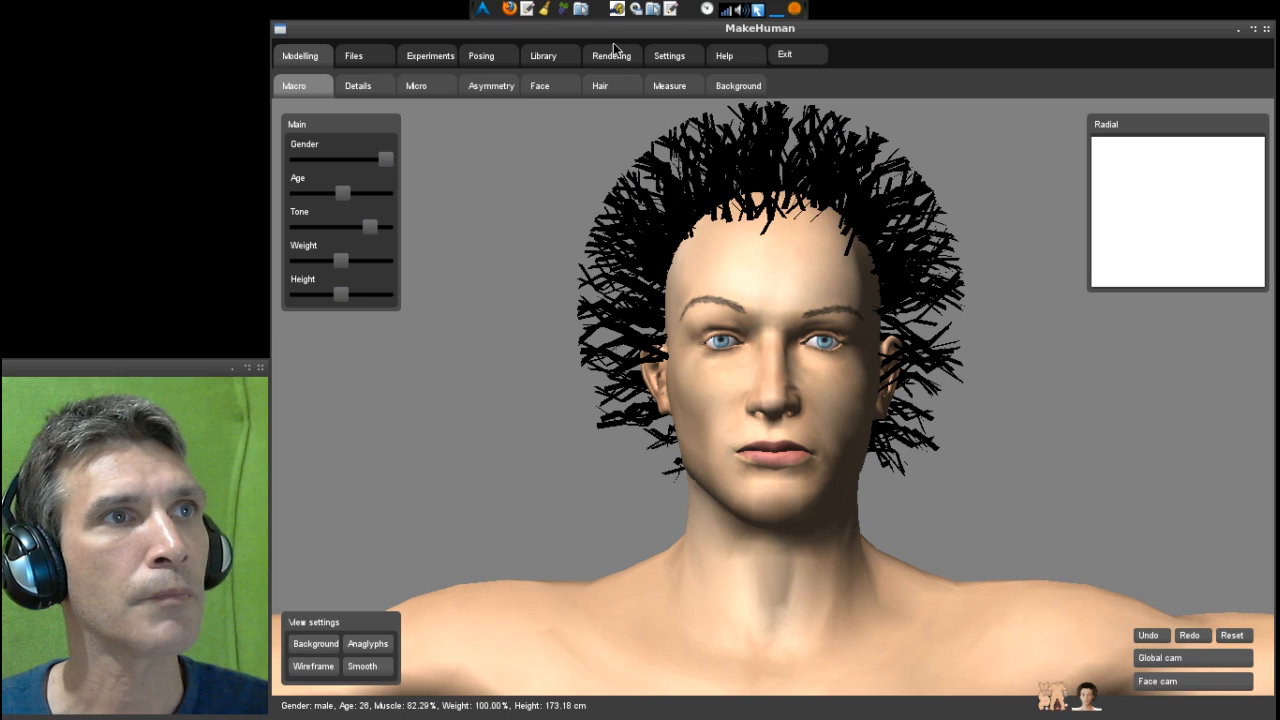
- In Settings, try the Toon, Phong and Skin shaders, ending on Phong shading
left_click(611, 55)
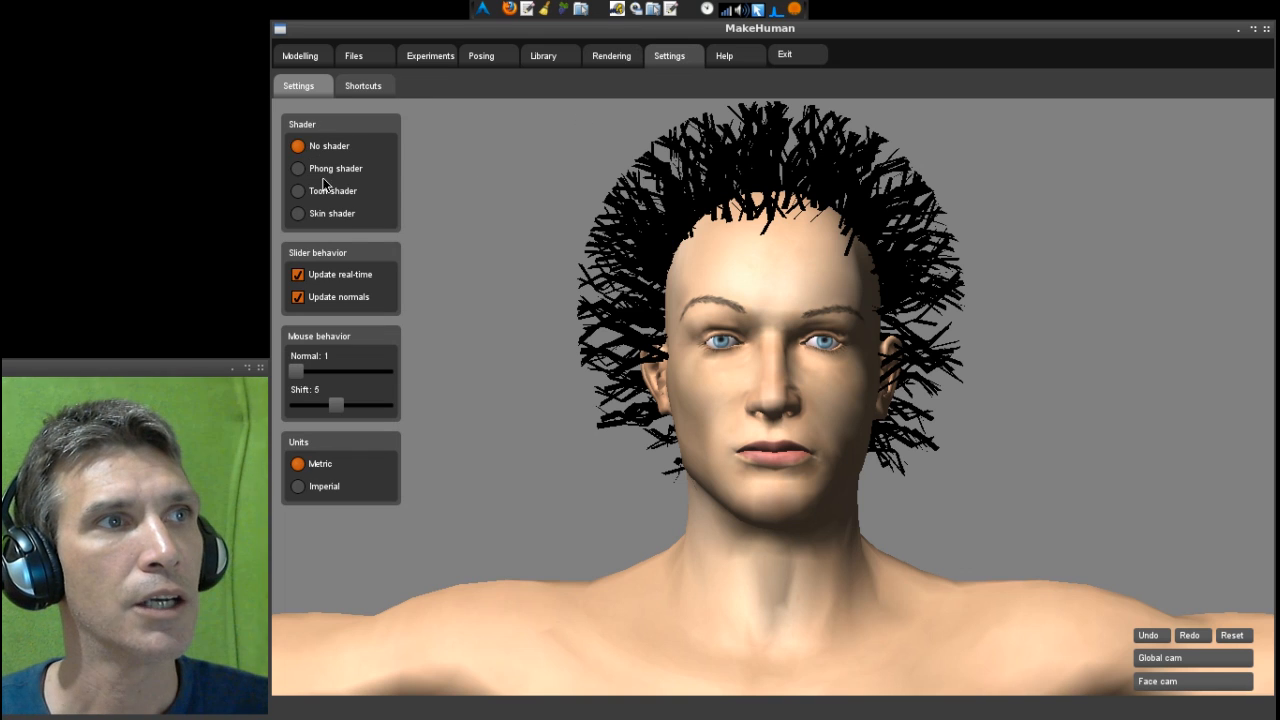
mouse_move(298, 170)
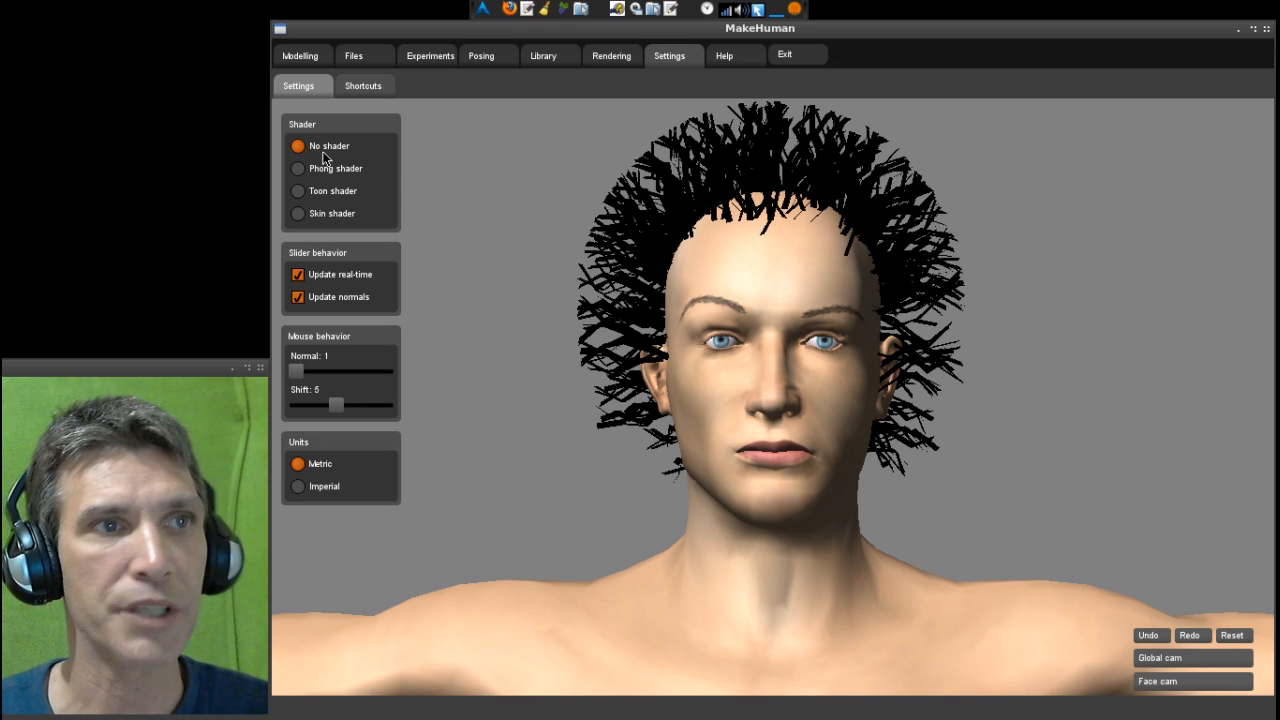
mouse_move(340, 202)
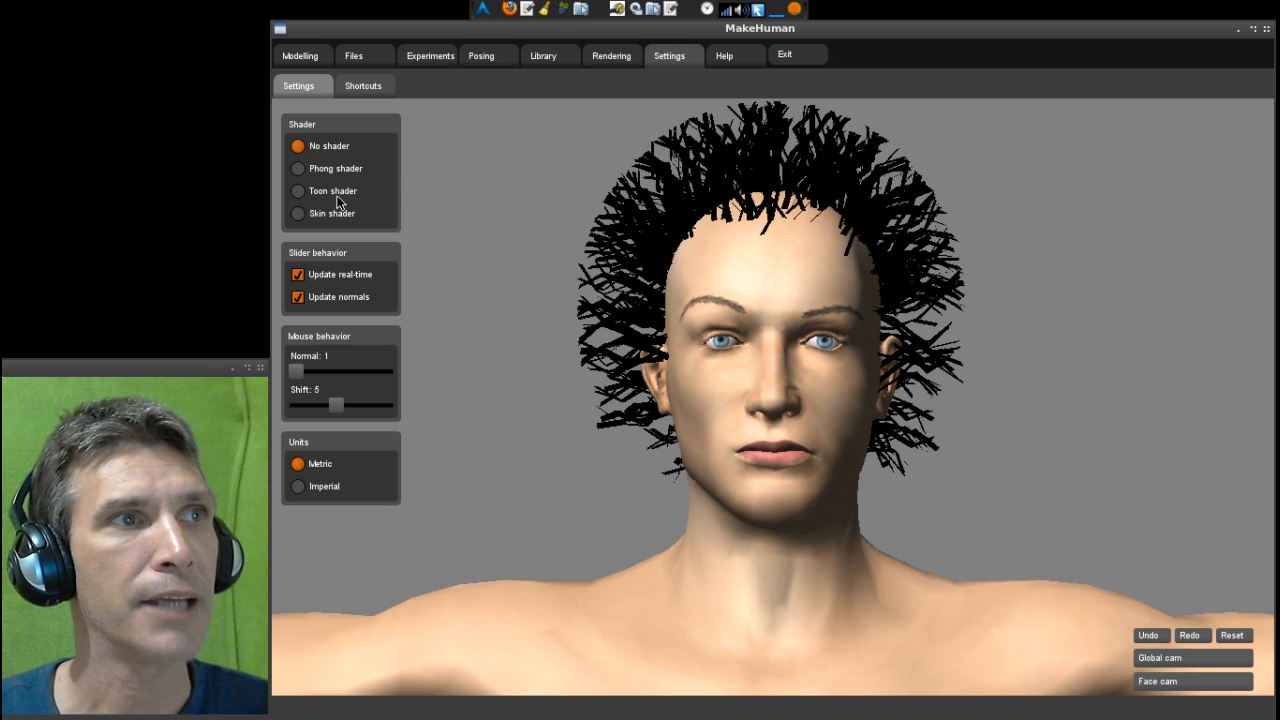
left_click(297, 191)
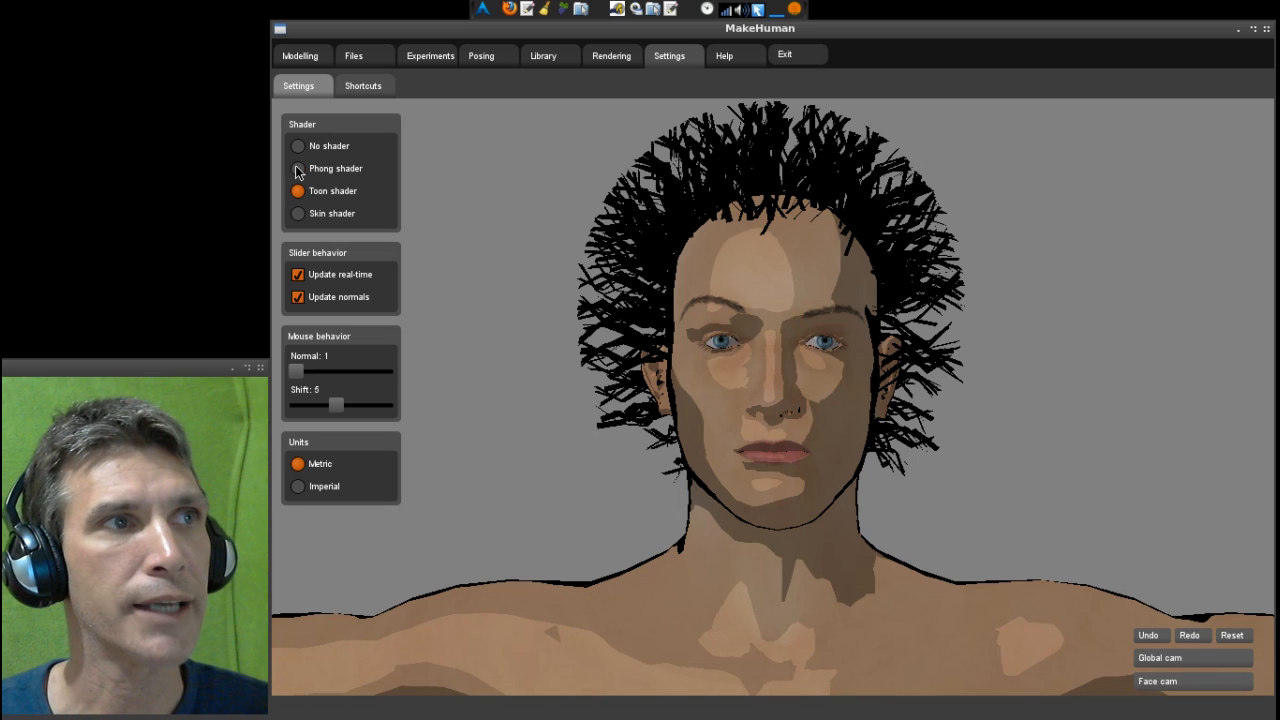
left_click(297, 168)
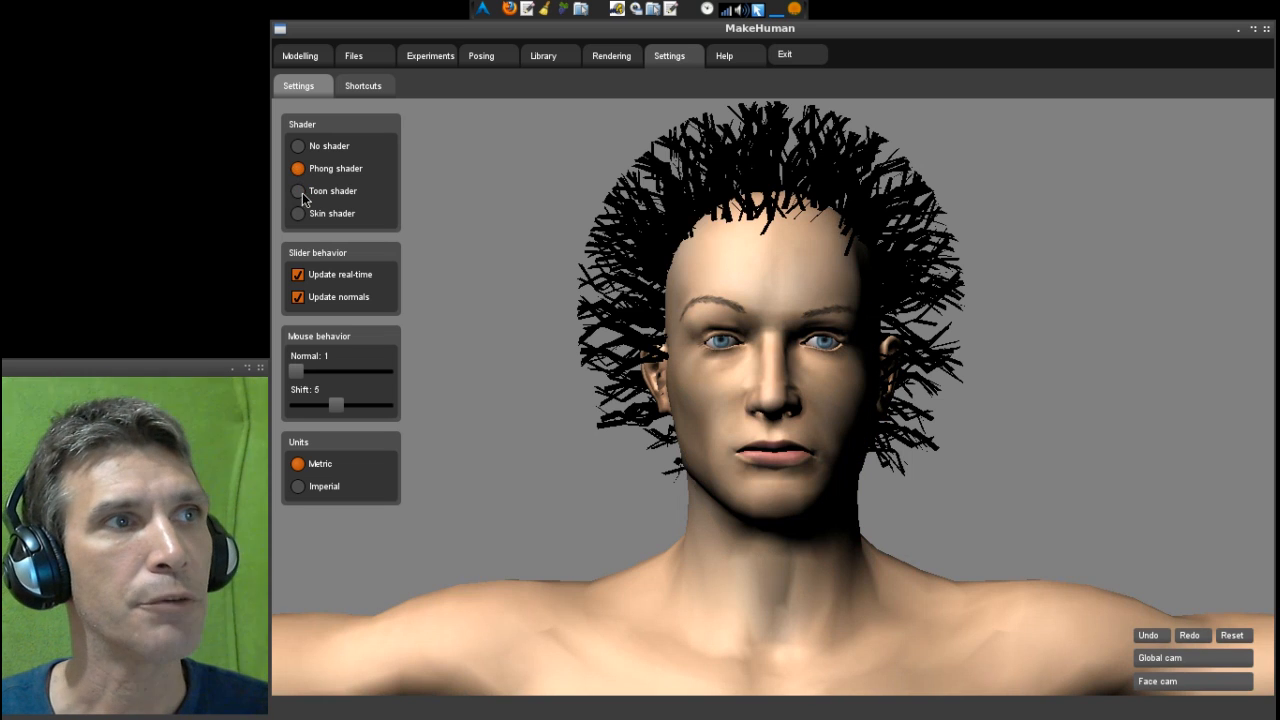
left_click(297, 213)
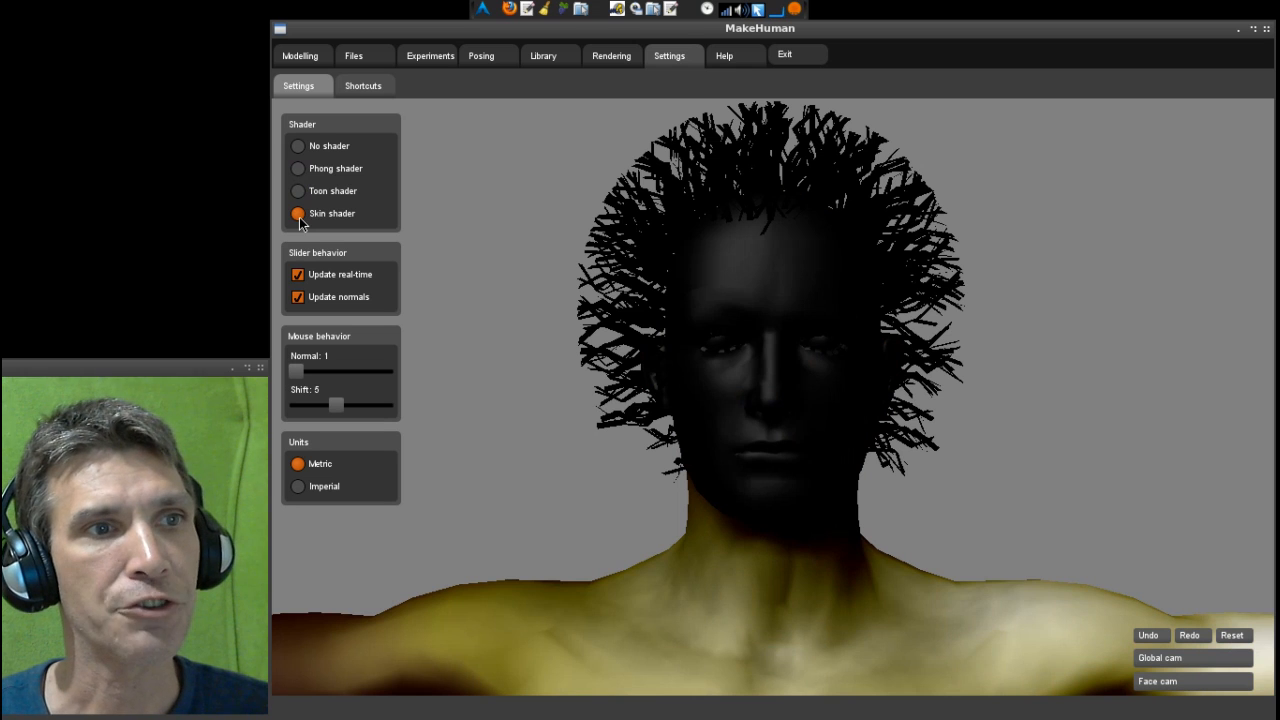
left_click(297, 168)
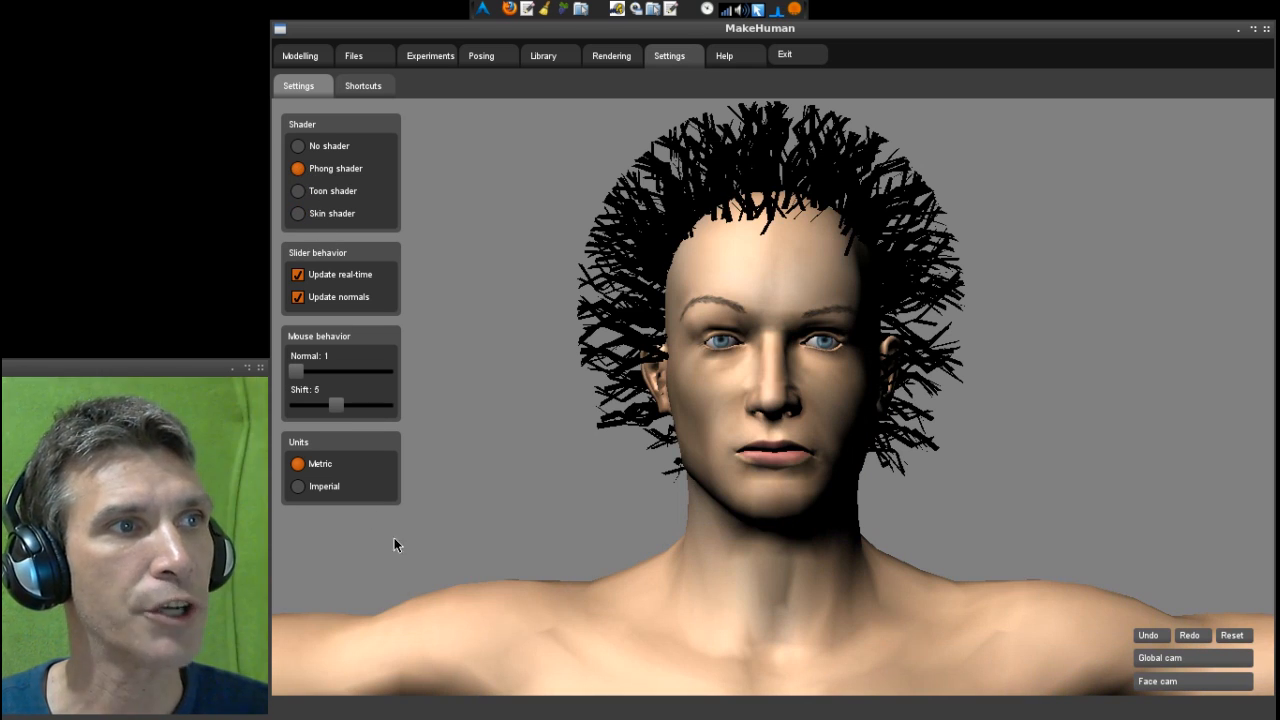
mouse_move(725, 46)
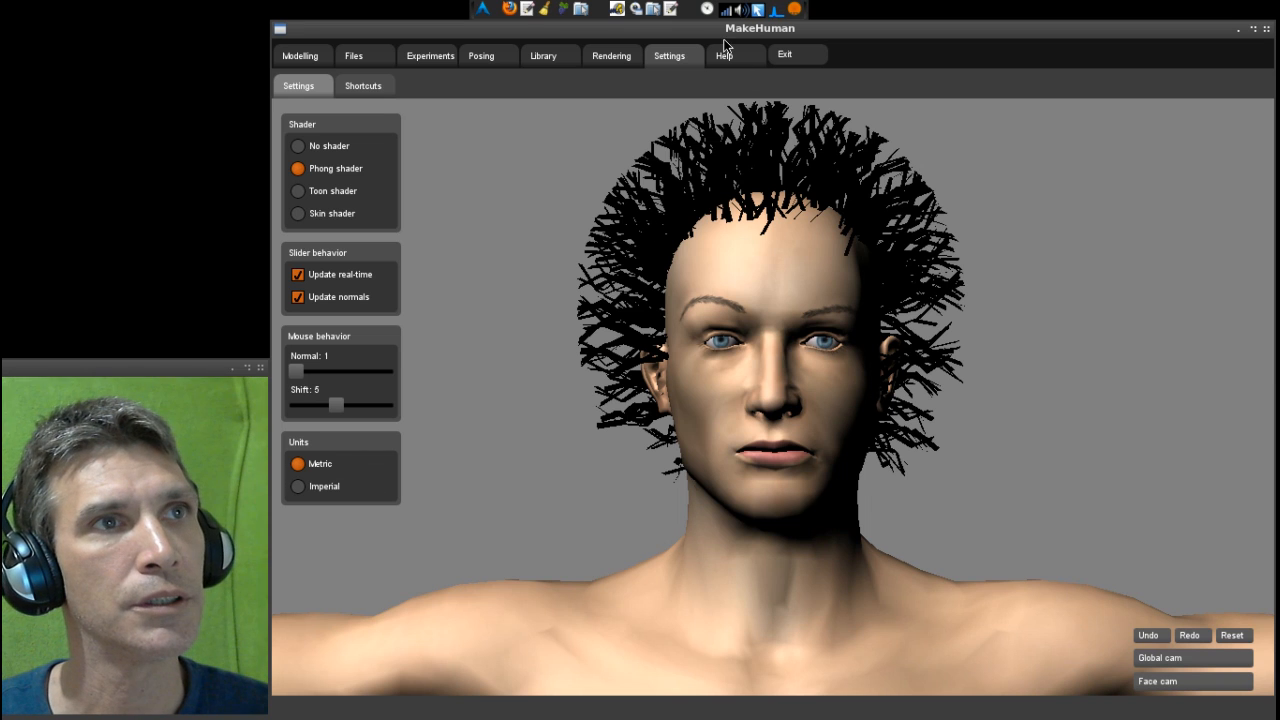
- Browse the Aqsis, POV-Ray and render Settings sub-tabs under Rendering, then open Posing
left_click(723, 54)
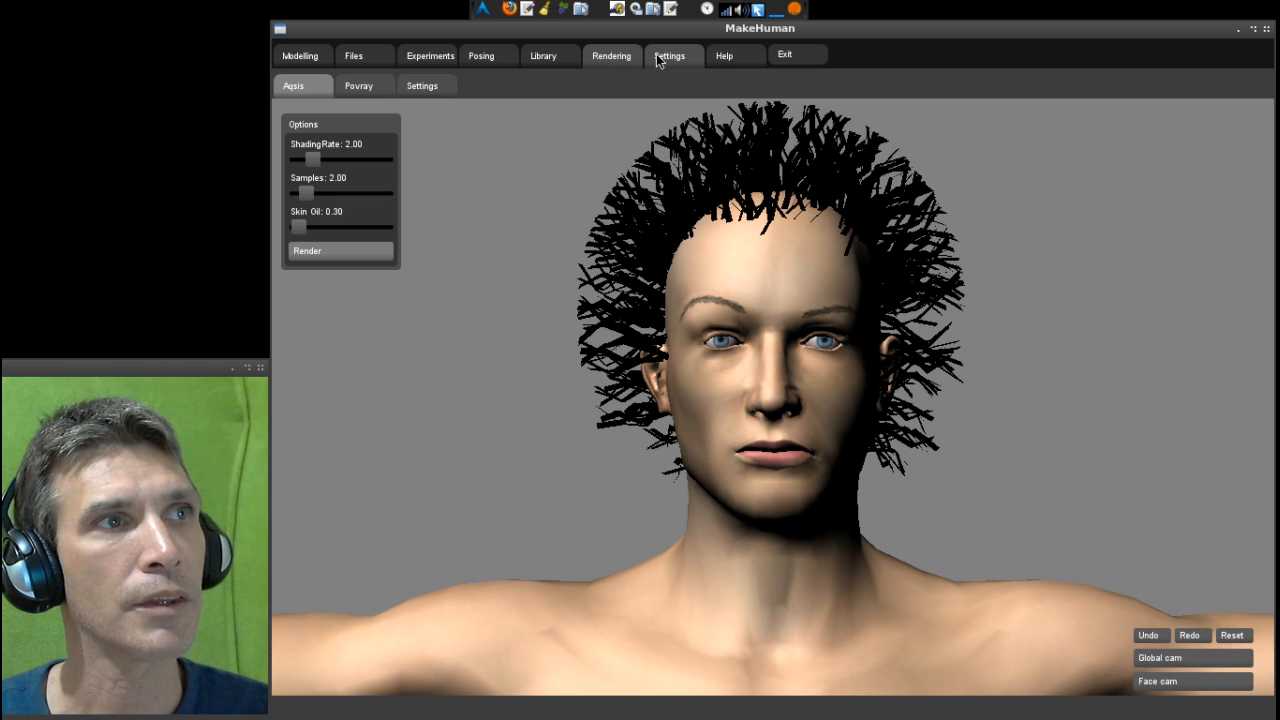
left_click(358, 85)
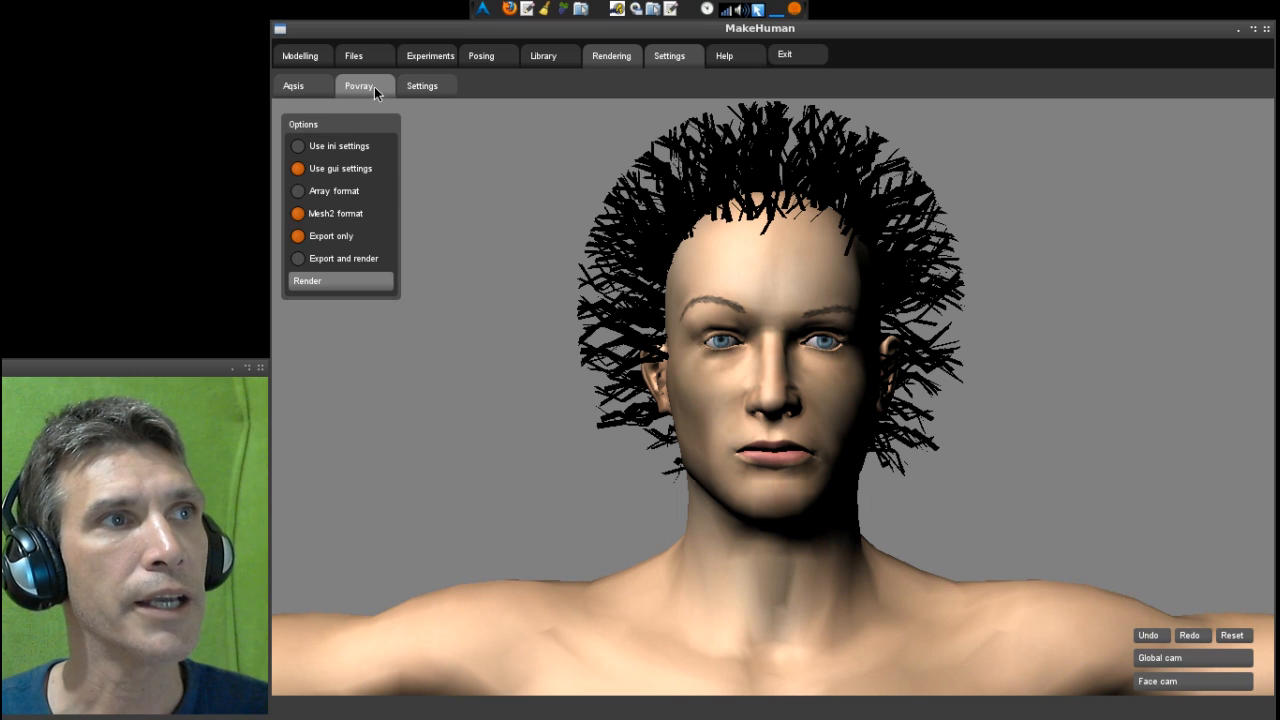
left_click(421, 85)
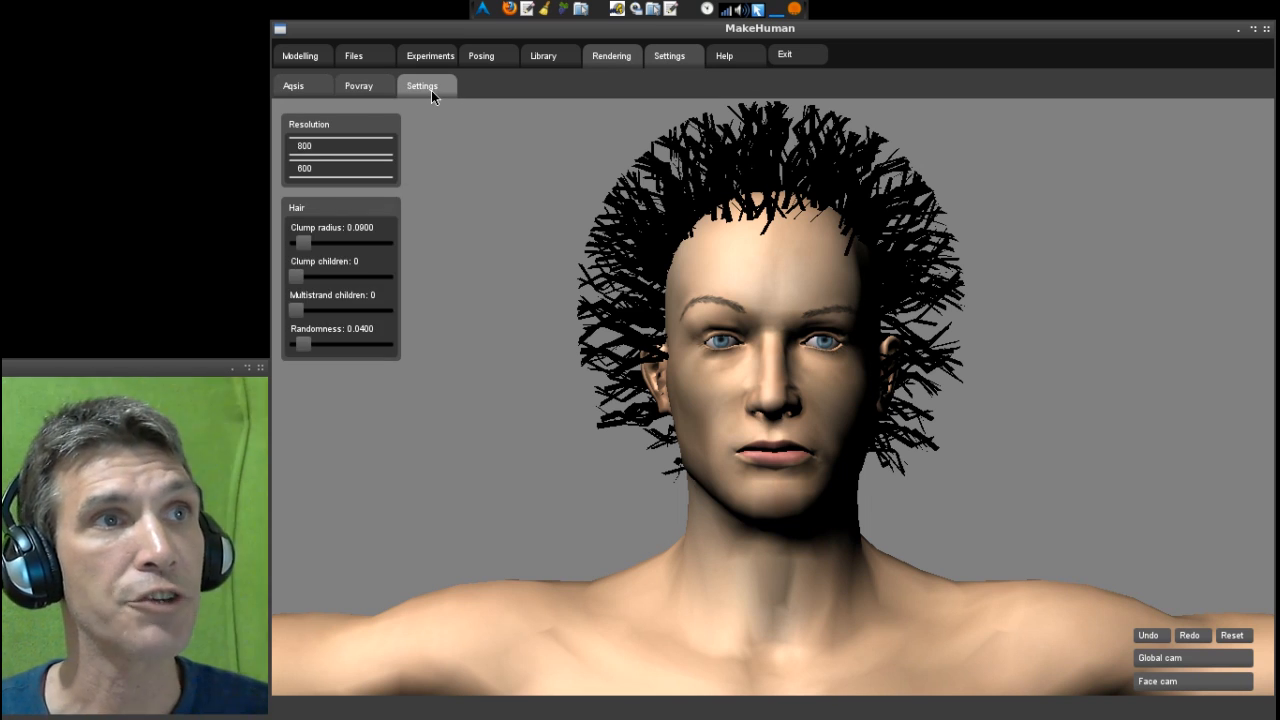
left_click(293, 85)
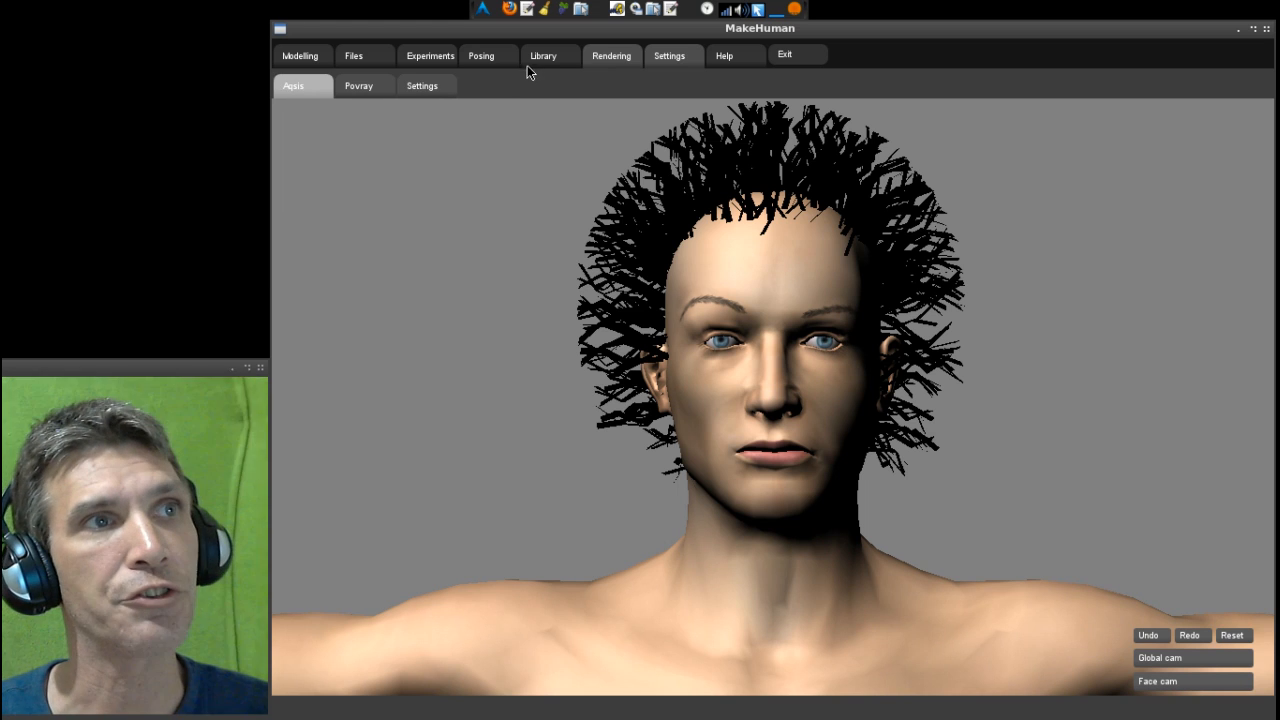
left_click(482, 55)
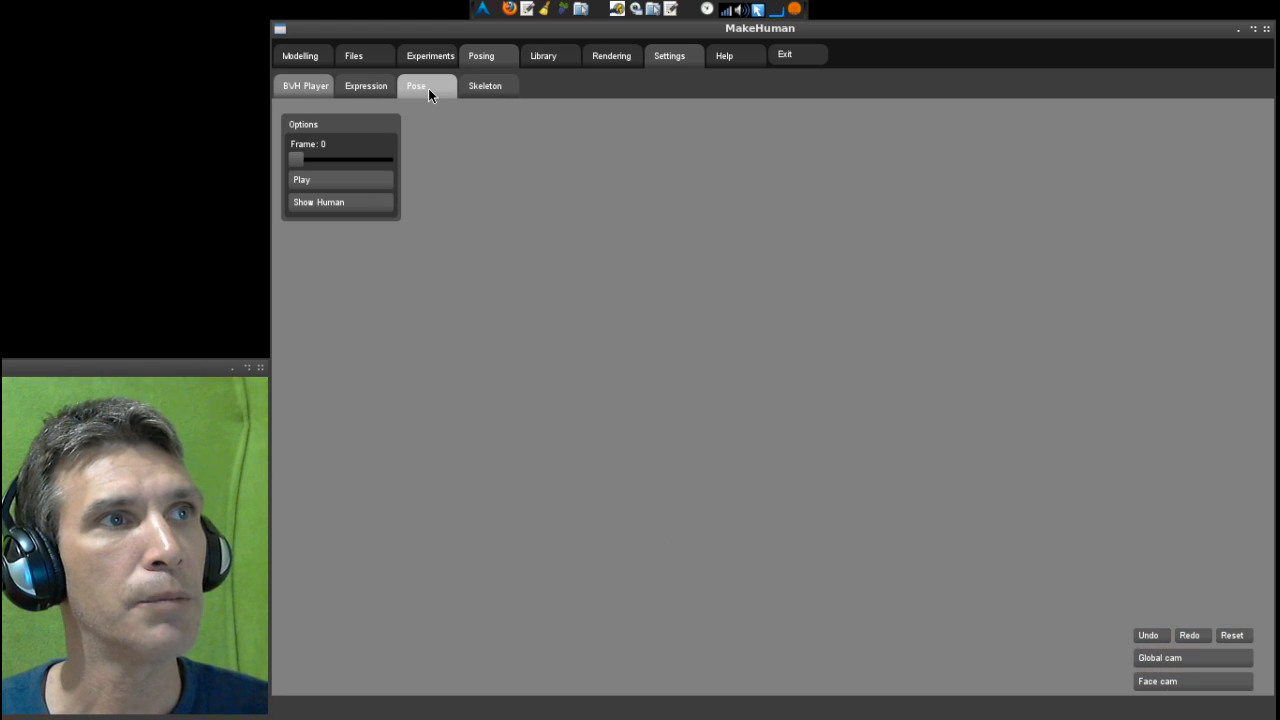
- Show the Pose rotation sliders, glance at the skeleton view, then return to Pose
left_click(416, 85)
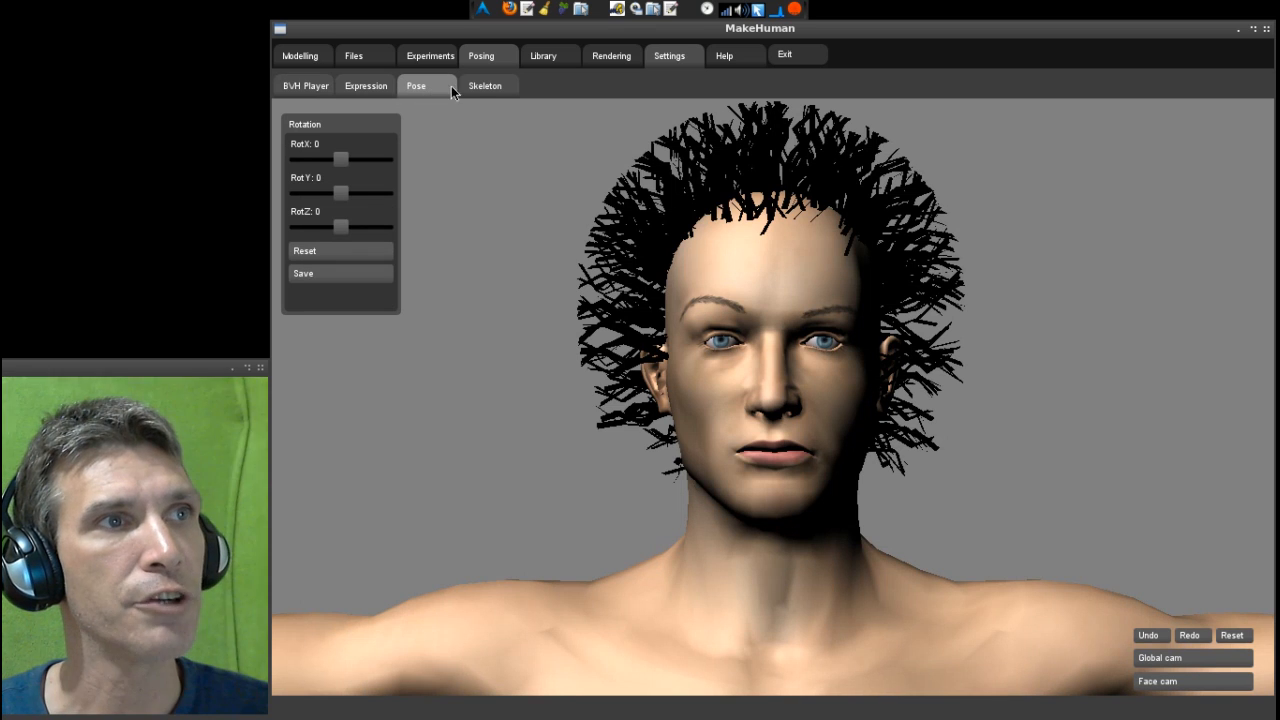
left_click(485, 85)
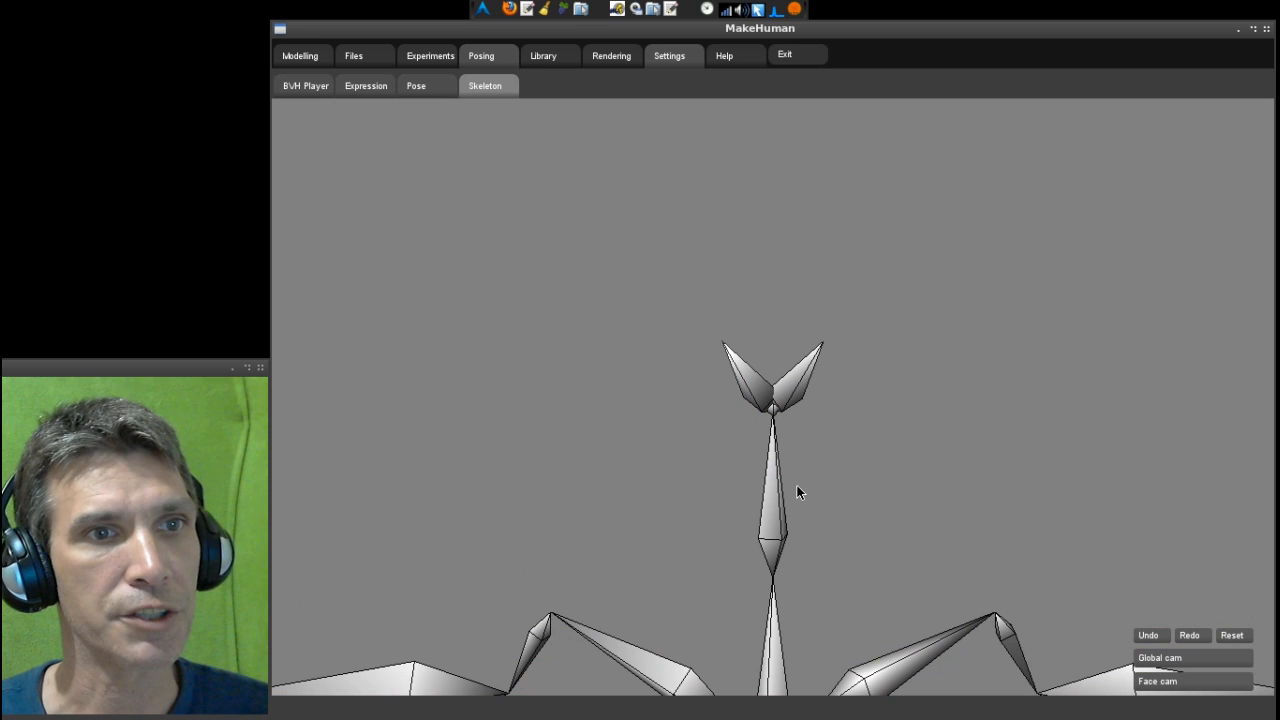
mouse_move(1063, 647)
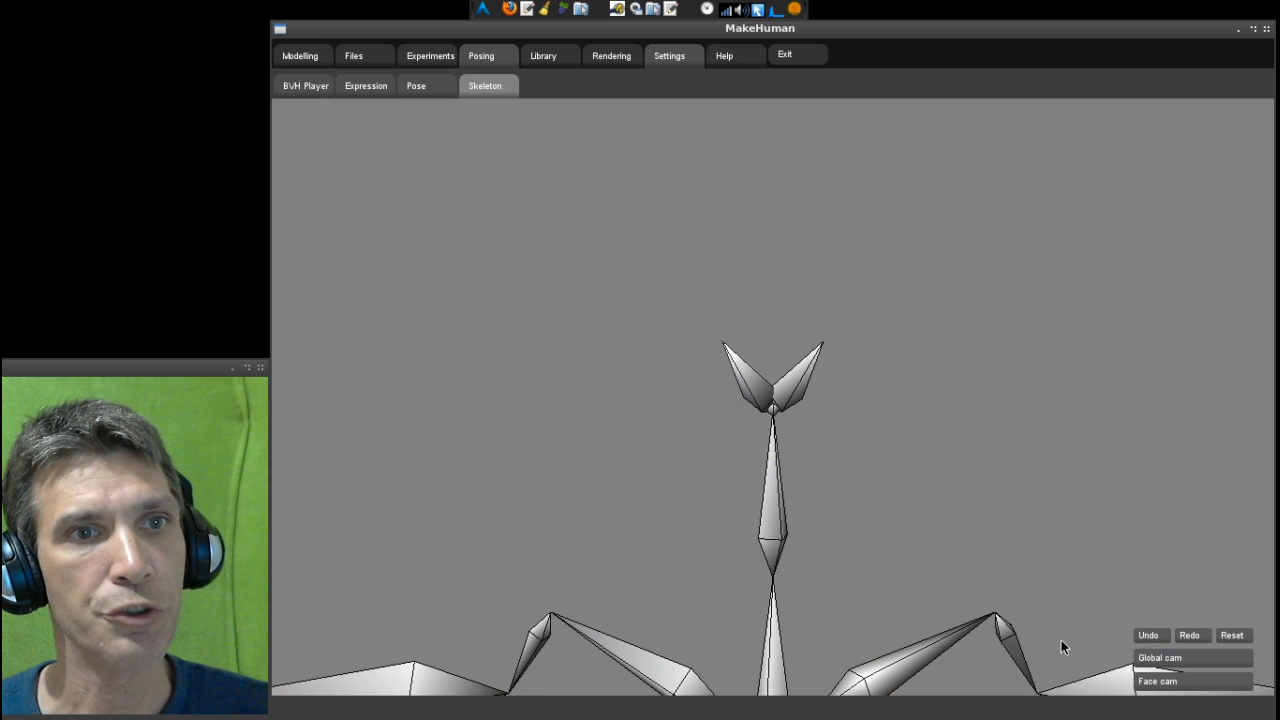
mouse_move(417, 99)
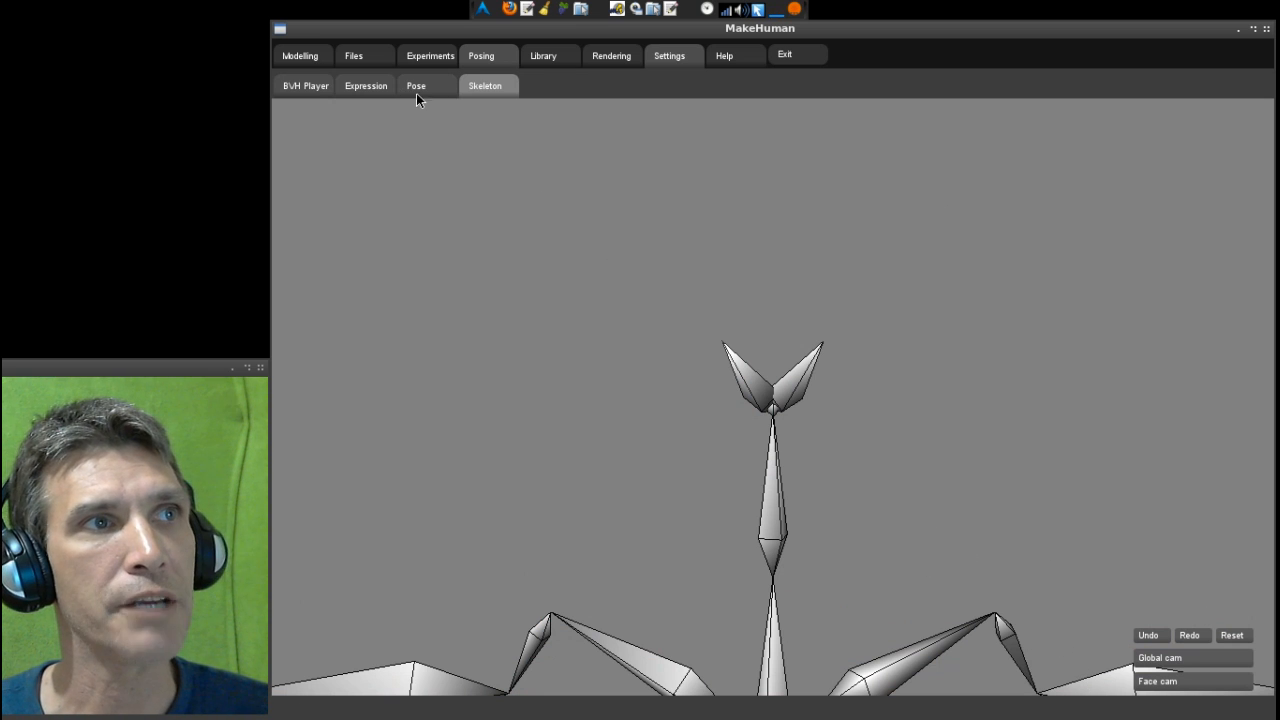
left_click(416, 85)
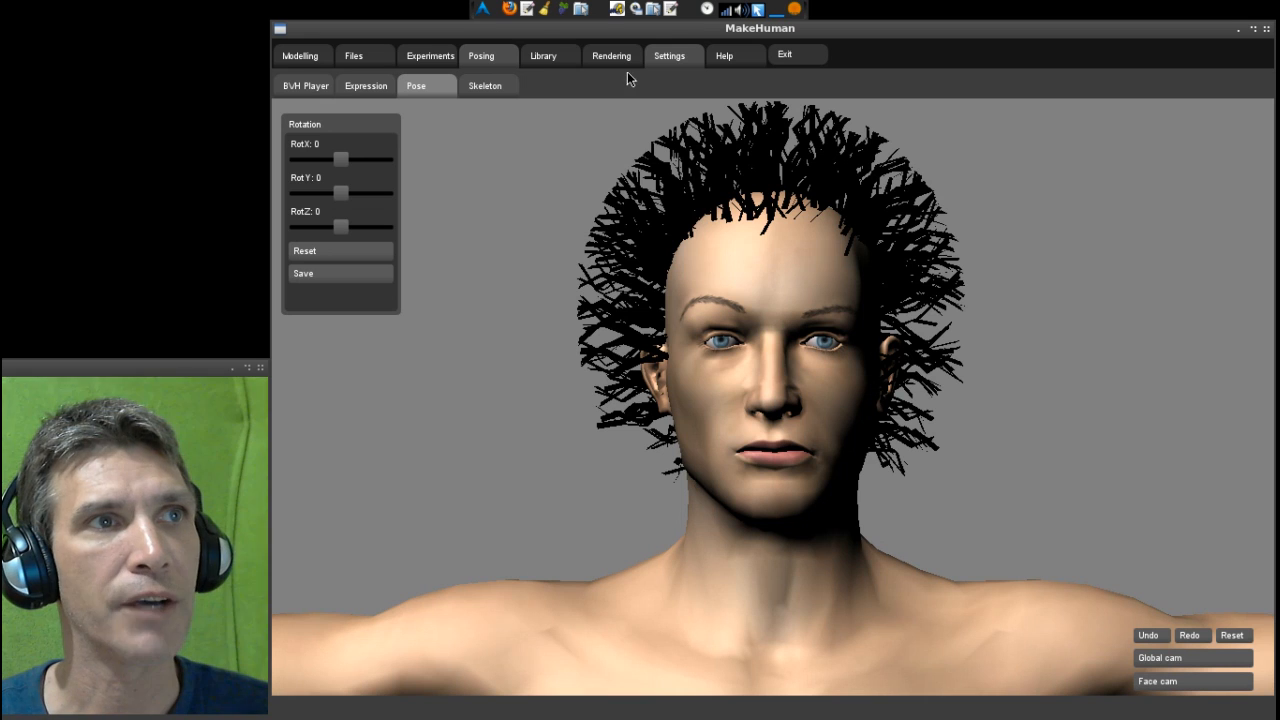
- Save the character as 'test' from Files > Save
left_click(353, 55)
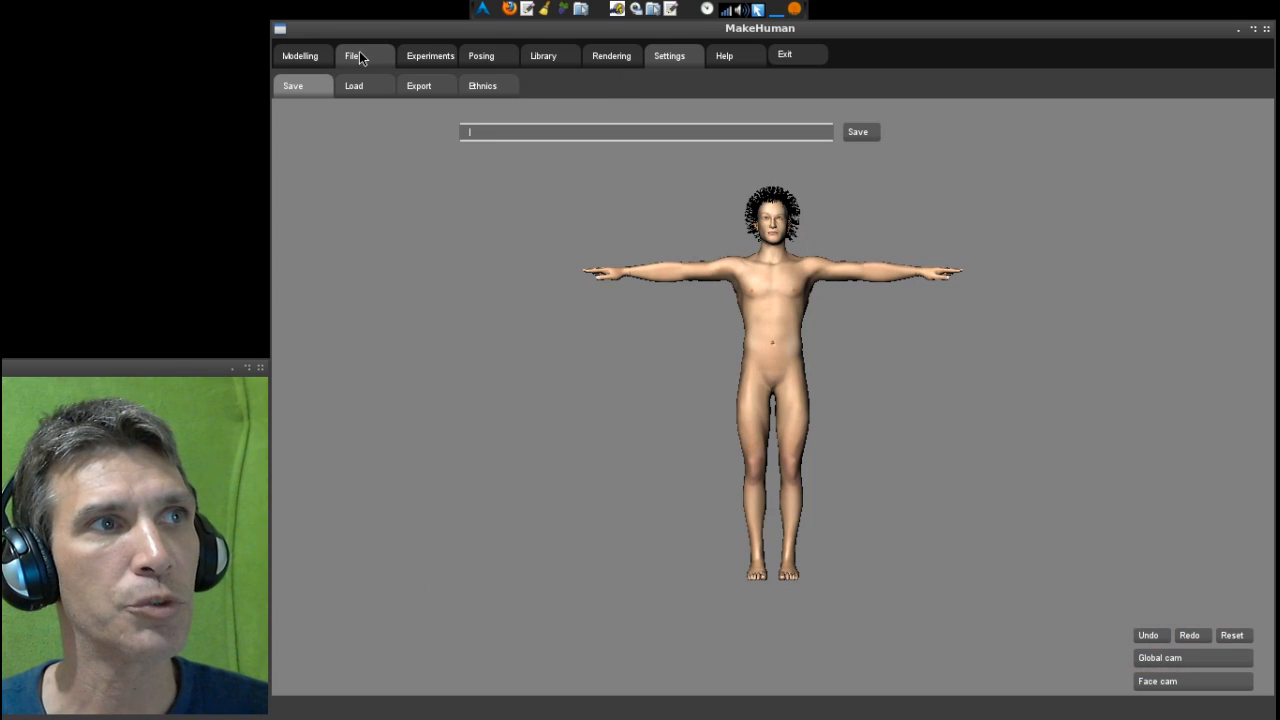
mouse_move(590, 150)
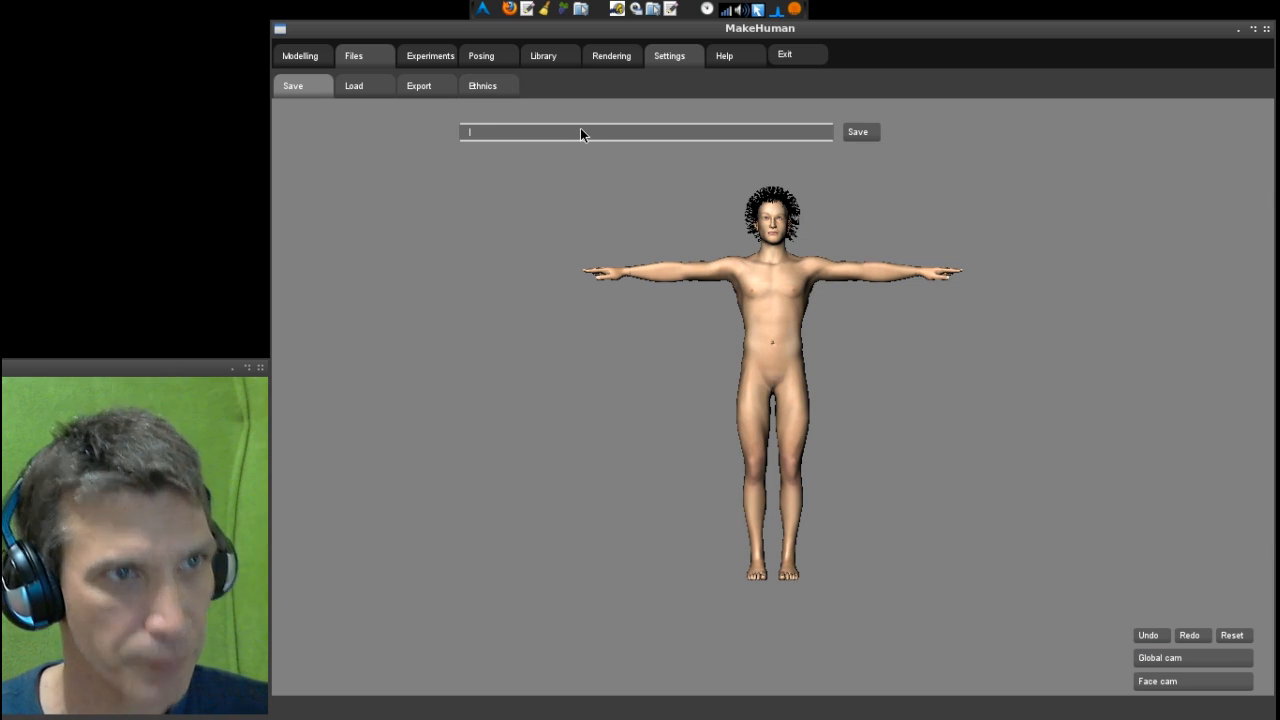
type("test")
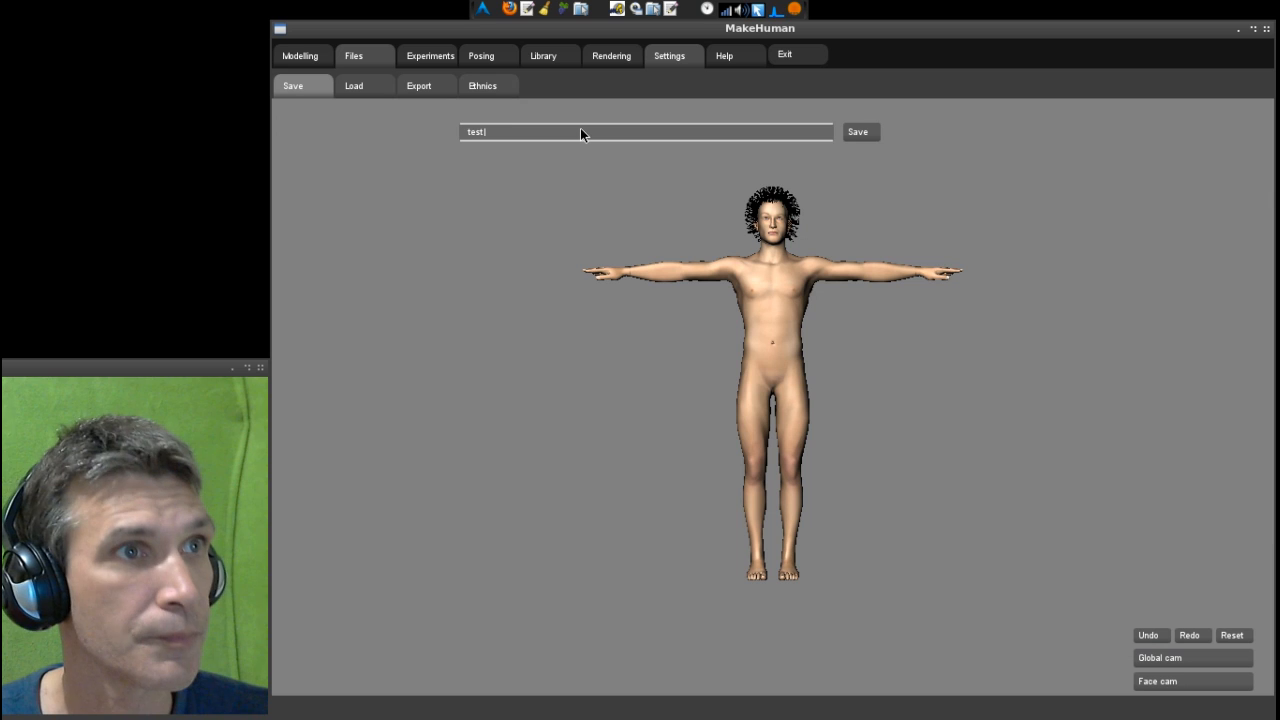
left_click(857, 131)
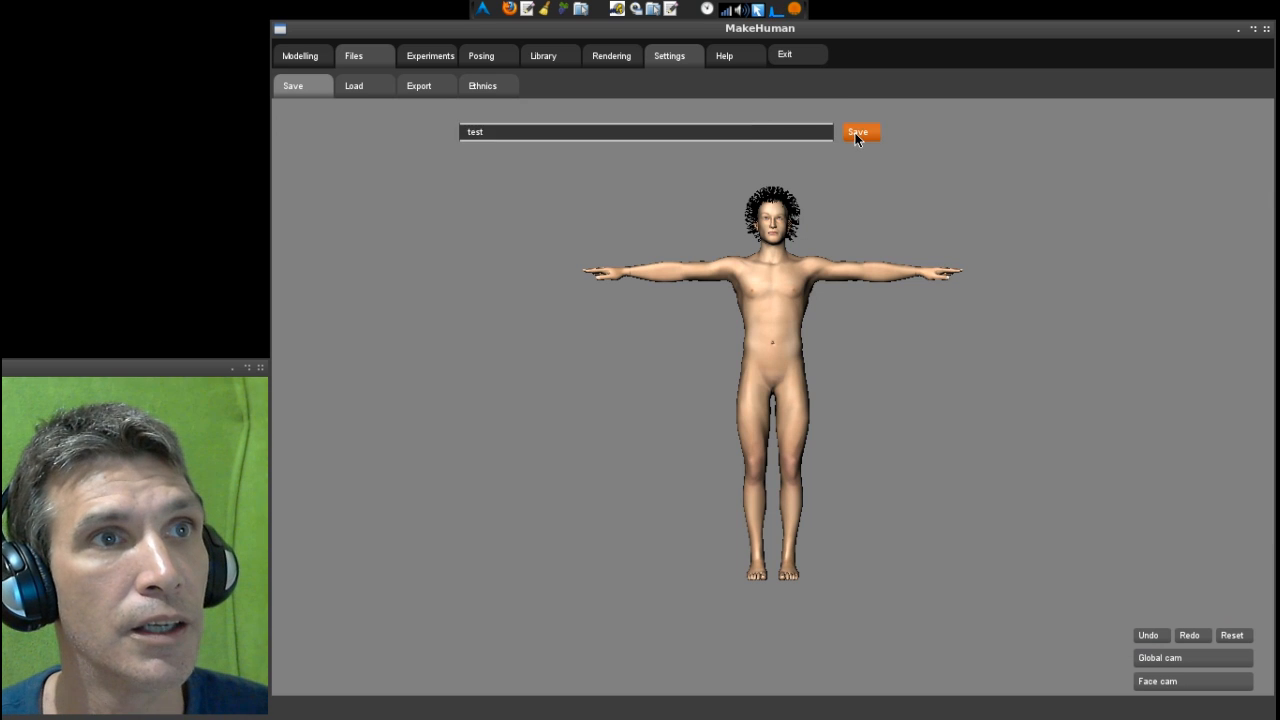
left_click(300, 55)
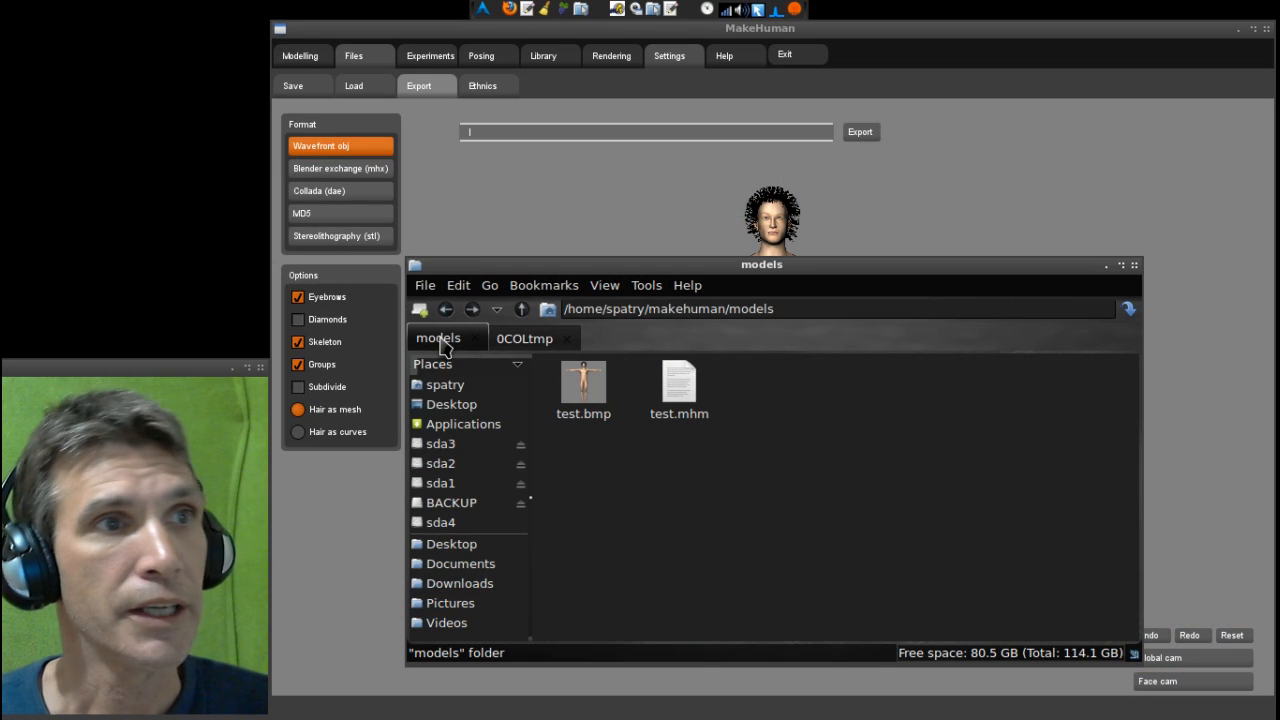
mouse_move(770, 507)
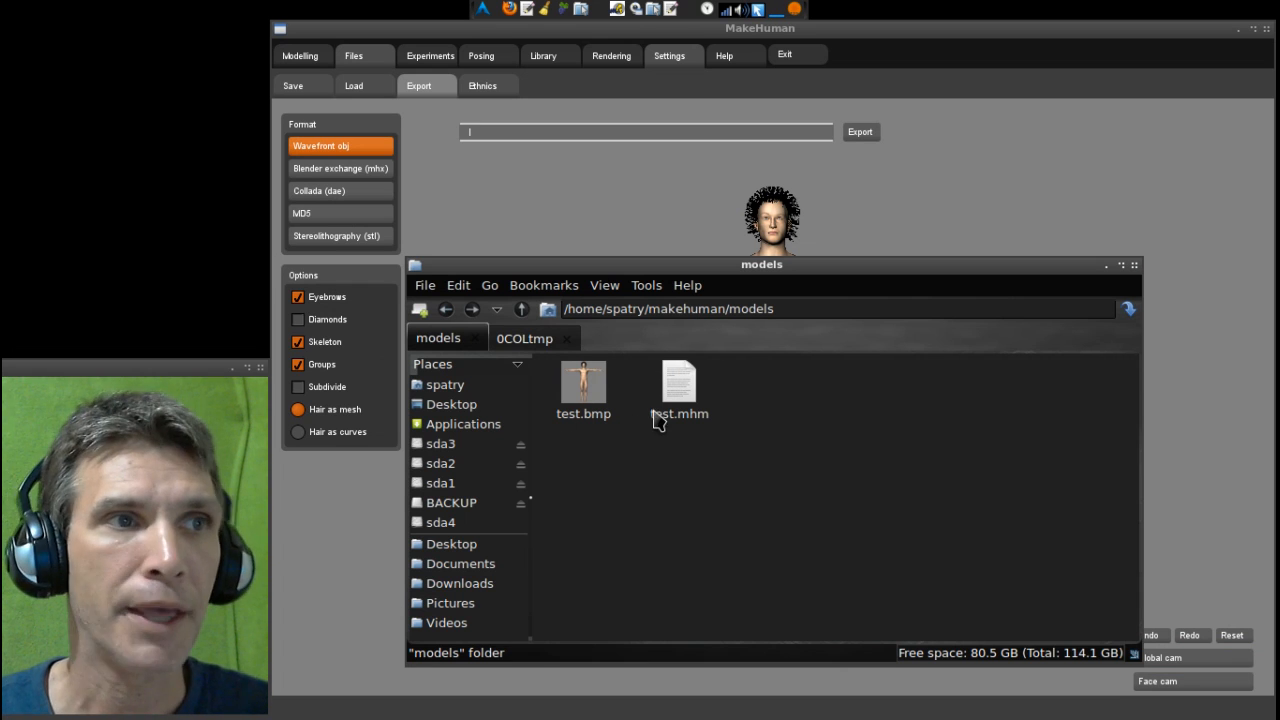
mouse_move(688, 415)
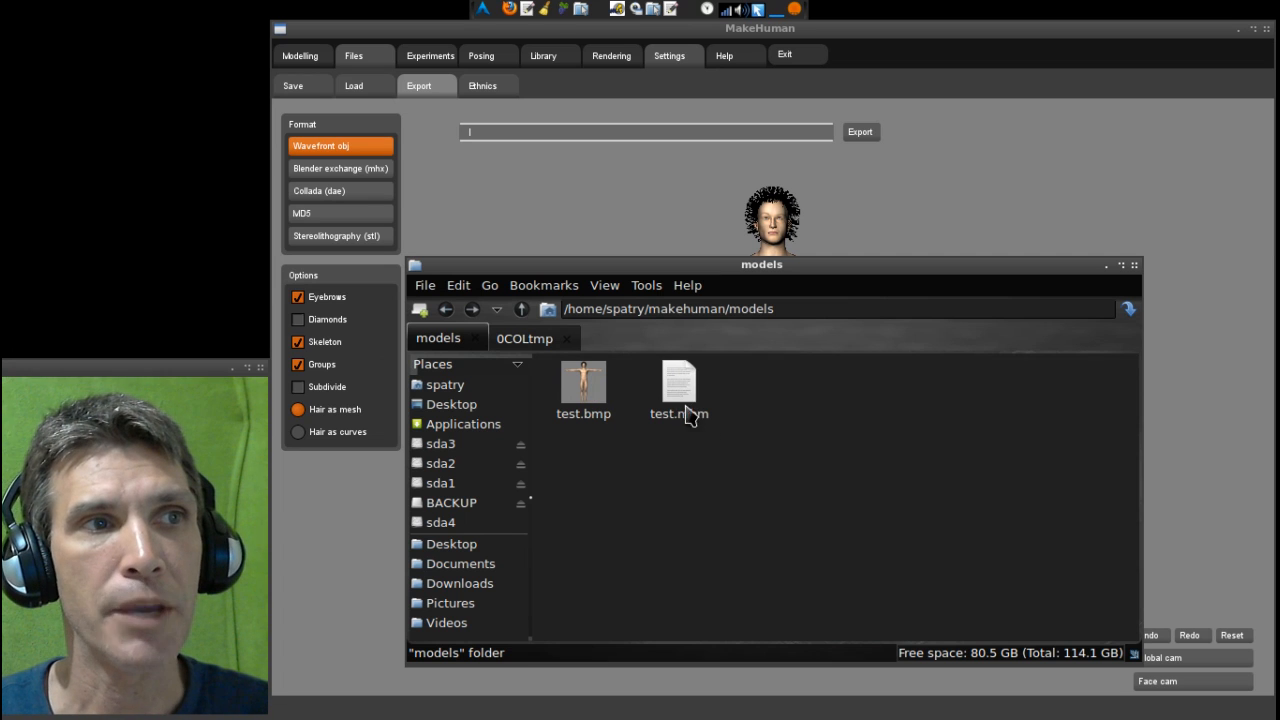
mouse_move(681, 381)
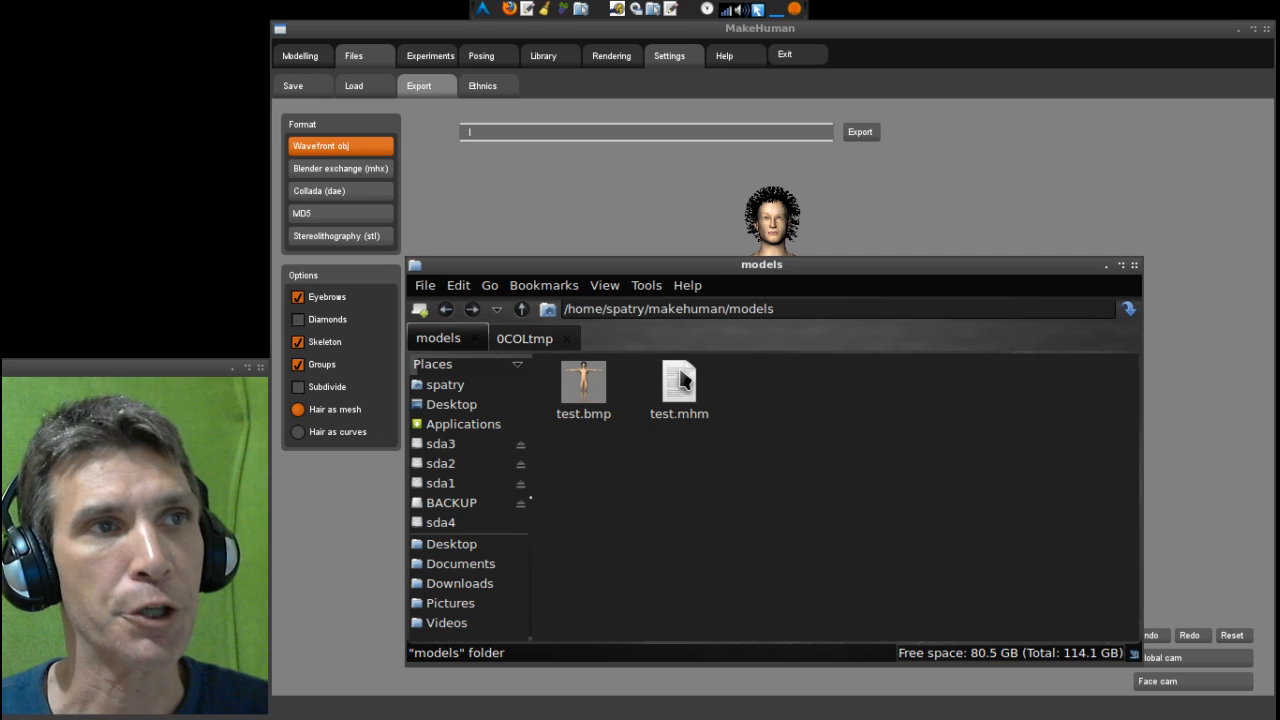
mouse_move(650, 260)
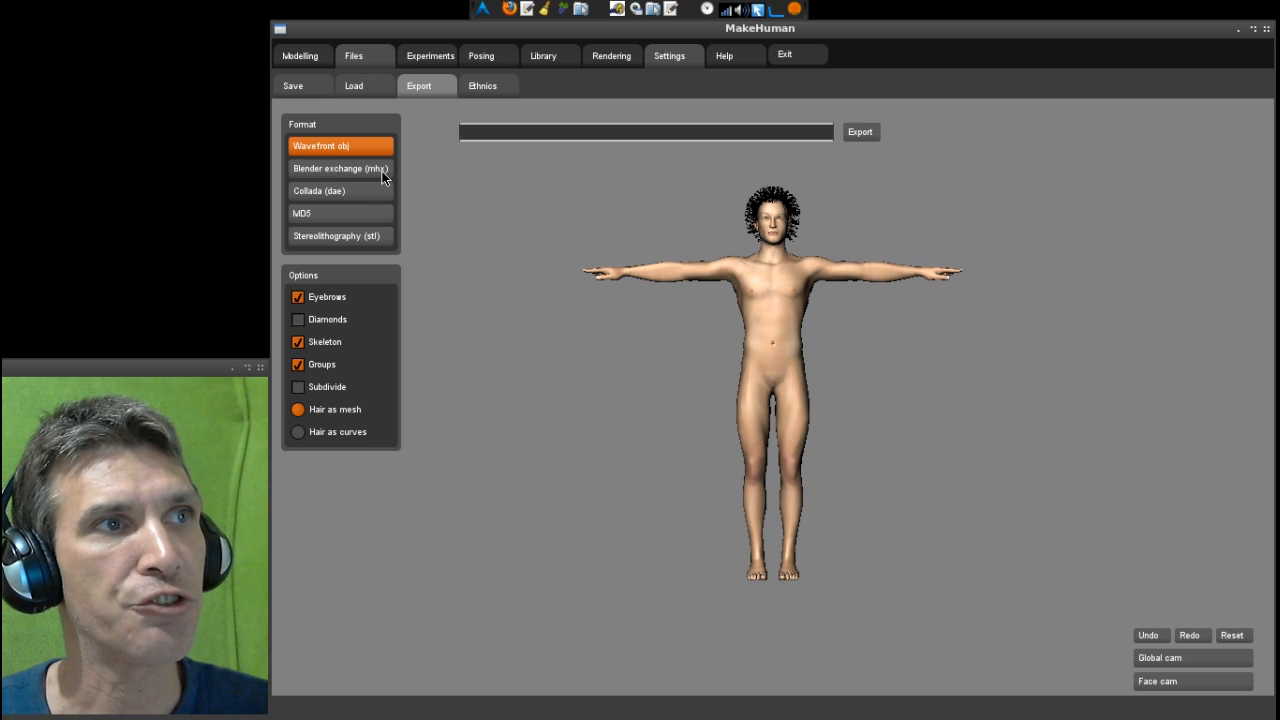
mouse_move(333, 202)
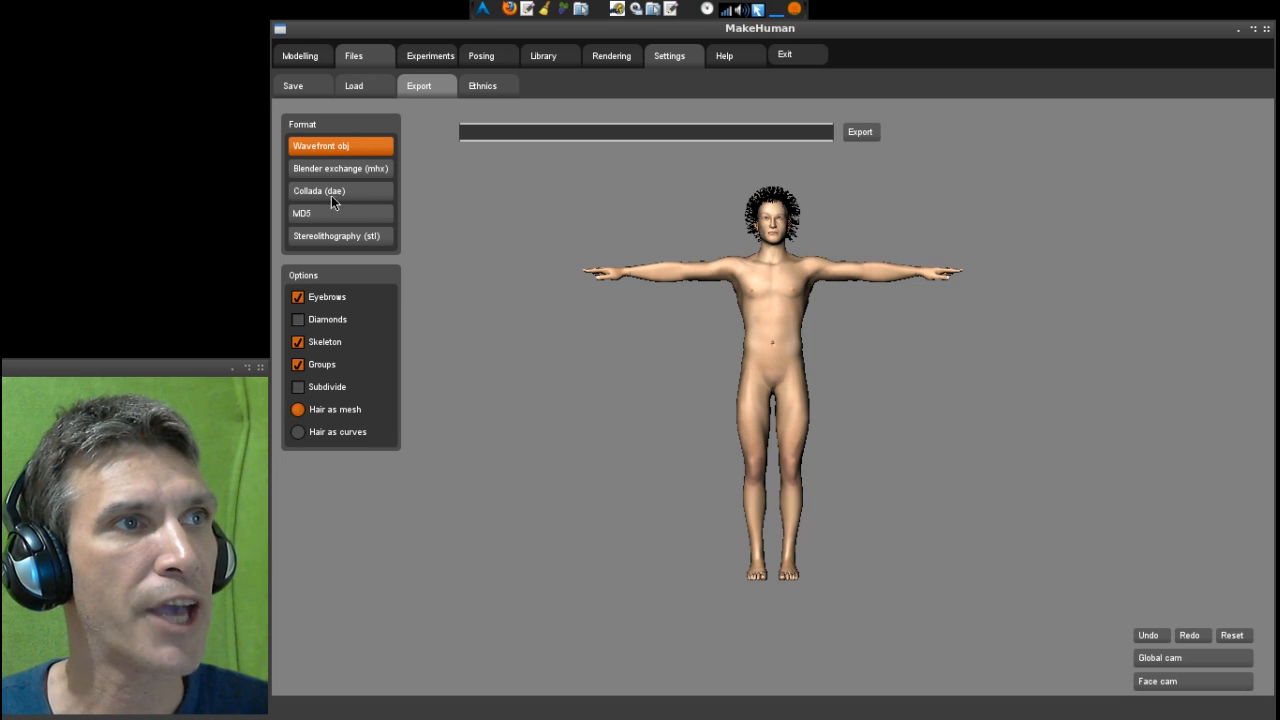
mouse_move(334, 243)
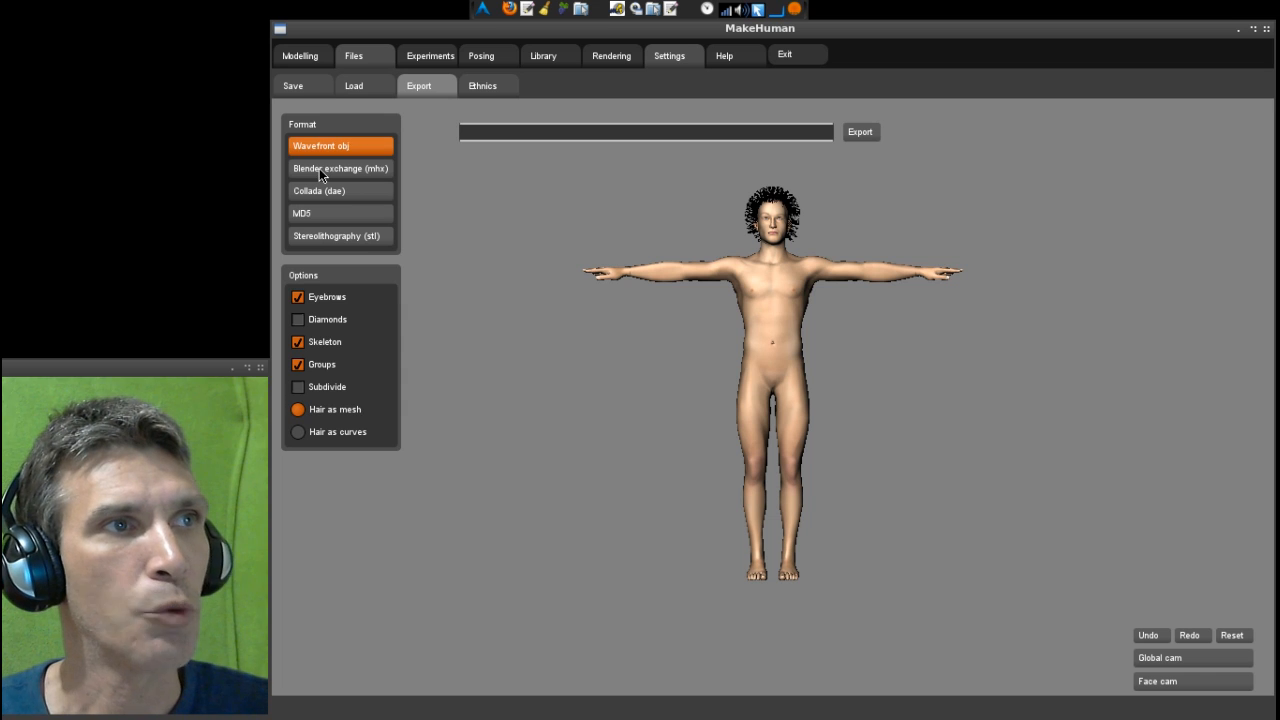
- Choose Blender exchange (mhx) format and enter 'test-mesh' as the export name
left_click(340, 168)
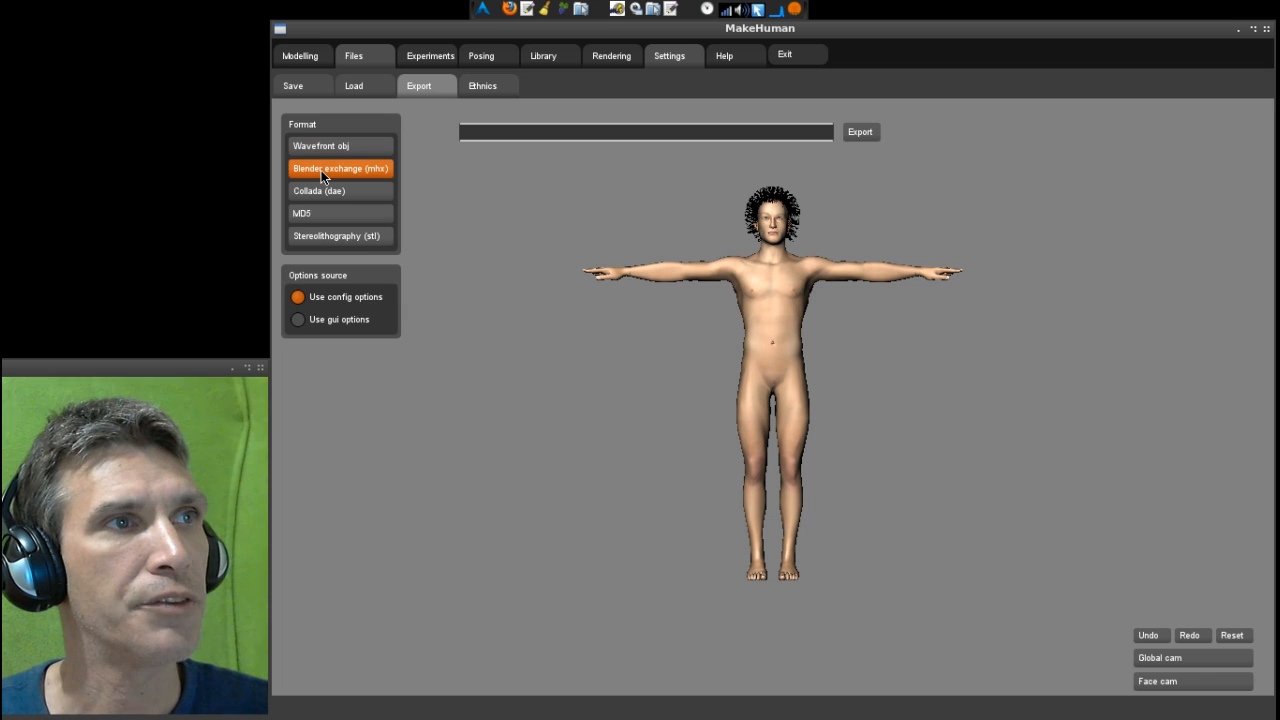
left_click(645, 131)
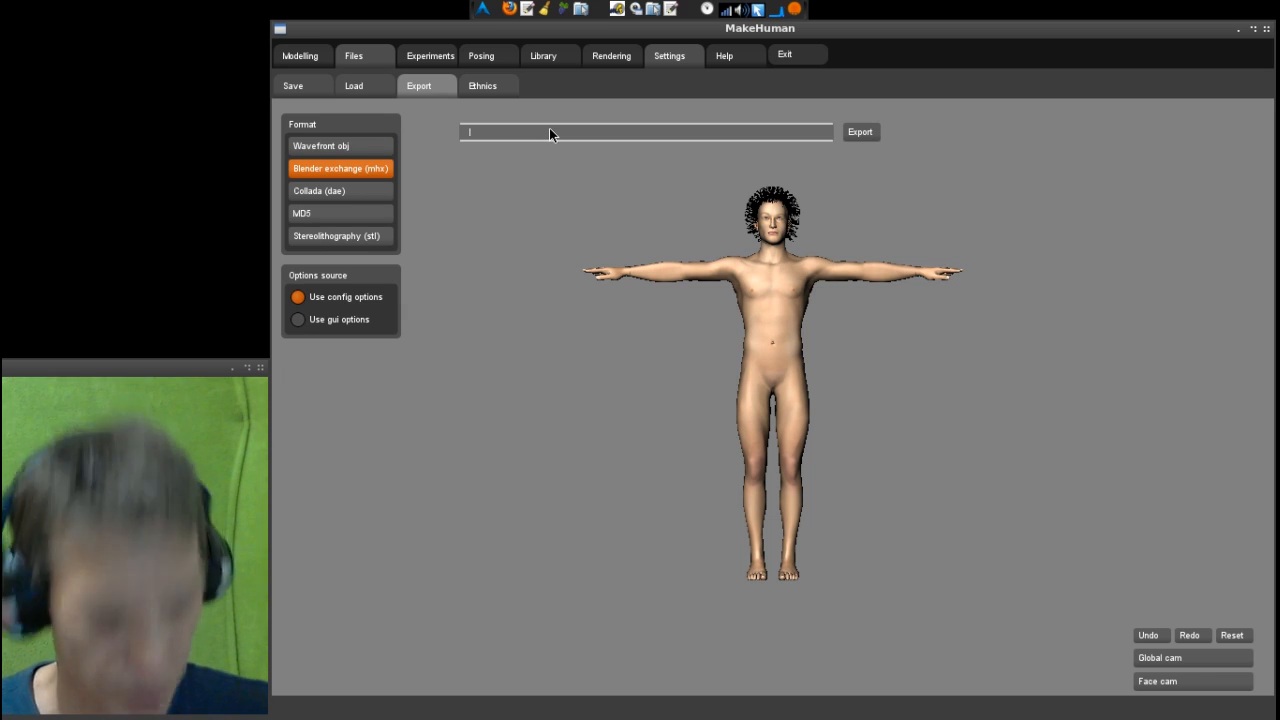
type("test")
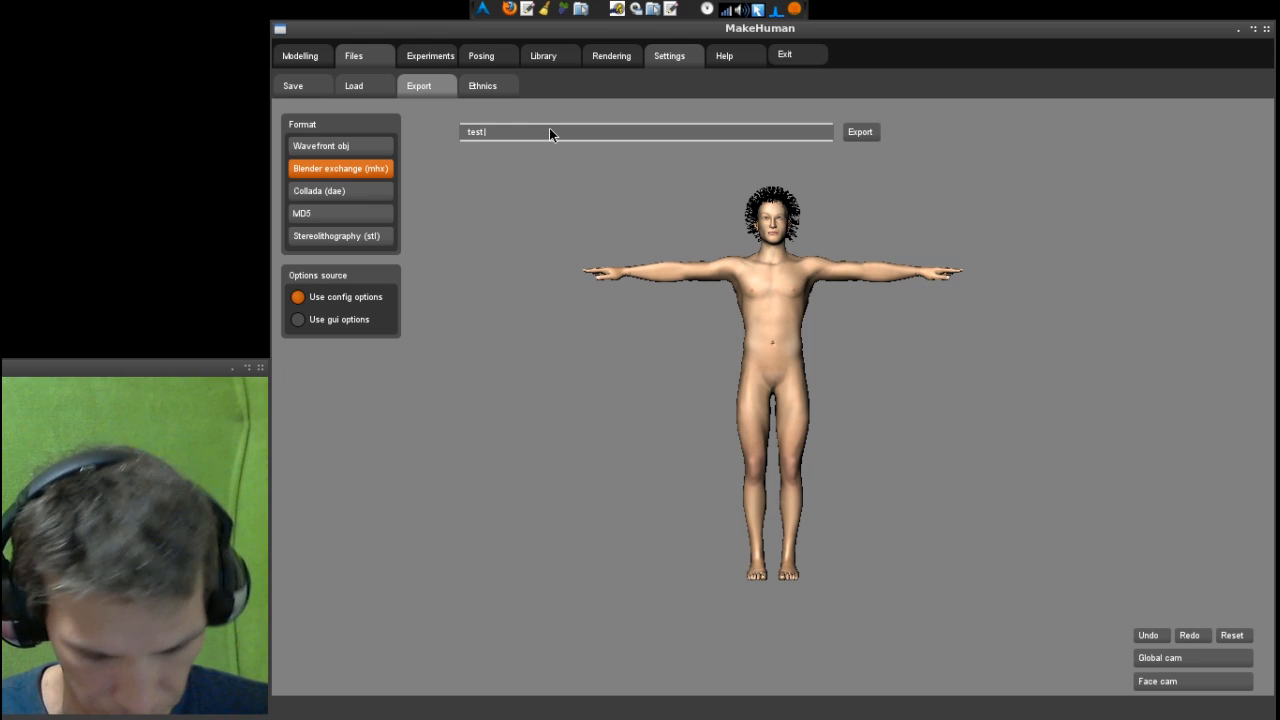
type("-")
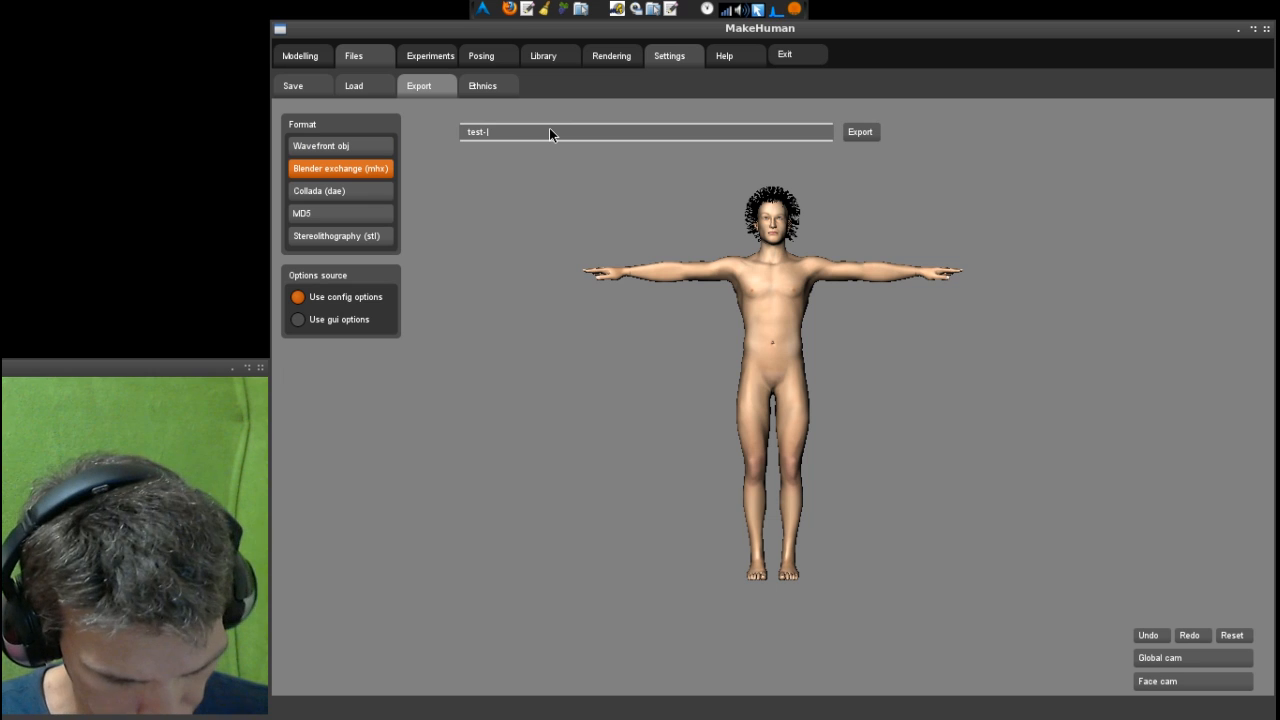
type("mesh")
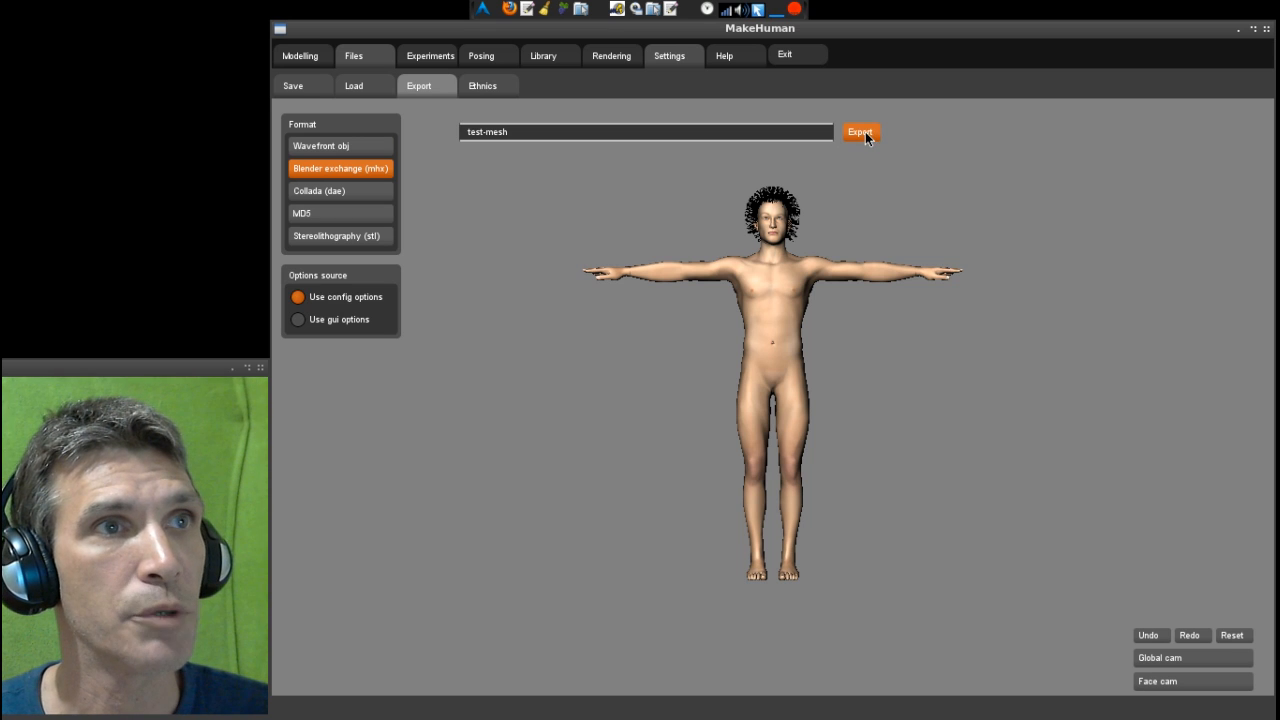
mouse_move(657, 9)
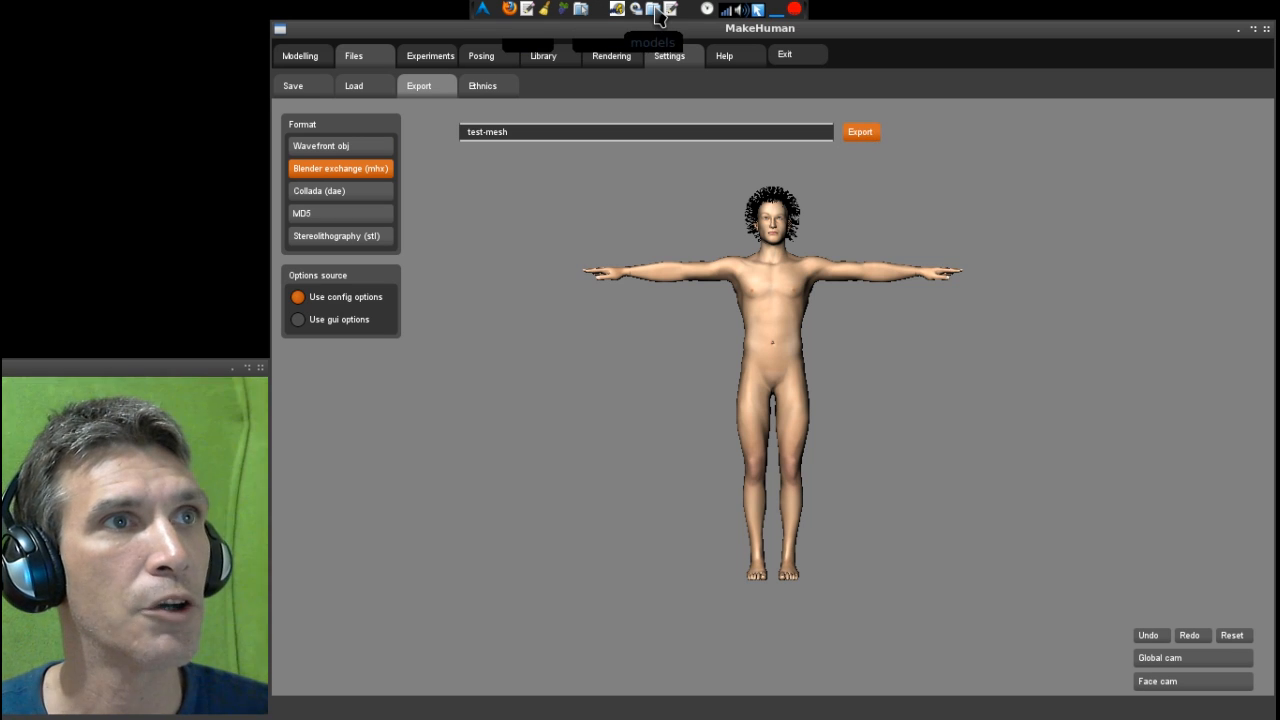
- Browse from makehuman into models, then exports to find test-mesh-24/25.mhx, and go back up
left_click(653, 9)
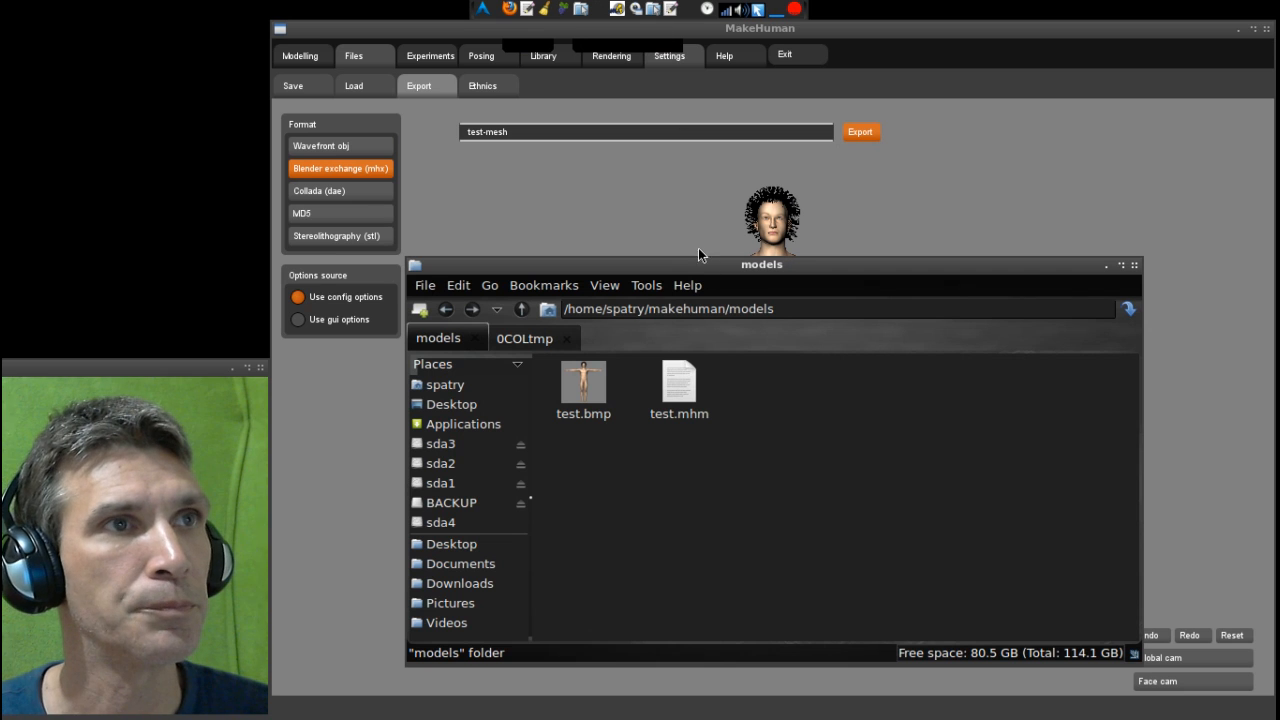
mouse_move(930, 219)
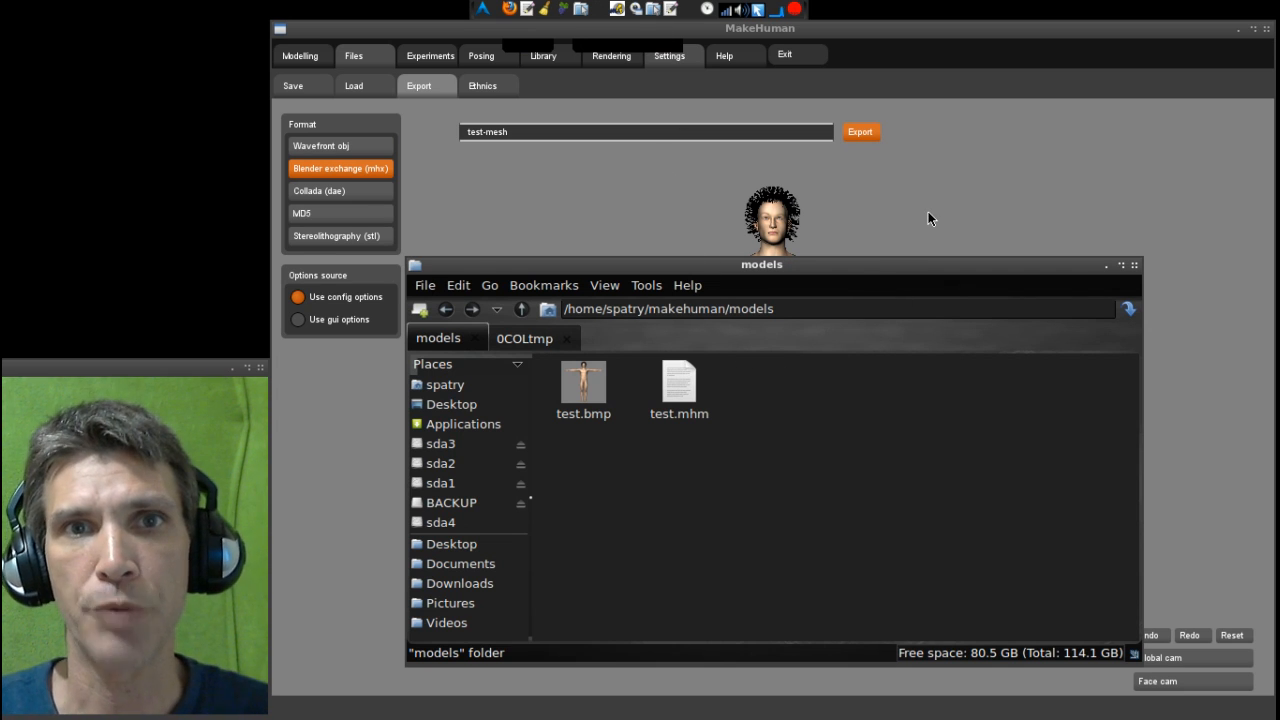
left_click(300, 55)
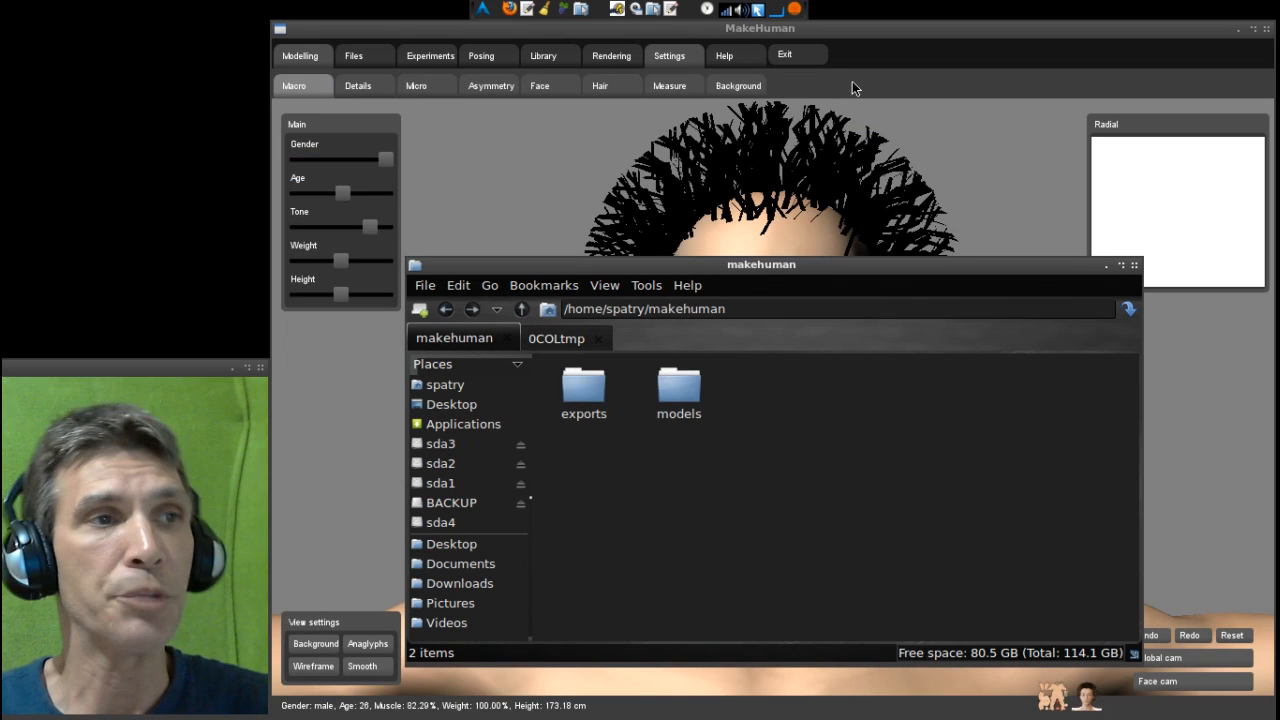
mouse_move(645, 392)
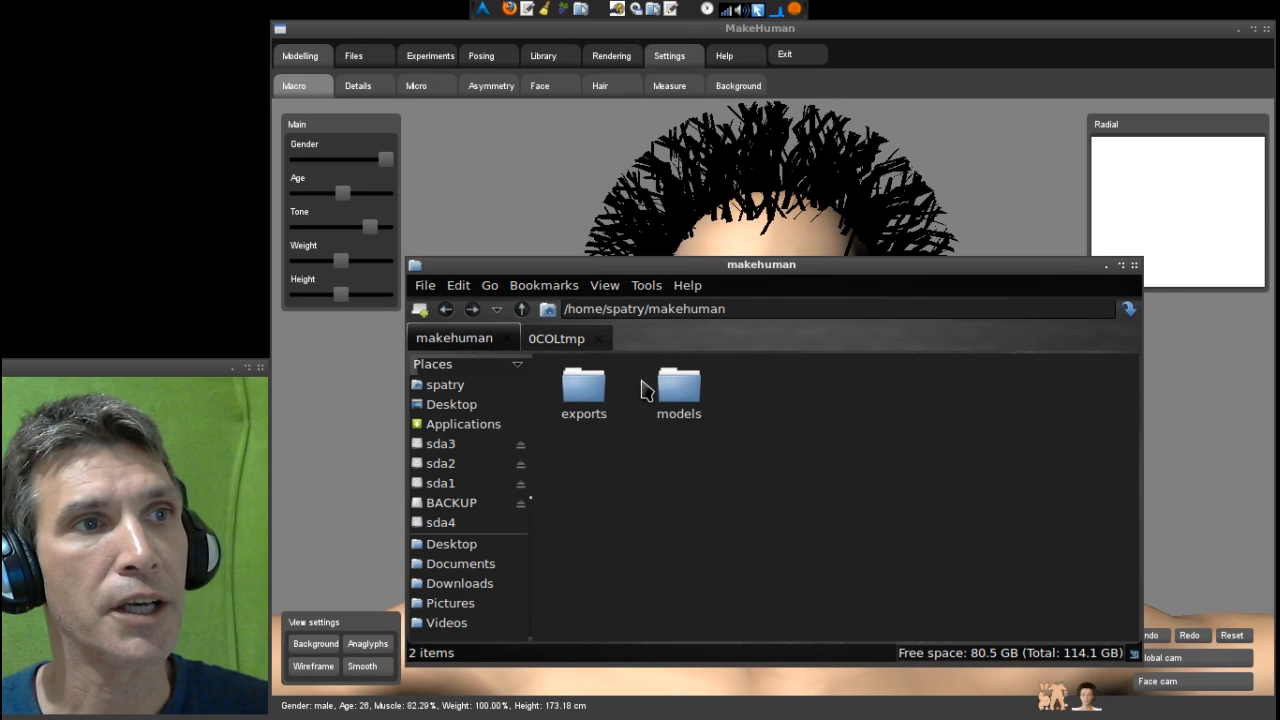
mouse_move(710, 400)
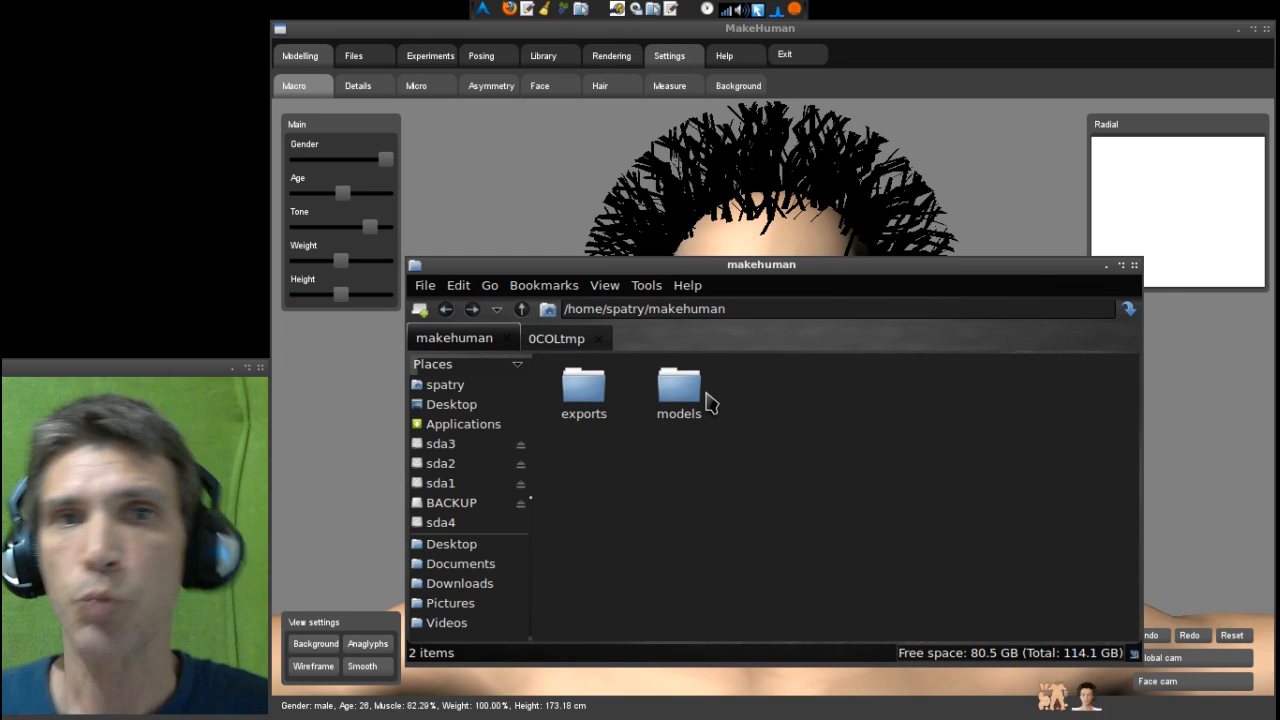
mouse_move(452, 418)
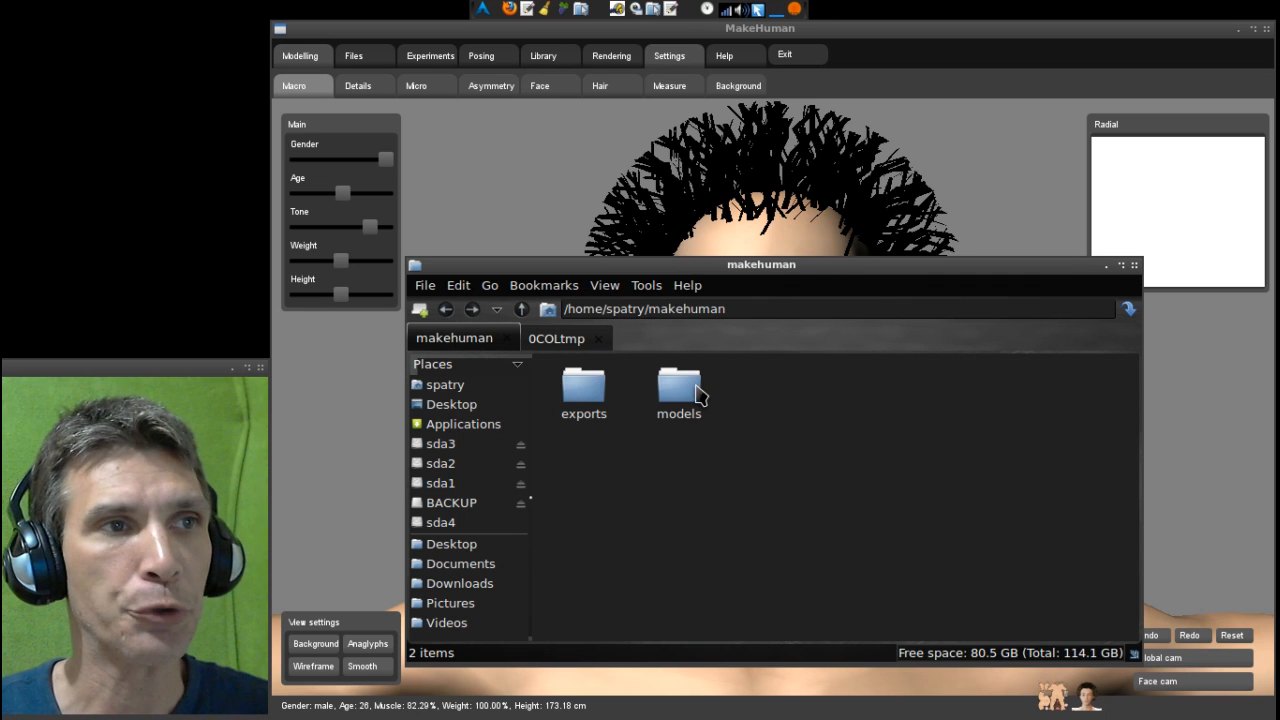
double_click(678, 390)
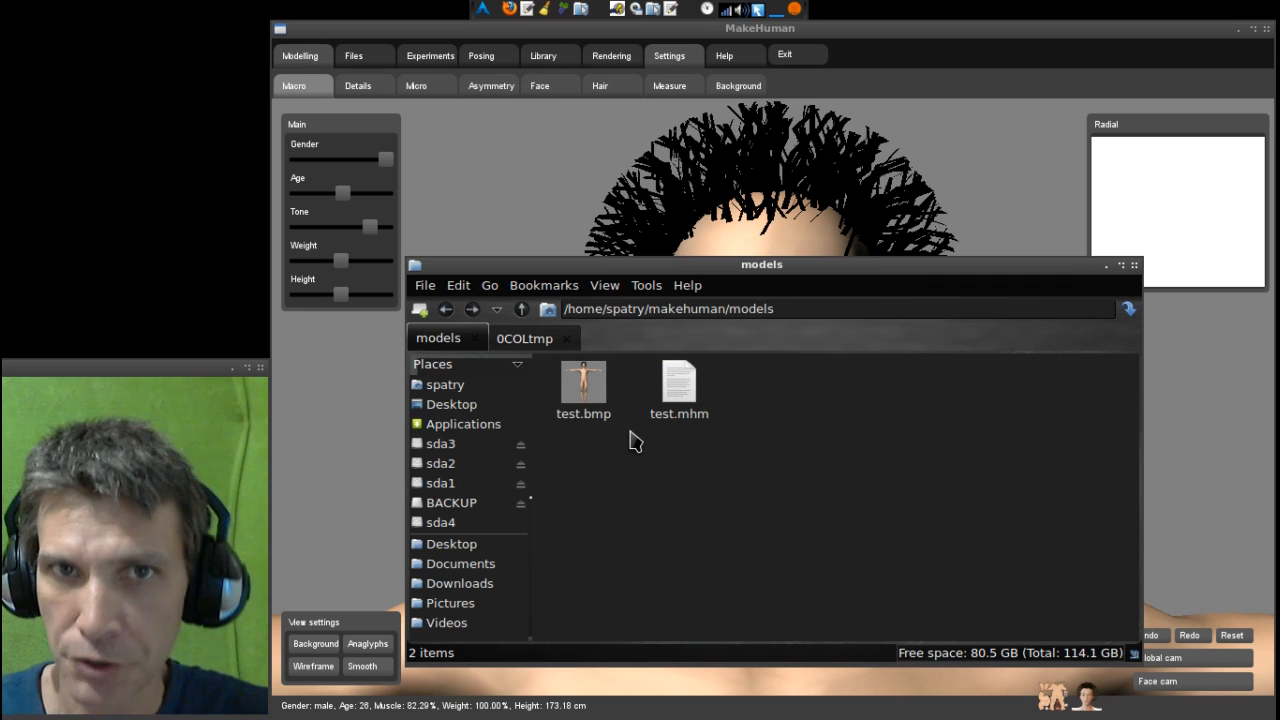
left_click(521, 308)
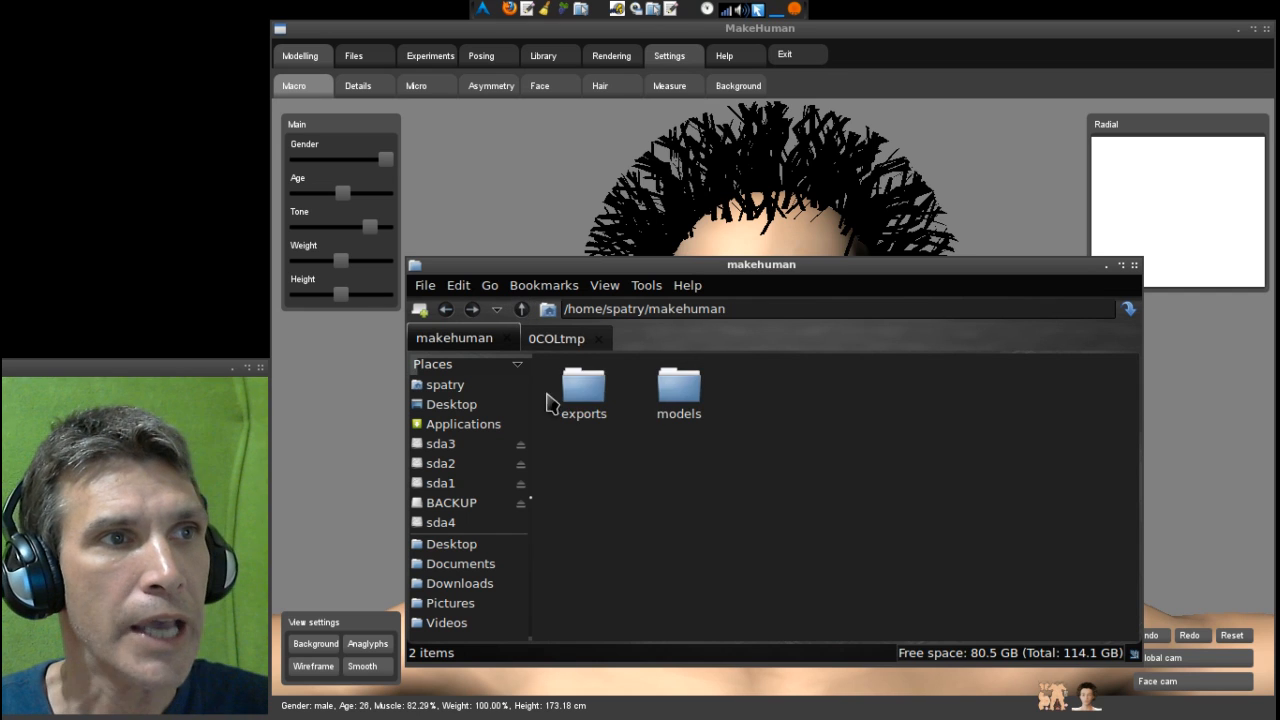
double_click(583, 390)
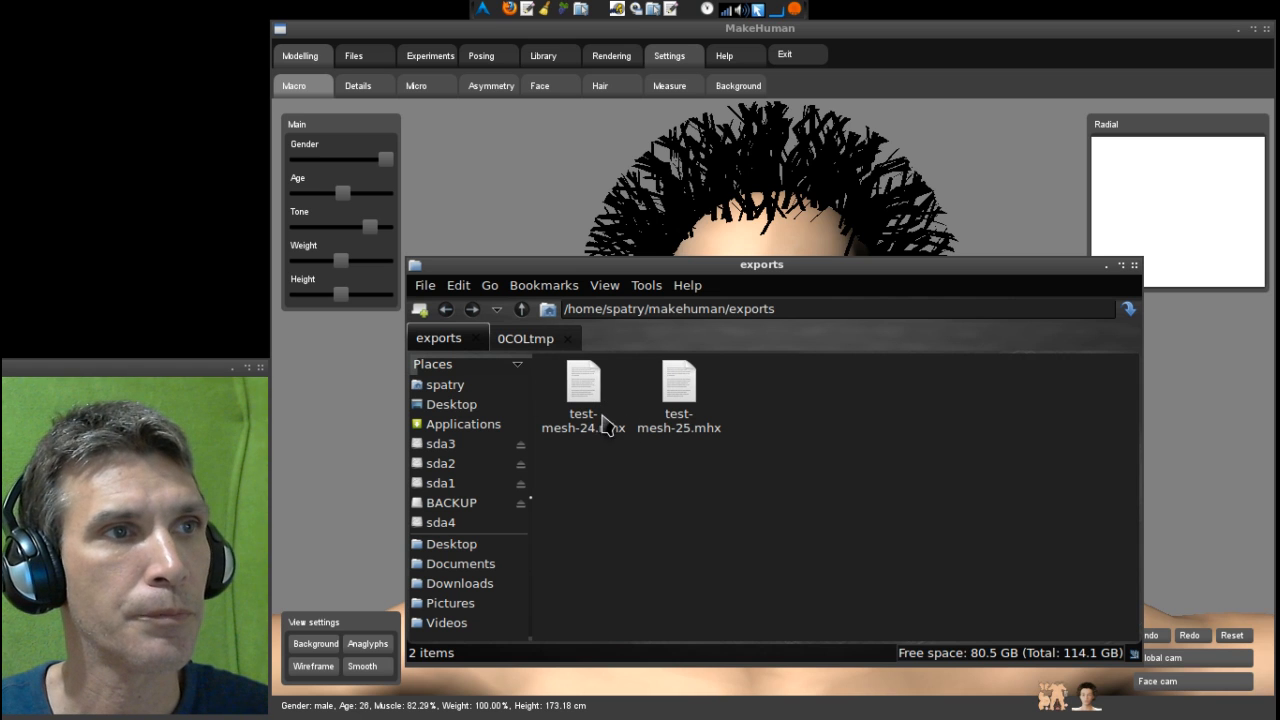
left_click(521, 308)
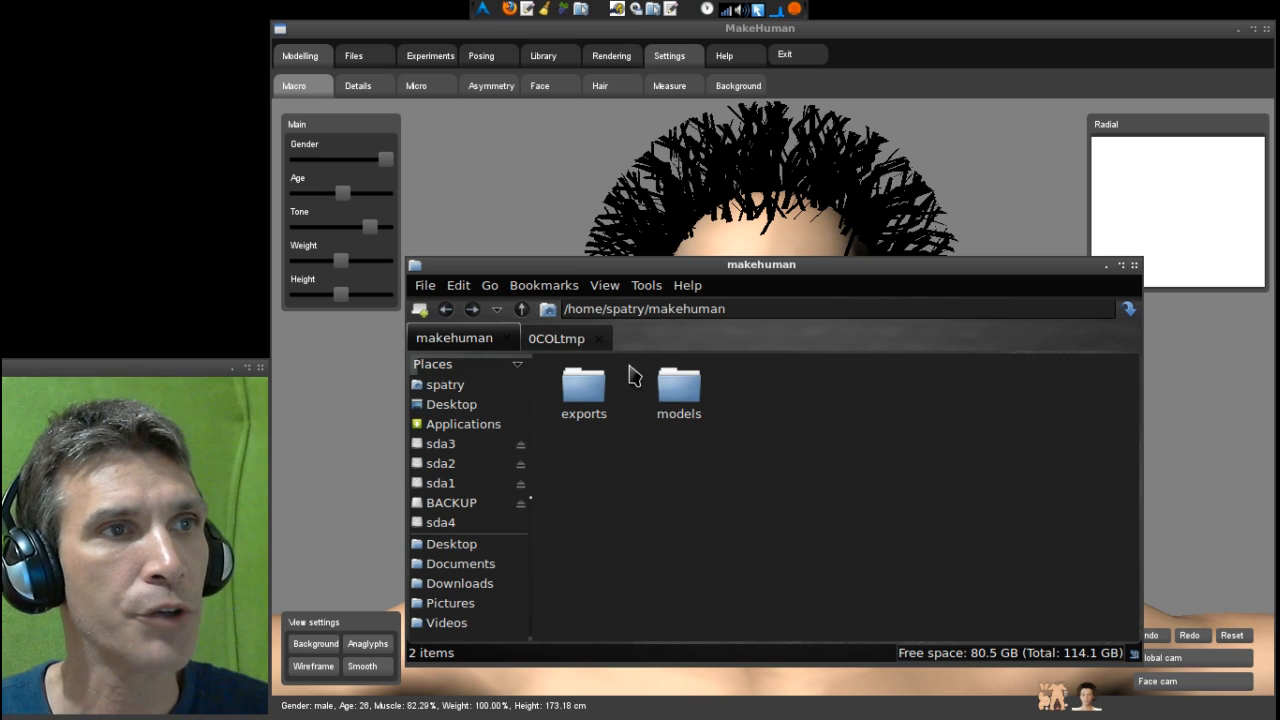
mouse_move(718, 400)
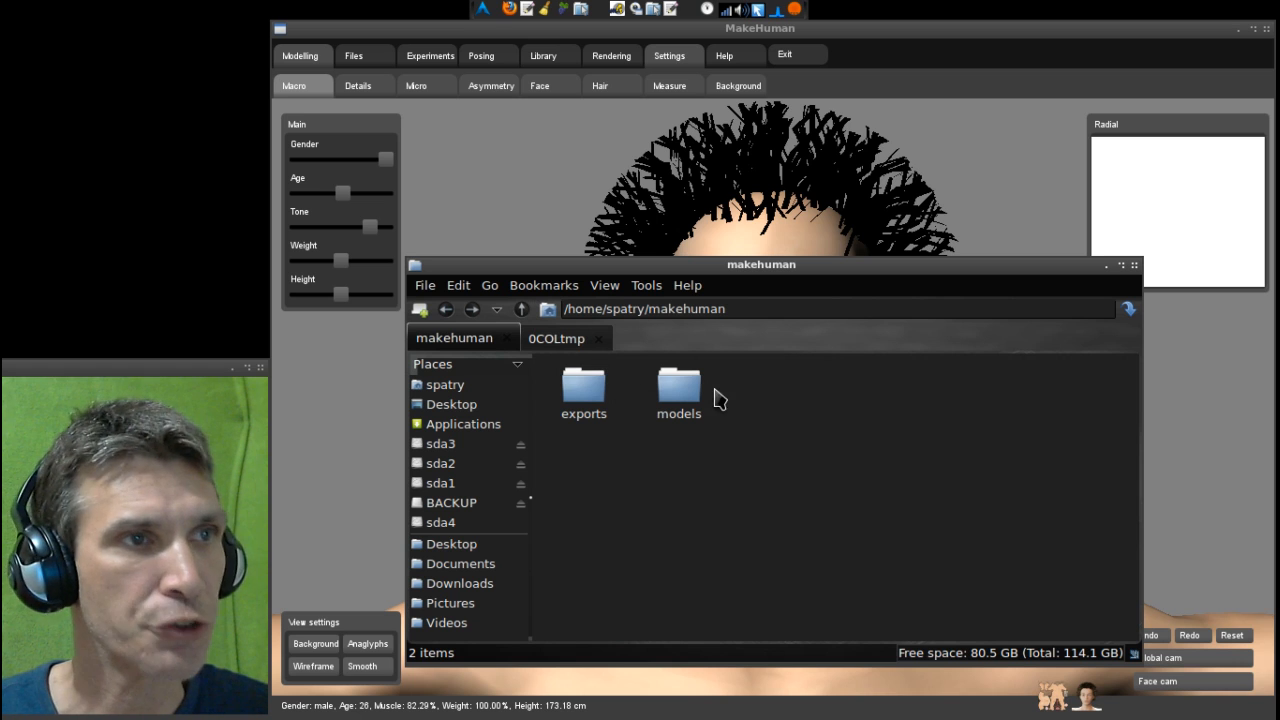
mouse_move(1033, 431)
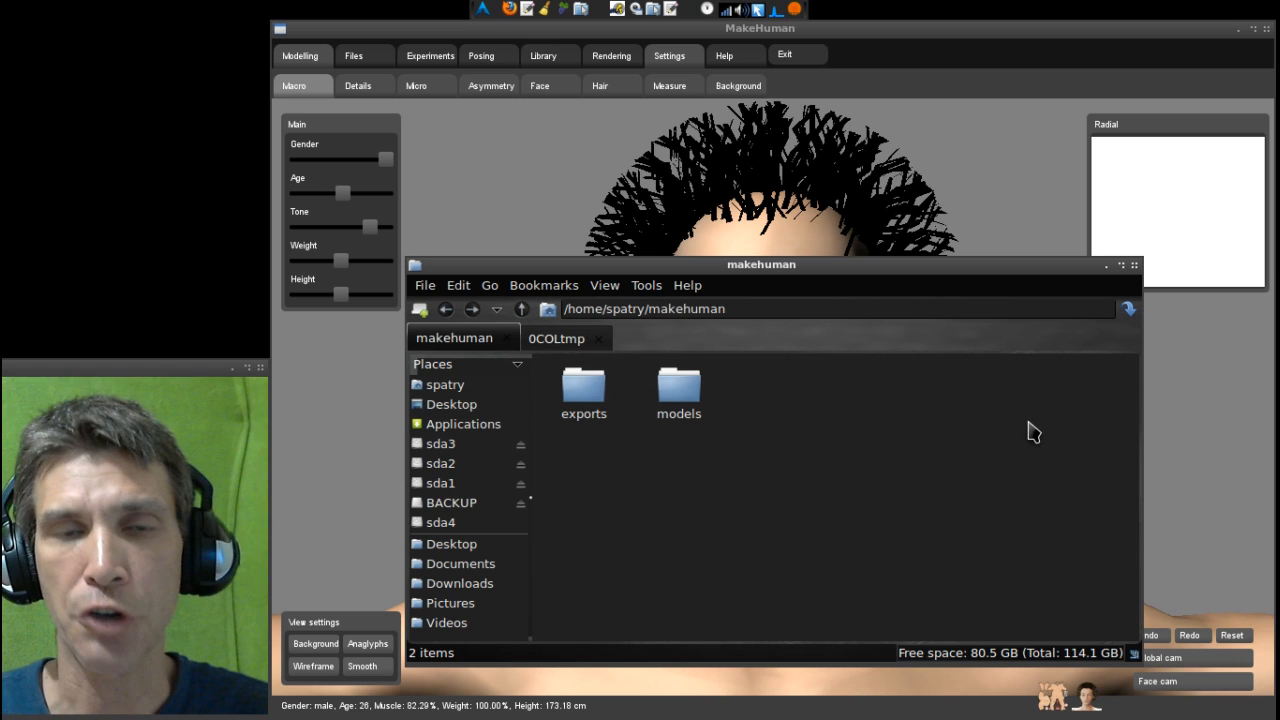
mouse_move(891, 468)
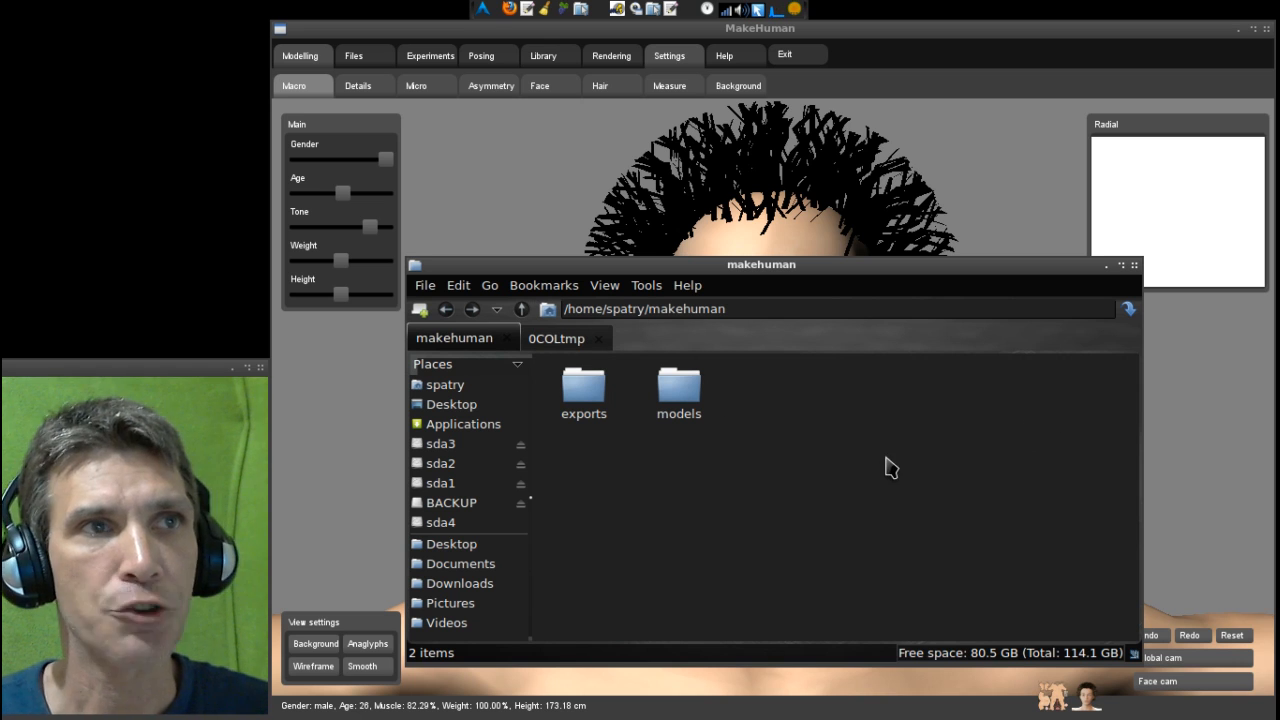
mouse_move(950, 170)
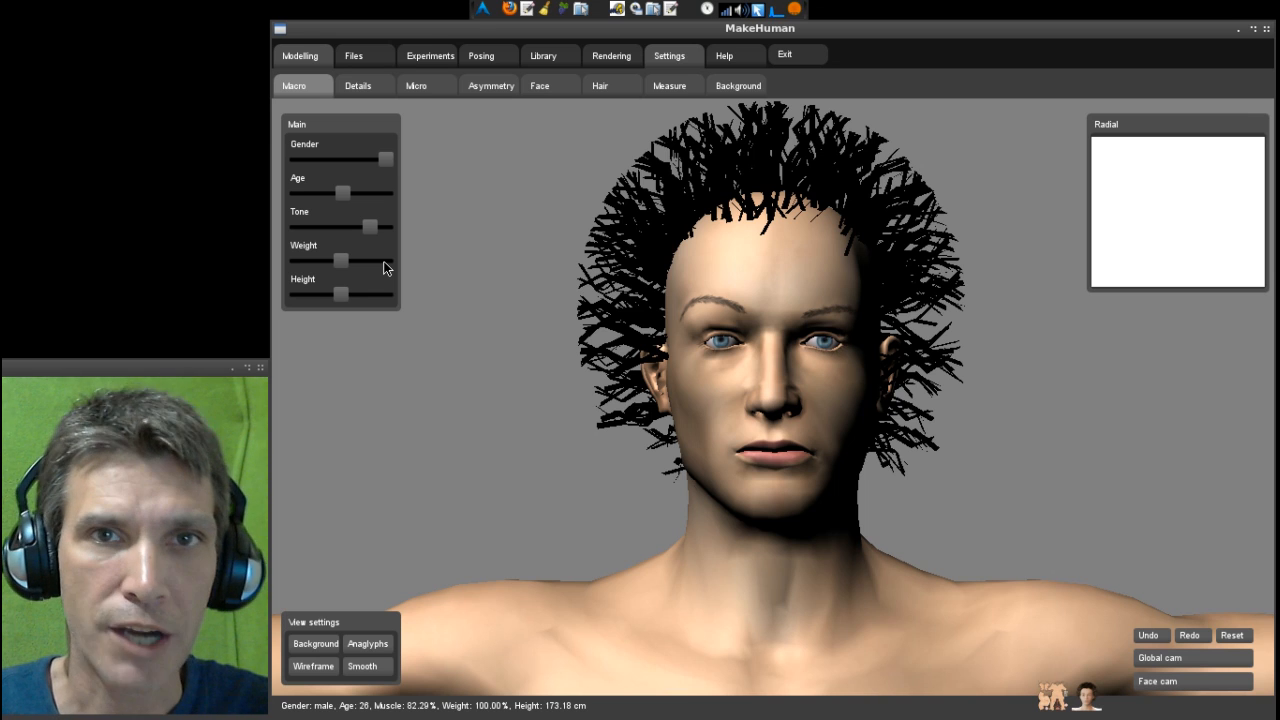
mouse_move(800, 57)
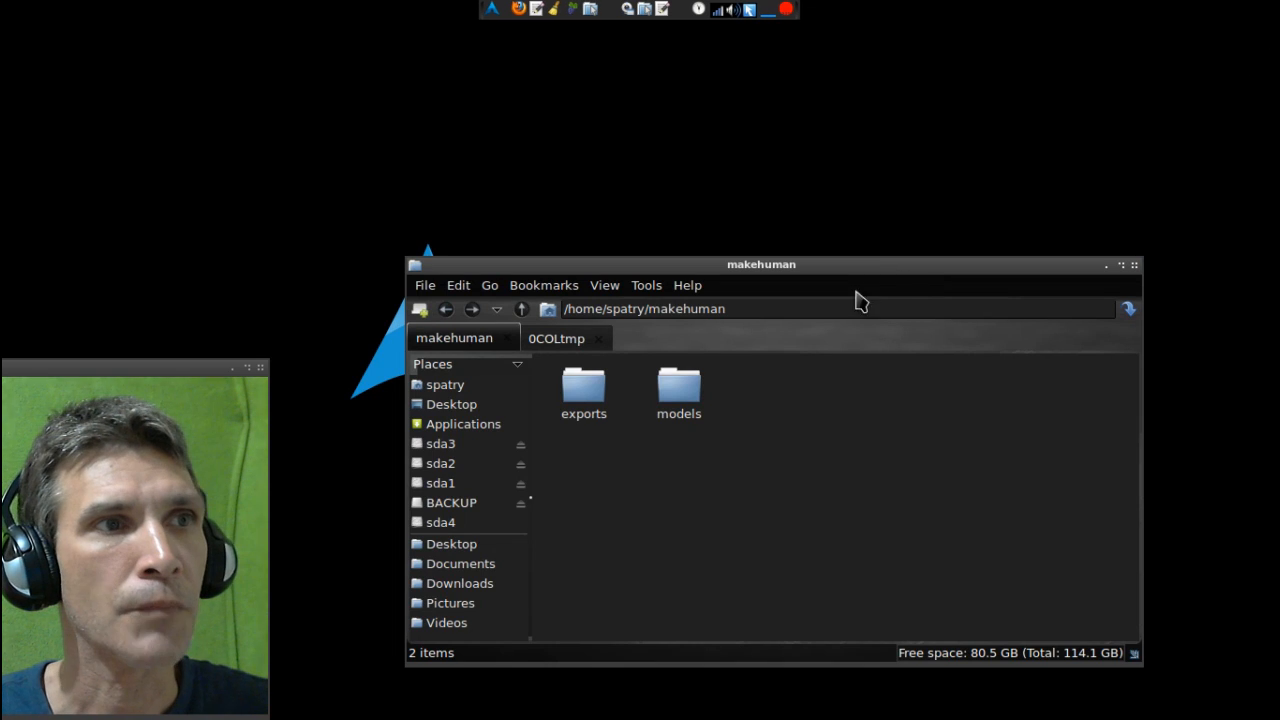
- Launch Blender 2.63 and dismiss the splash screen
left_click(492, 9)
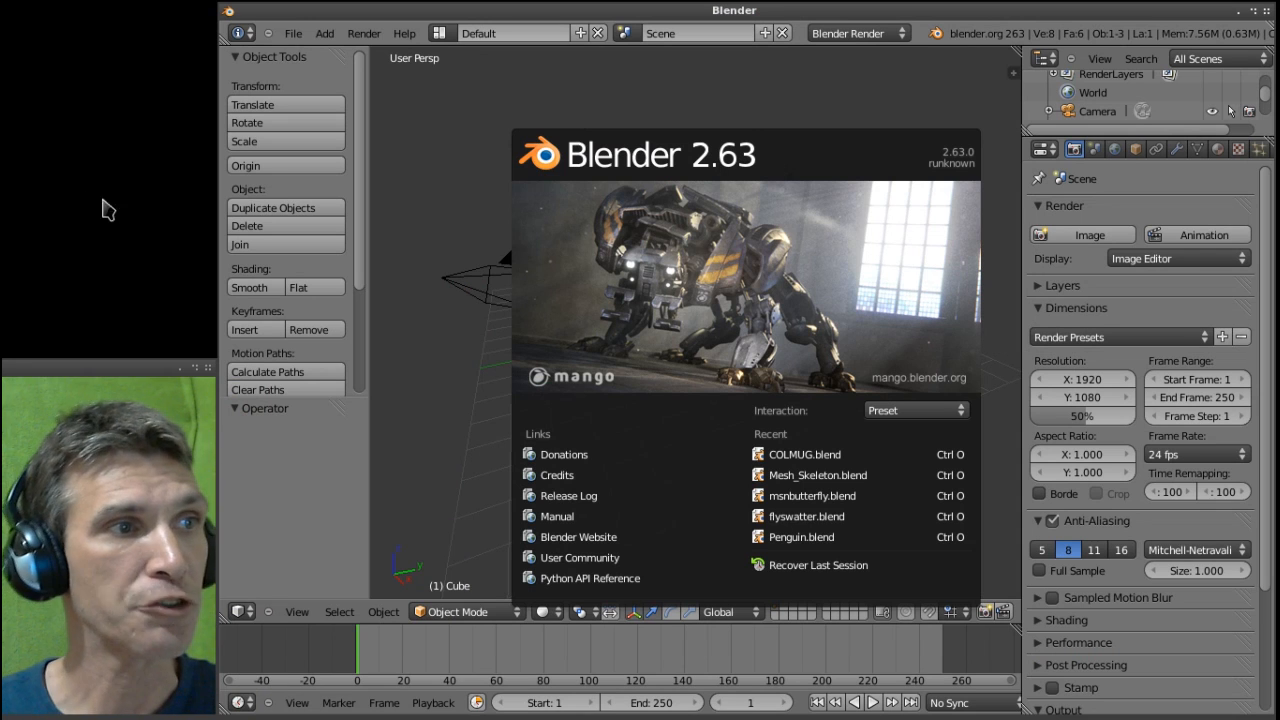
mouse_move(398, 343)
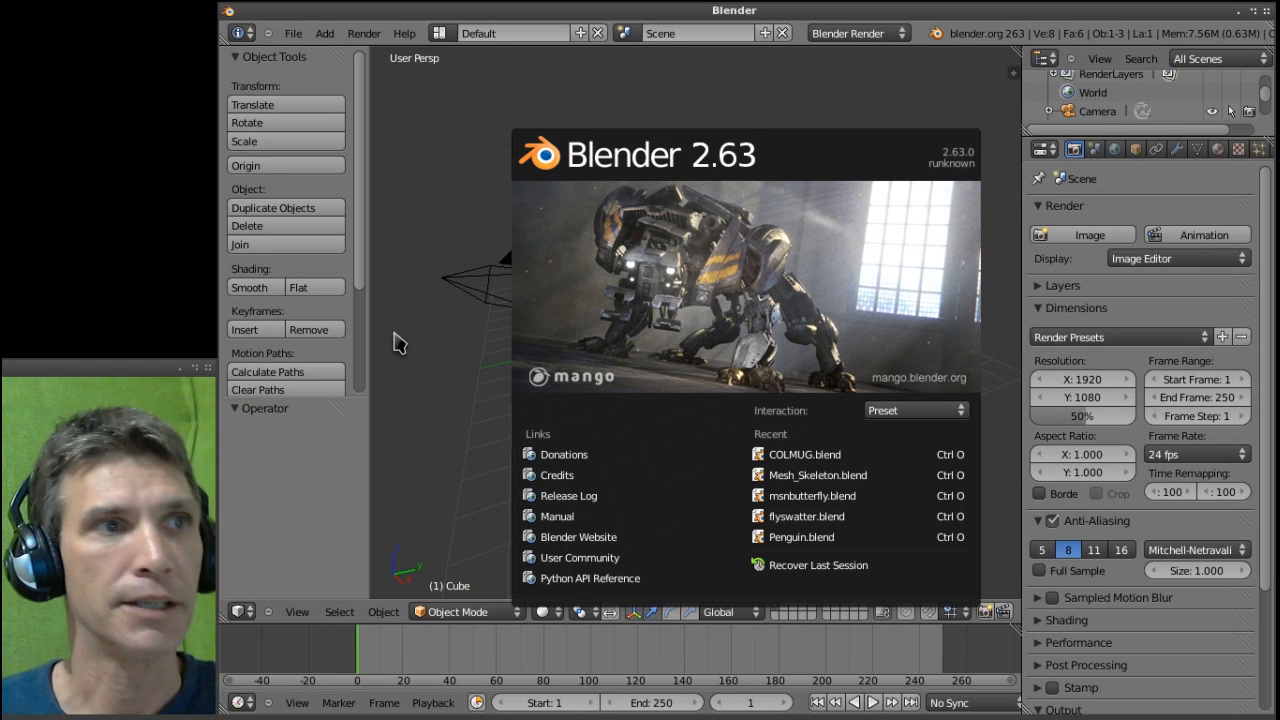
left_click(398, 345)
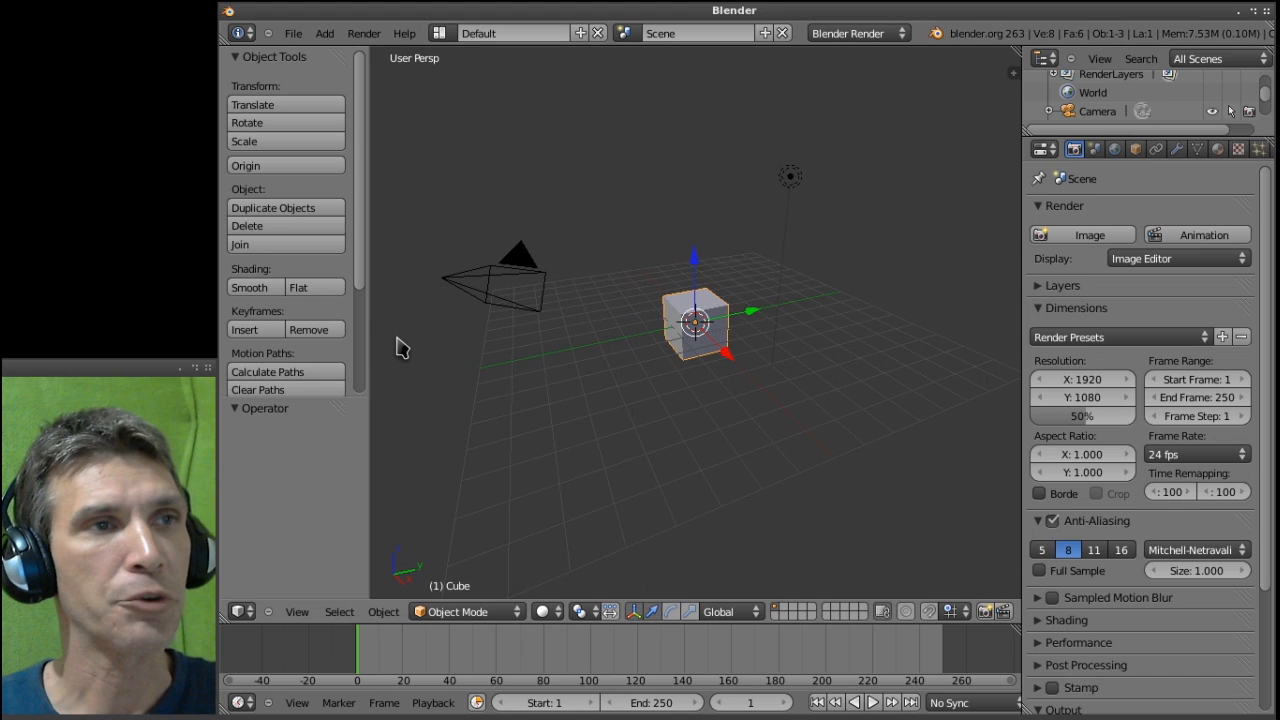
mouse_move(715, 345)
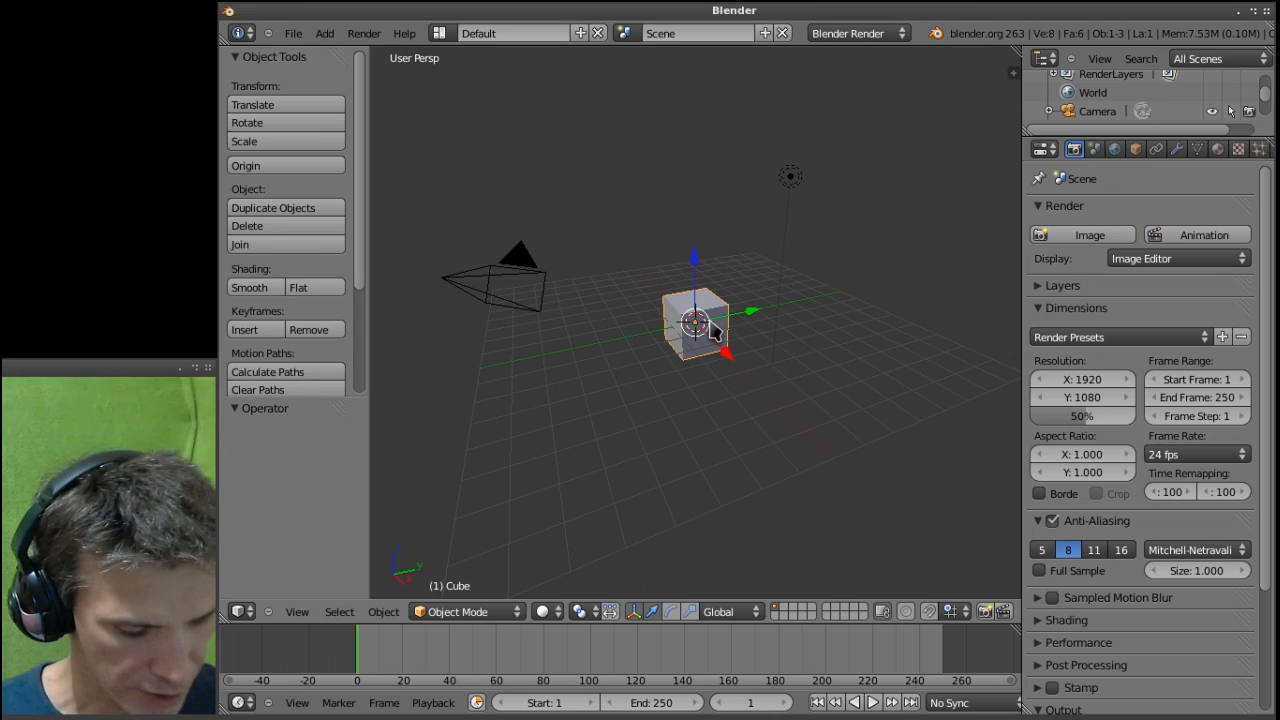
- Select the default cube and open the File menu to check import formats
left_click(247, 225)
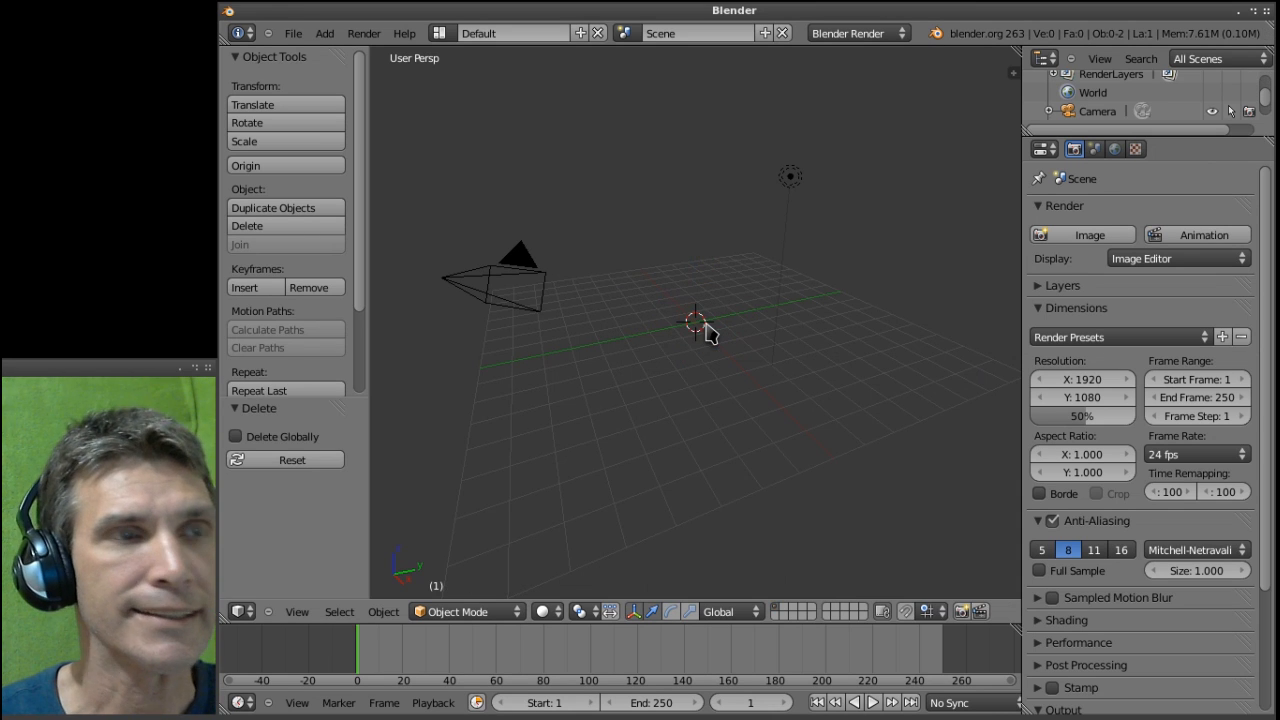
left_click(293, 33)
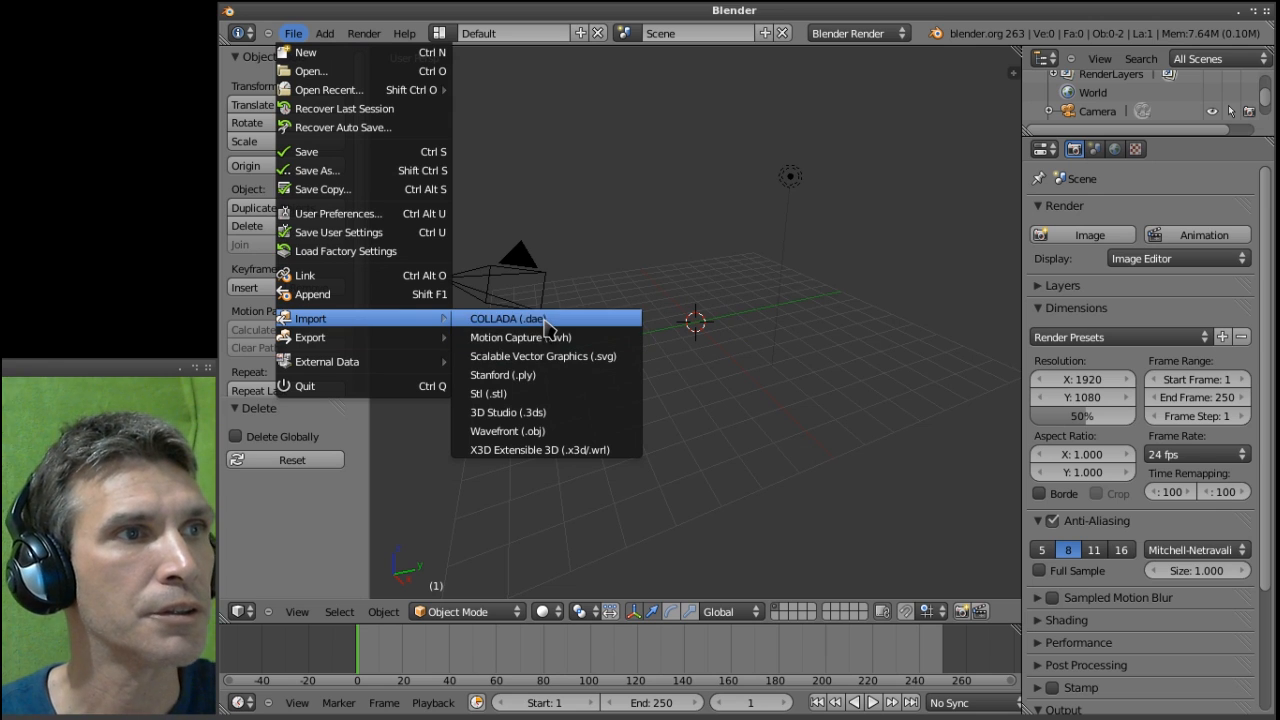
mouse_move(527, 441)
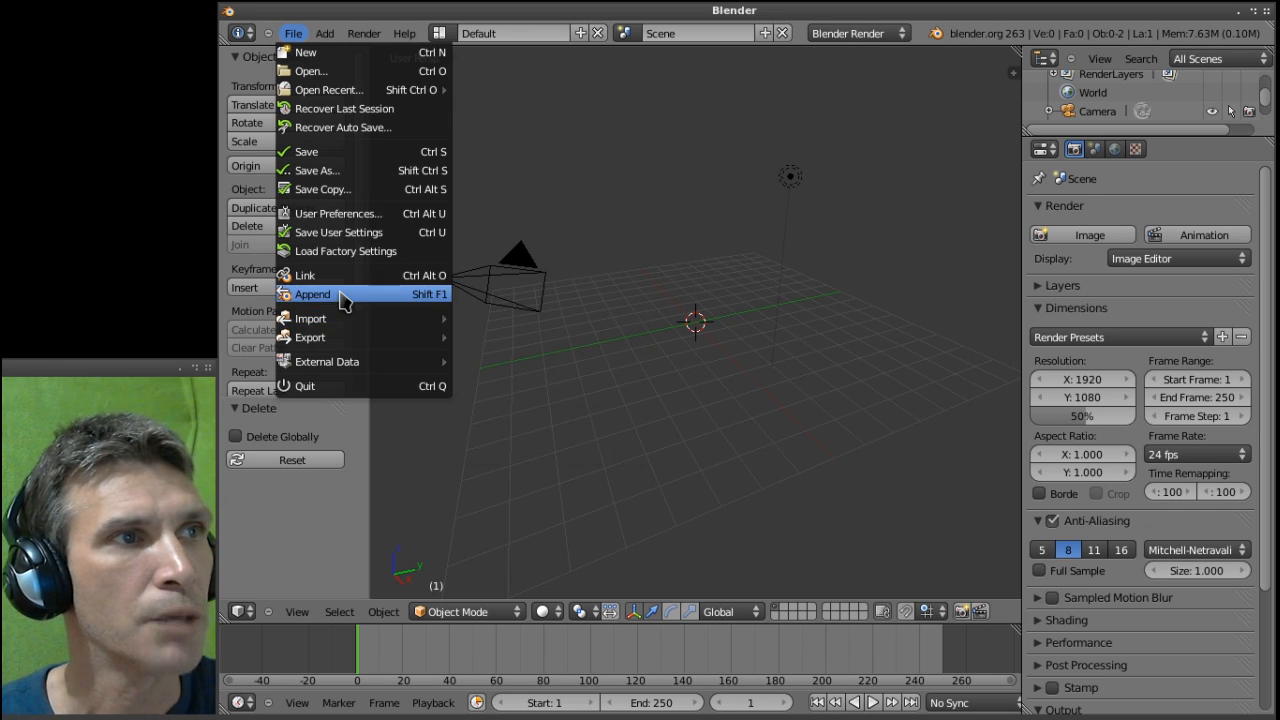
left_click(312, 293)
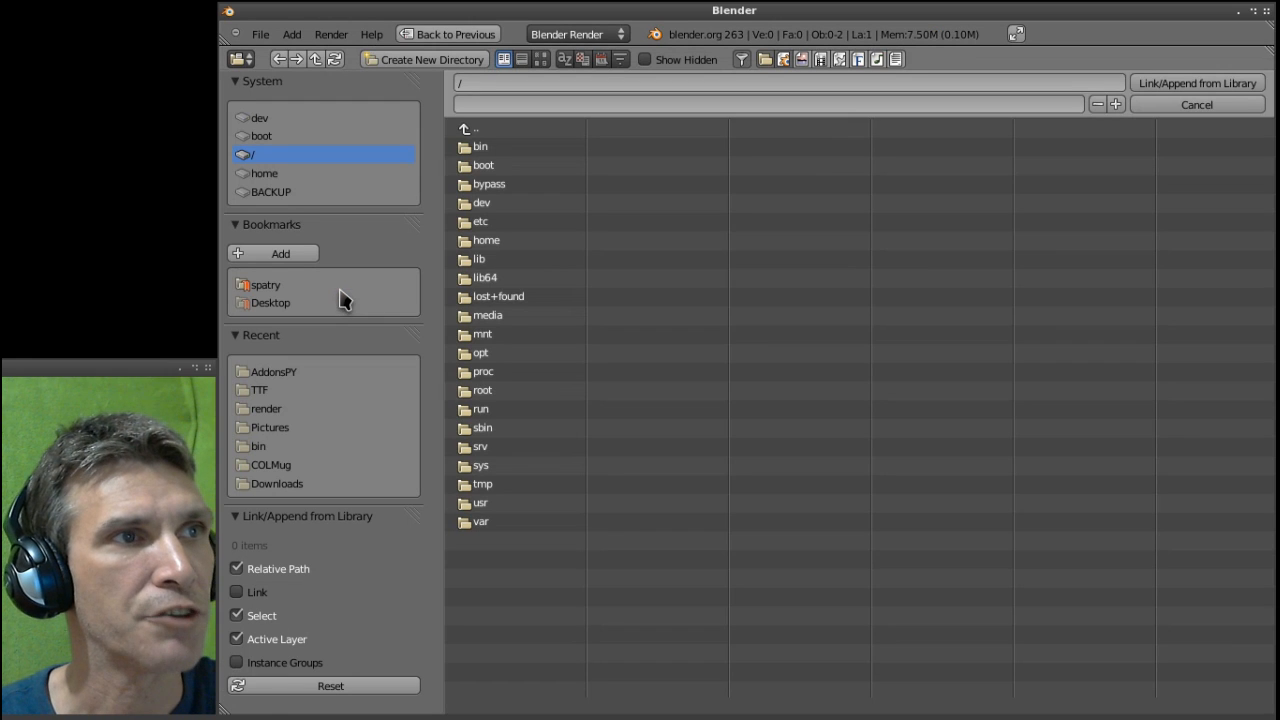
mouse_move(338, 430)
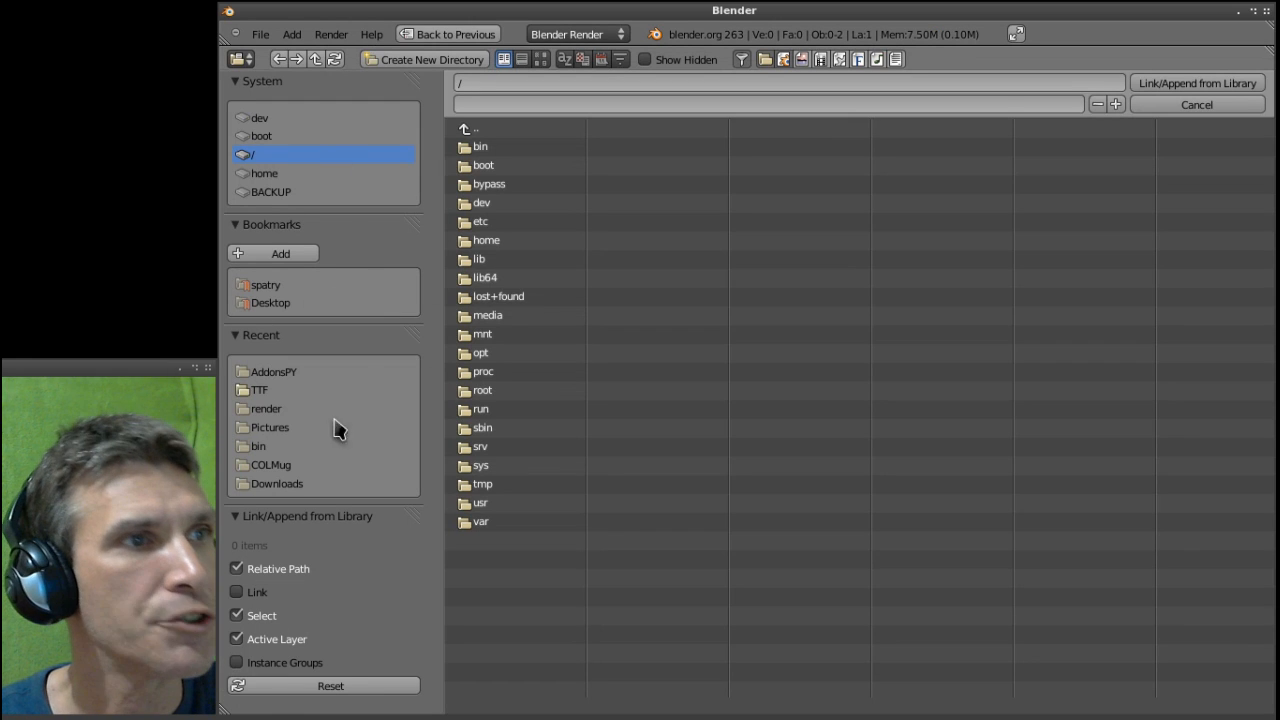
double_click(270, 464)
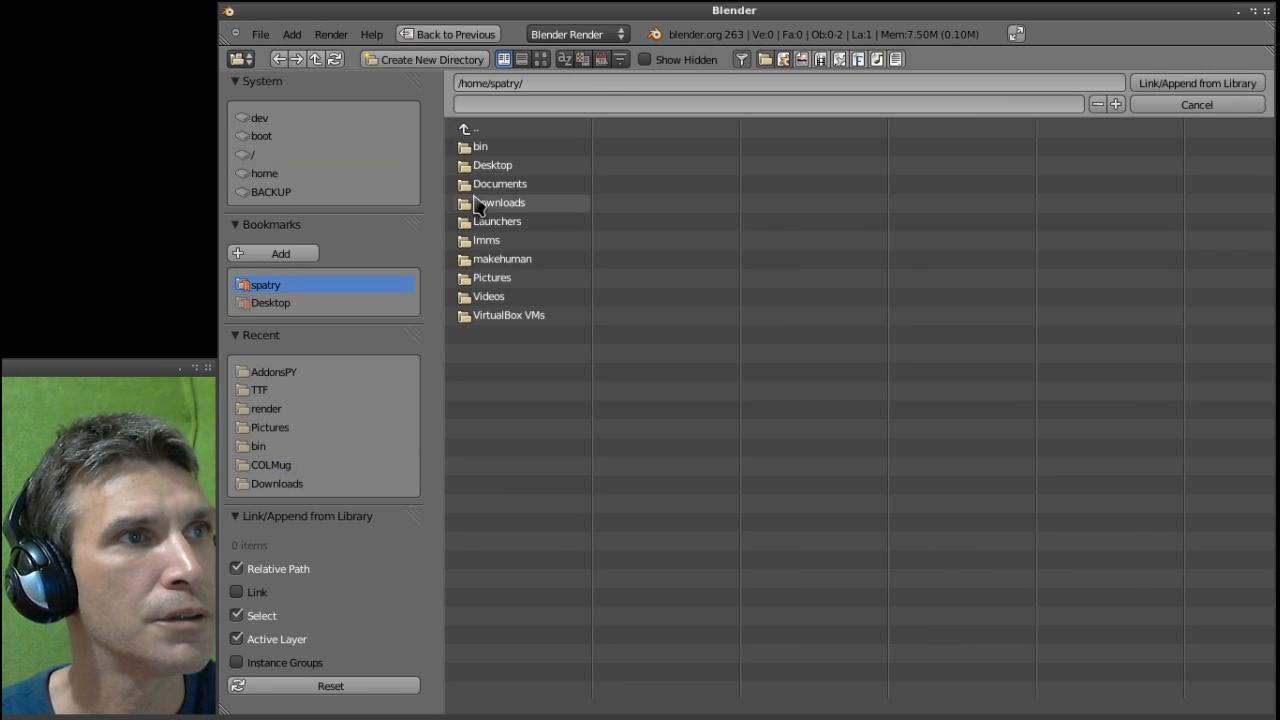
double_click(501, 259)
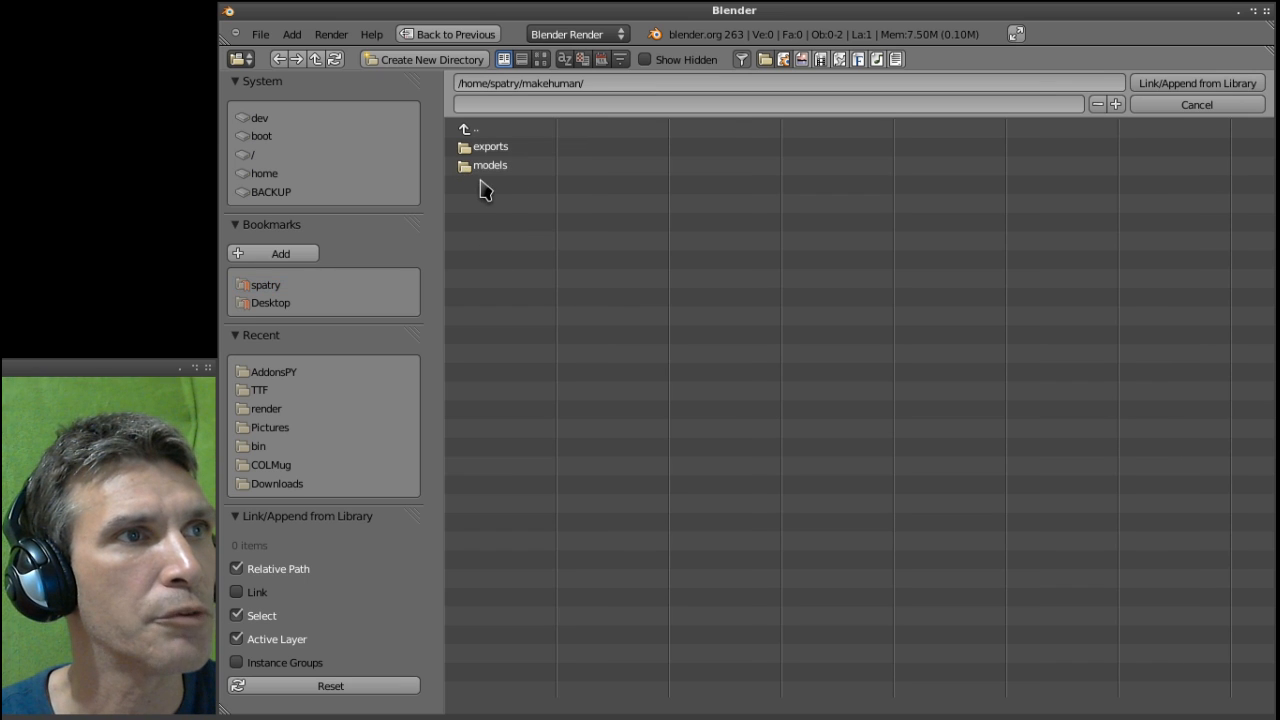
double_click(490, 146)
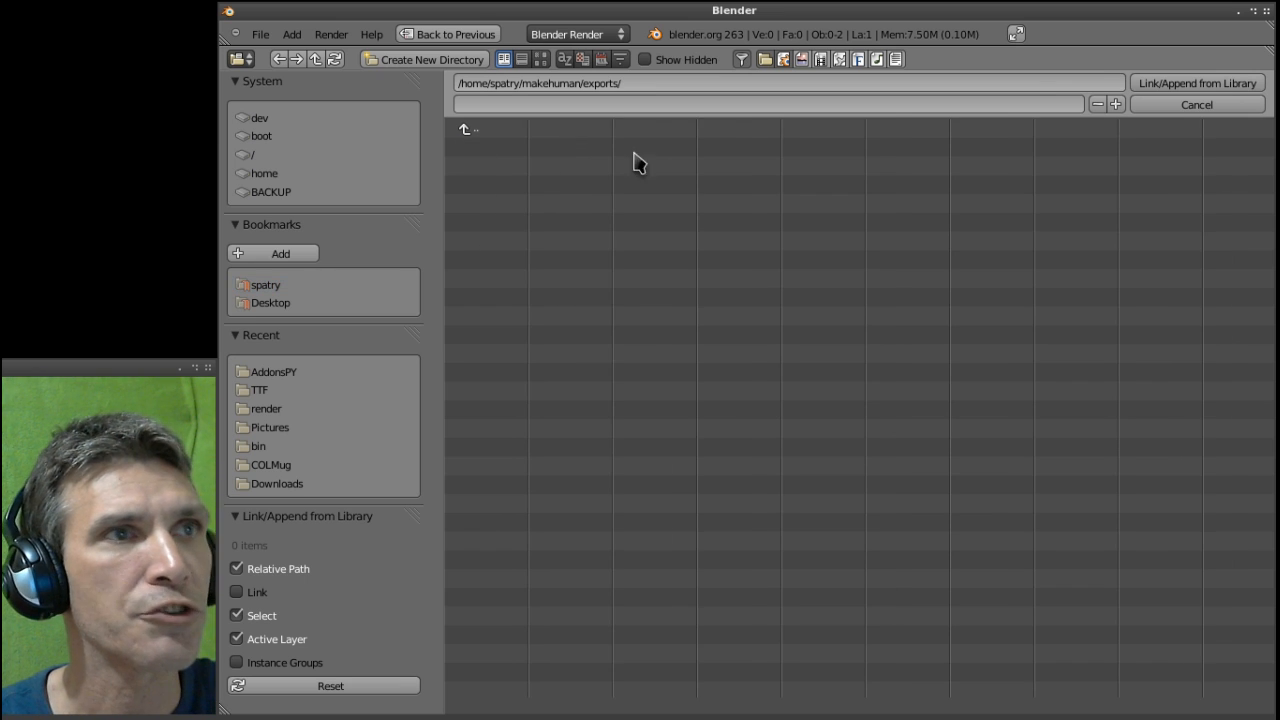
mouse_move(538, 340)
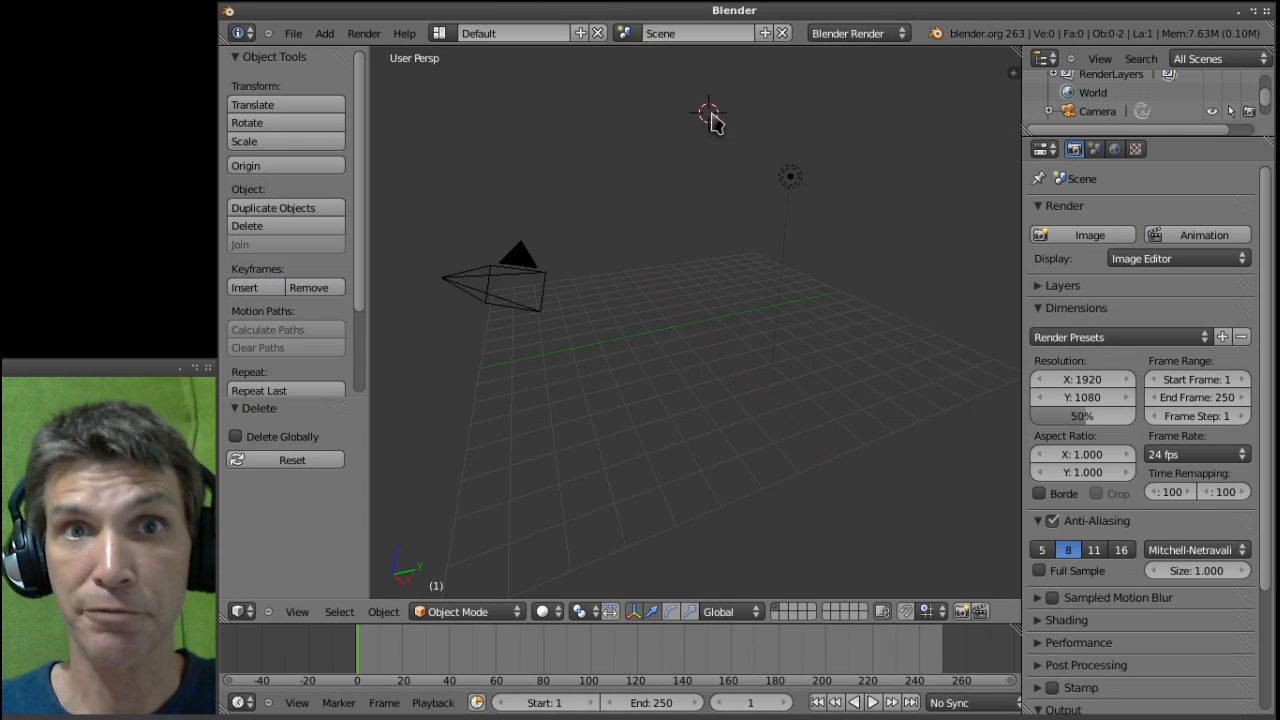
mouse_move(680, 132)
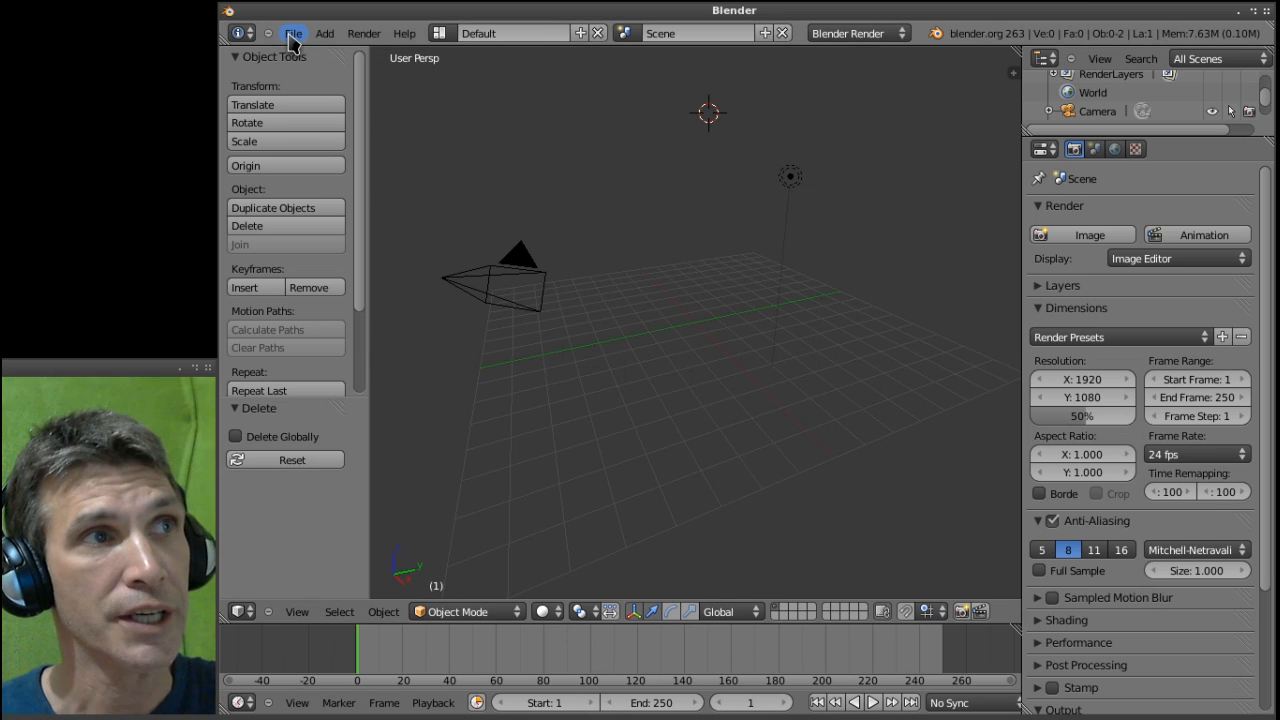
- Enable the Import-Export: MakeHuman (.mhx) add-on in User Preferences and close it
left_click(293, 33)
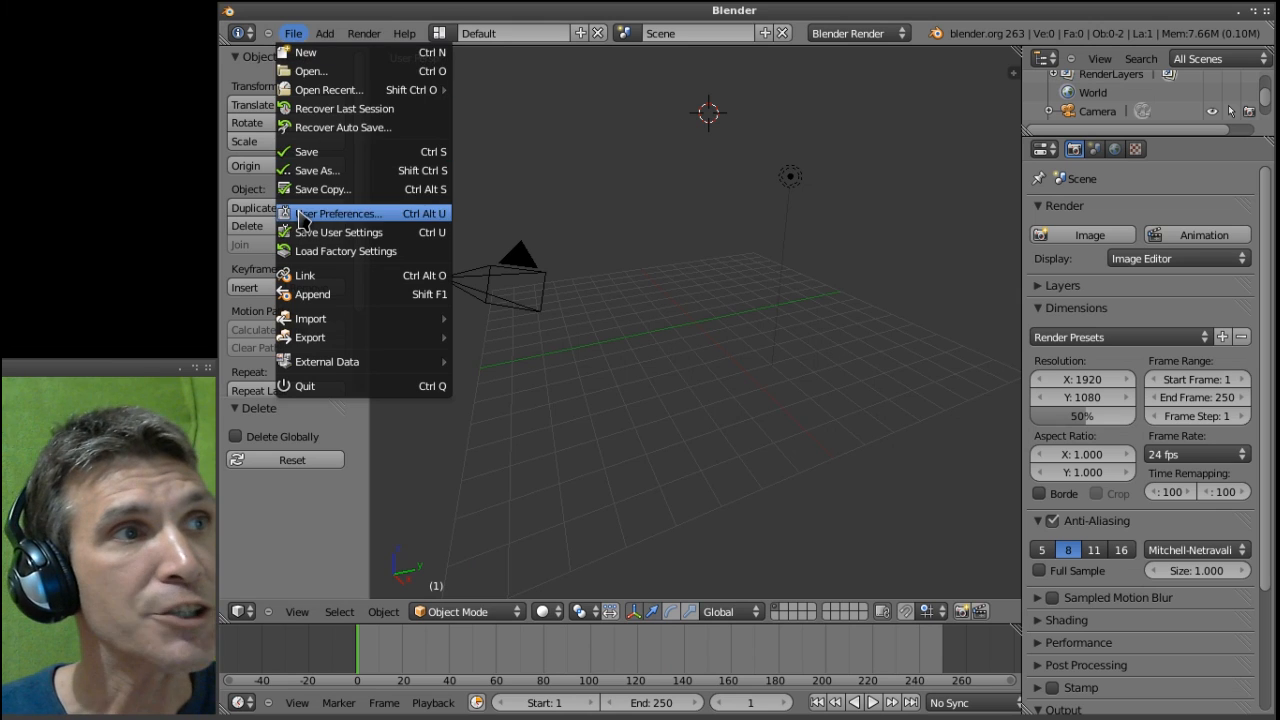
left_click(338, 213)
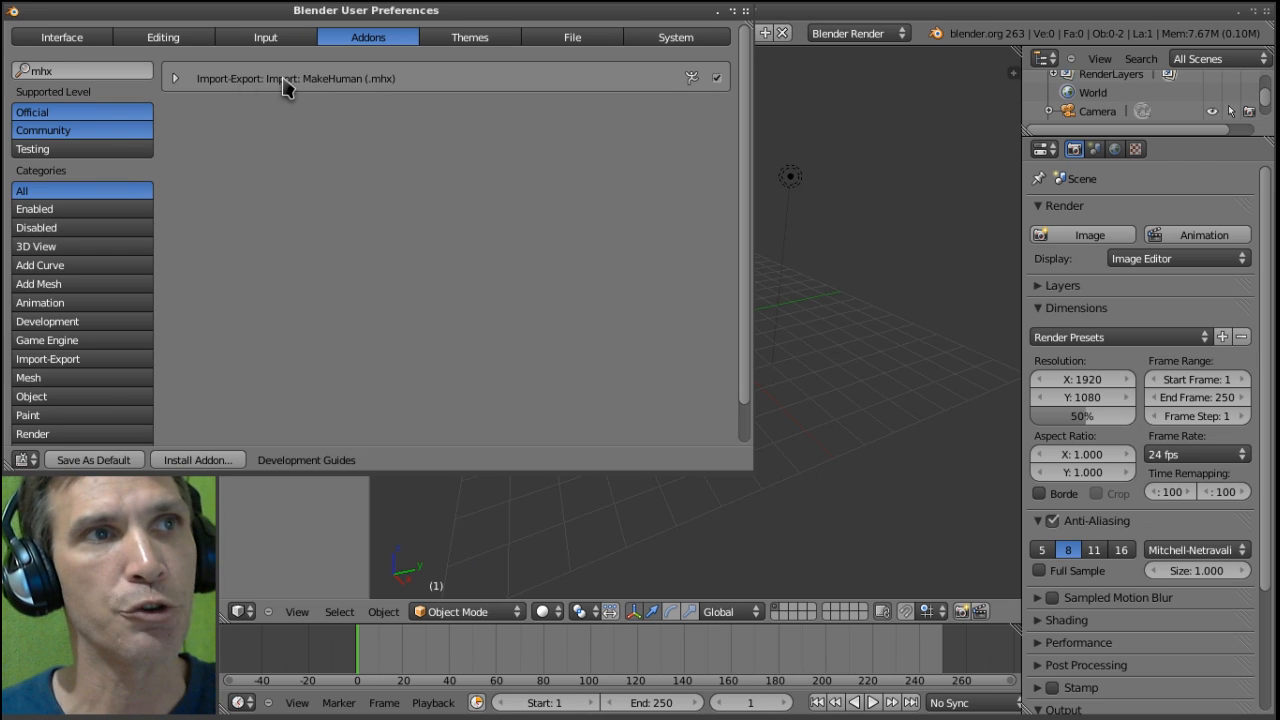
mouse_move(717, 78)
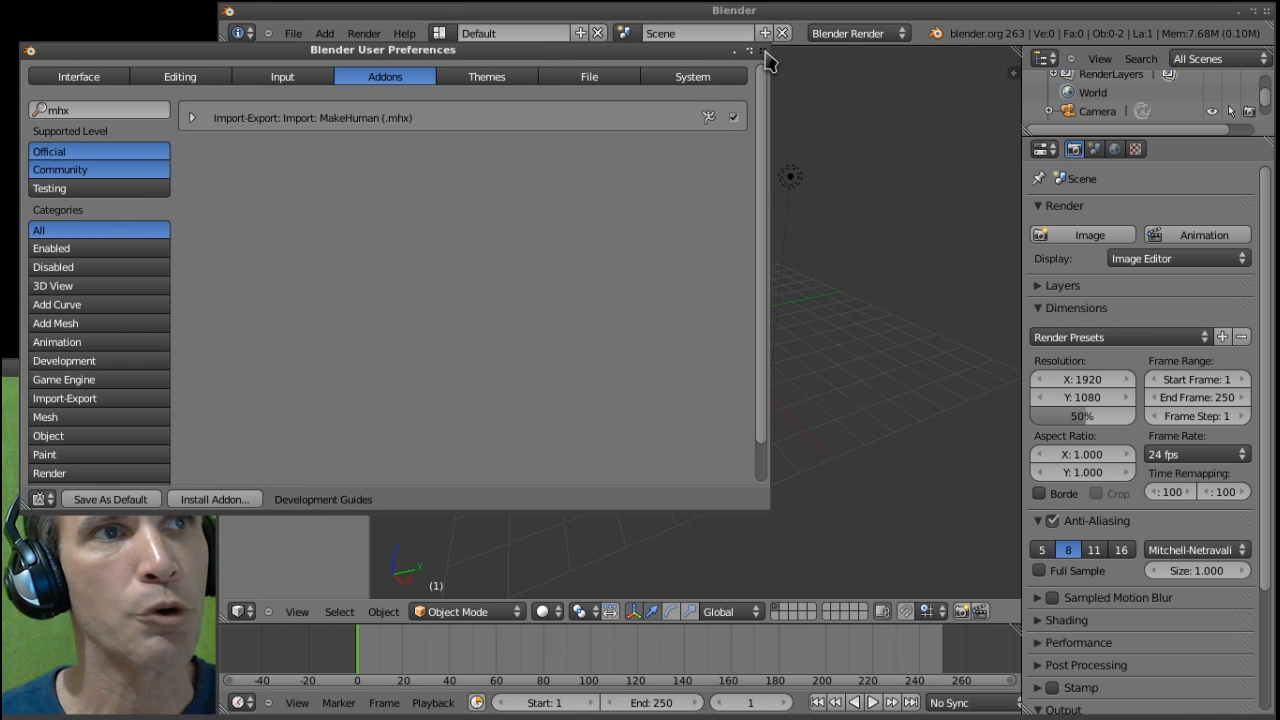
left_click(767, 50)
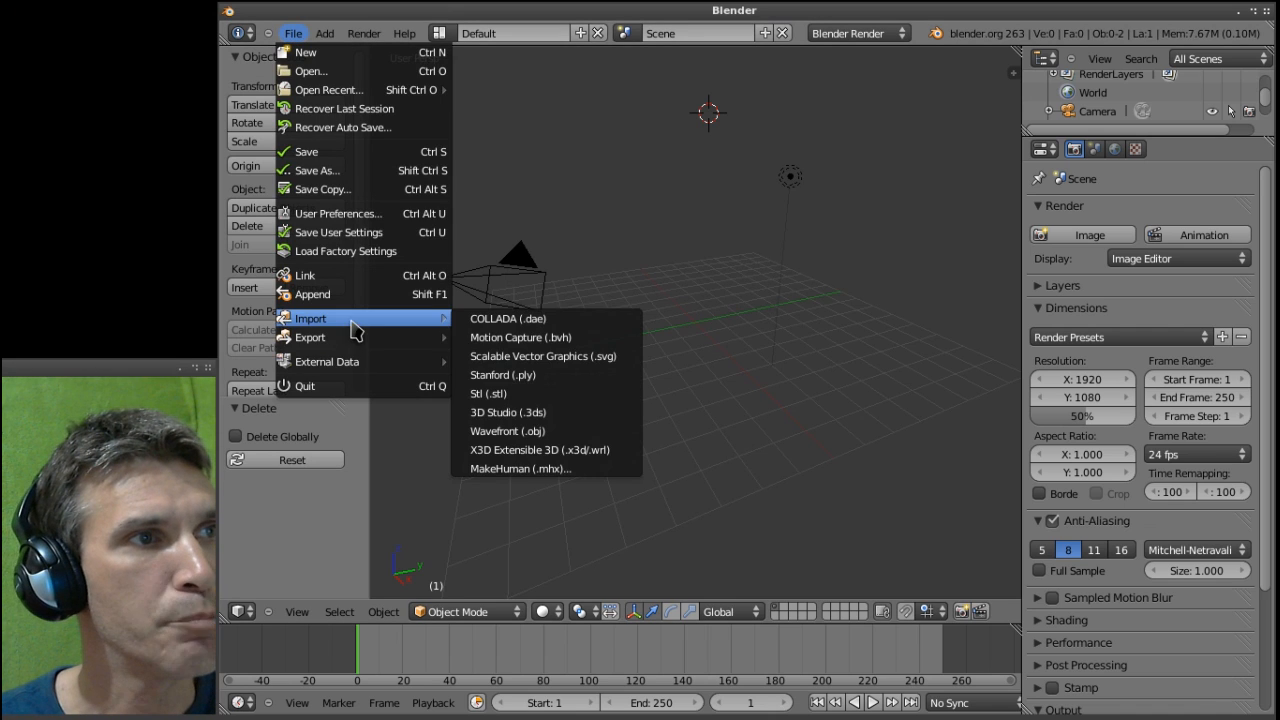
- Import test-mesh-25.mhx with the MakeHuman (.mhx) importer
left_click(520, 468)
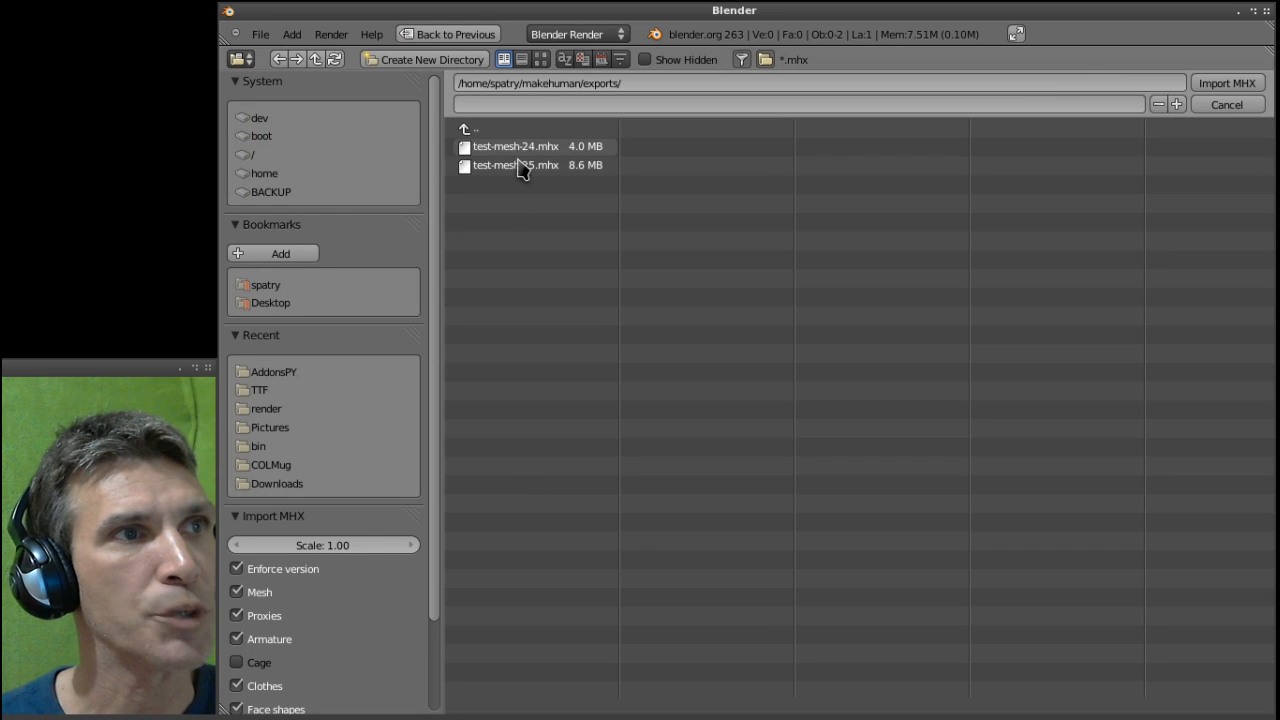
left_click(515, 165)
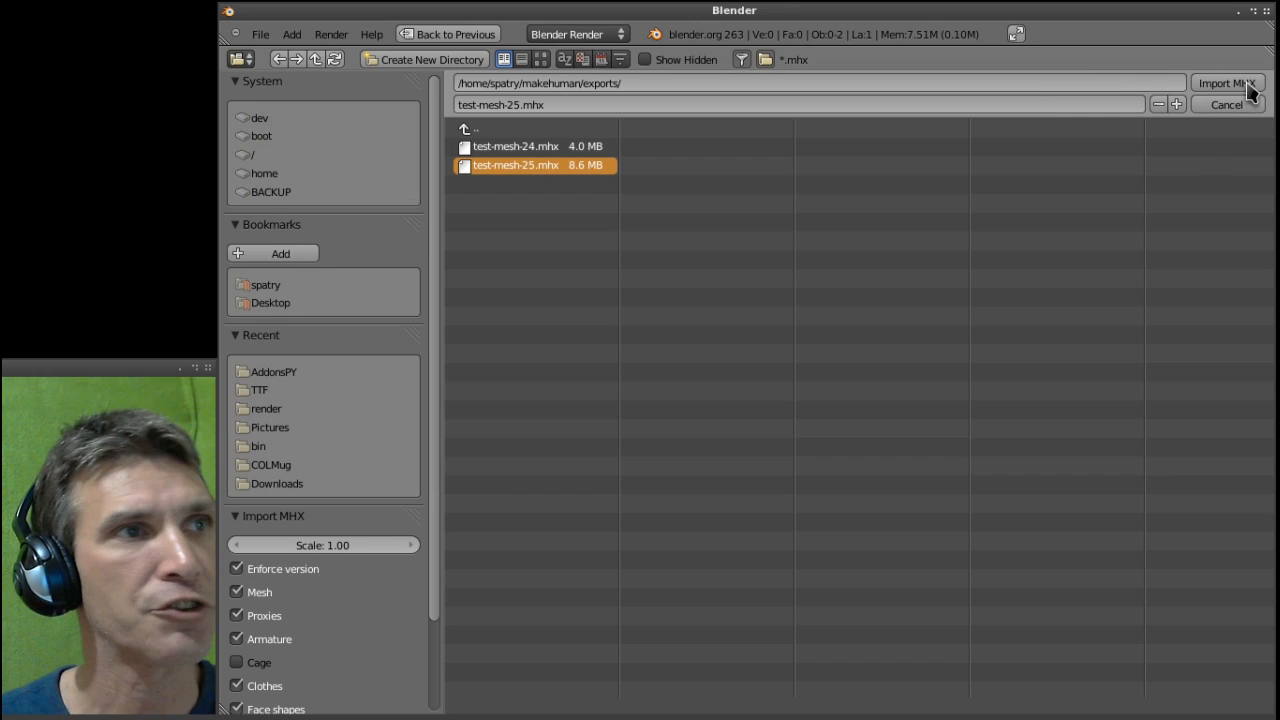
mouse_move(1240, 95)
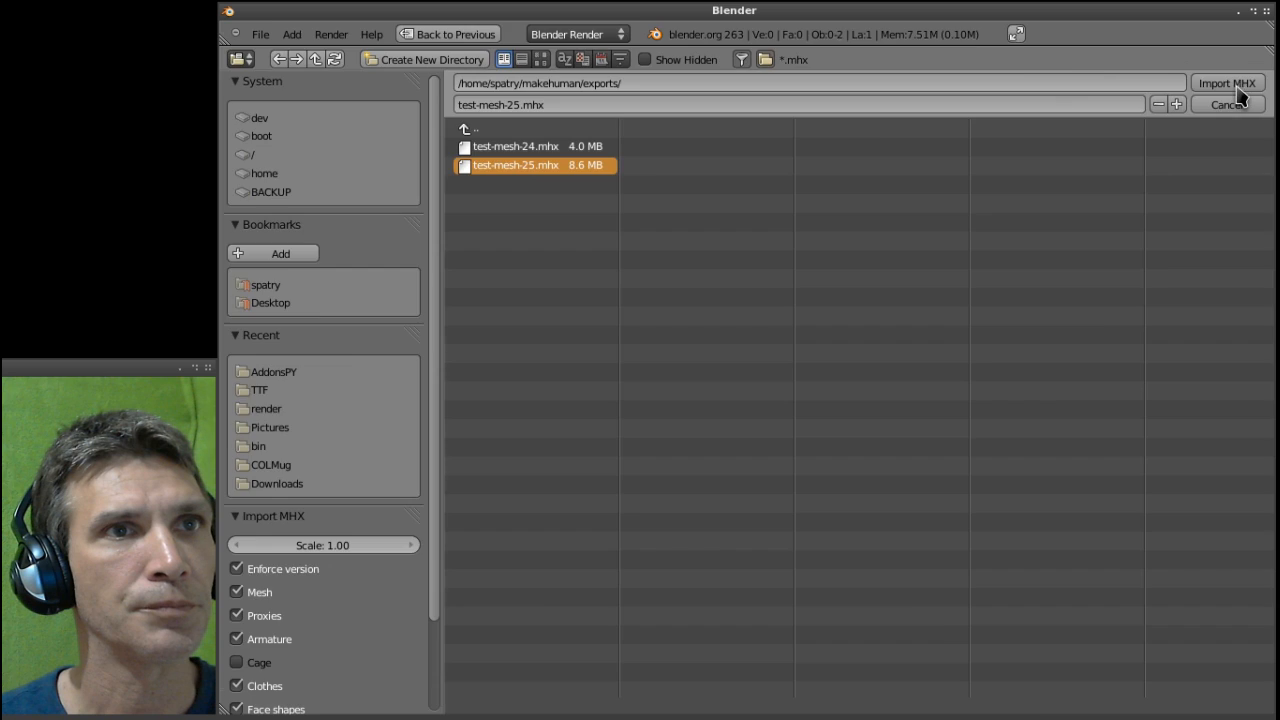
left_click(1227, 83)
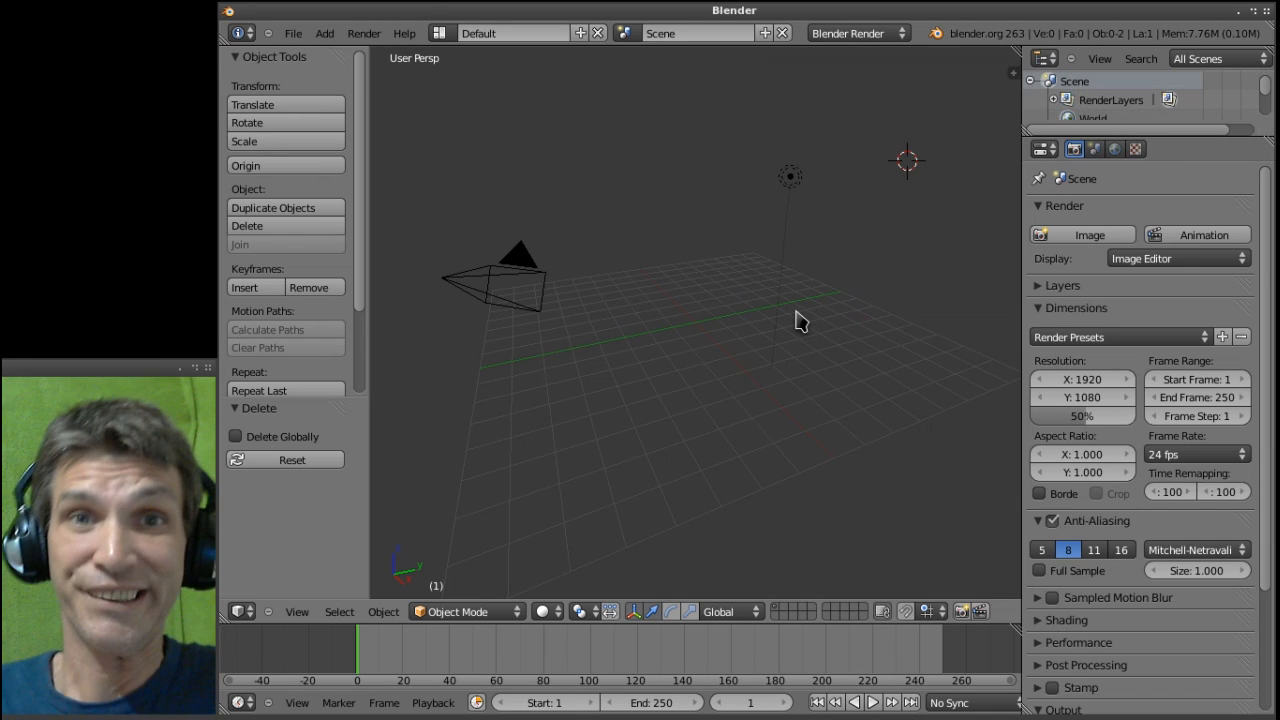
mouse_move(795, 318)
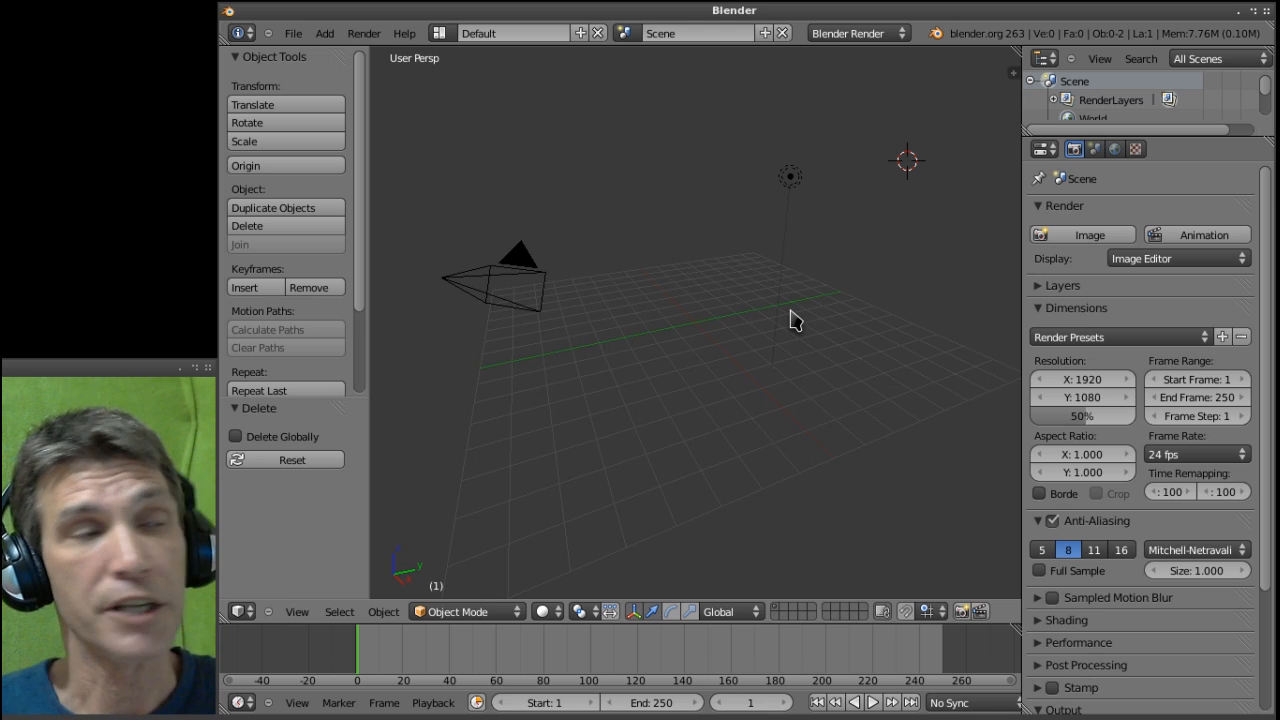
- Open Penguin.blend from the File menu's recent files
left_click(293, 33)
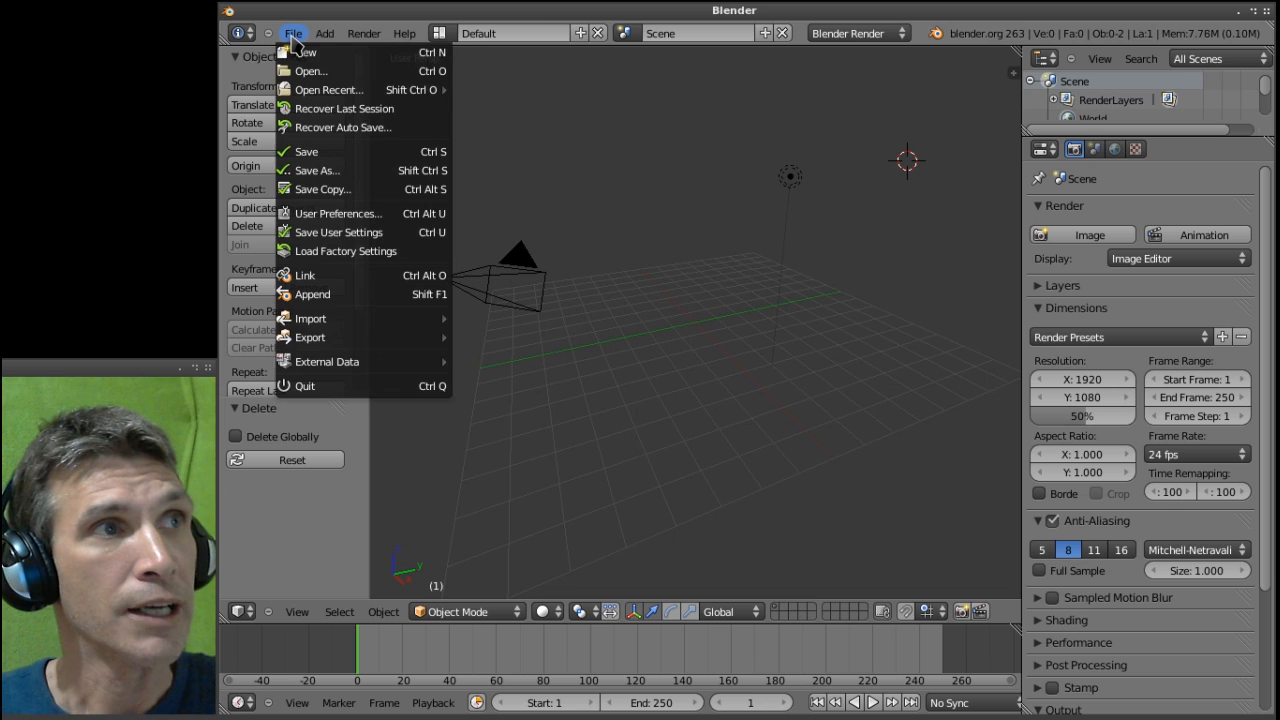
mouse_move(328, 89)
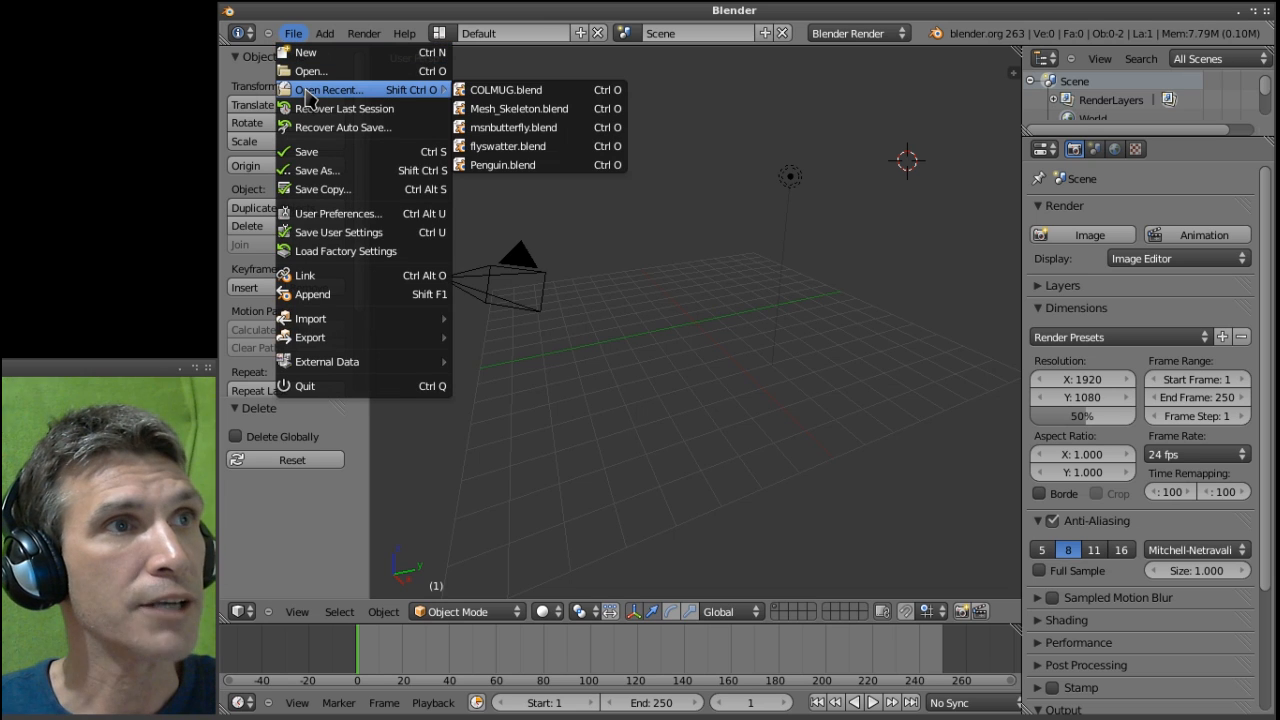
mouse_move(519, 108)
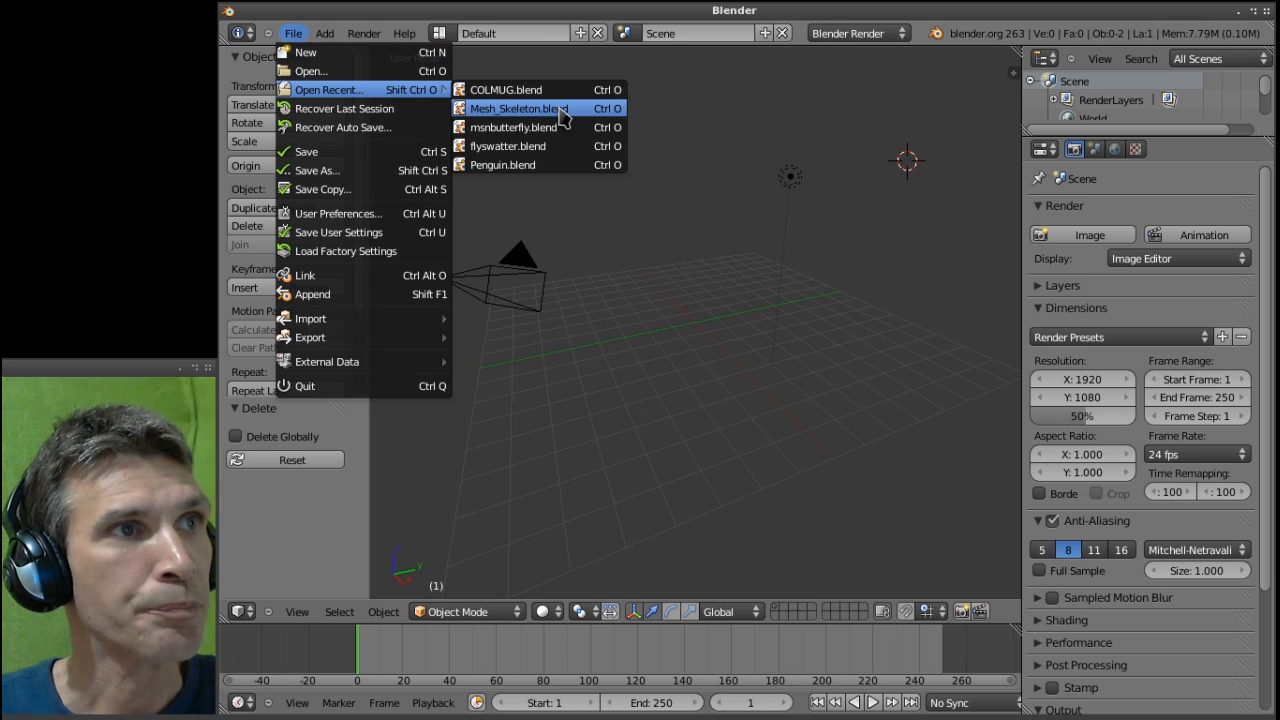
mouse_move(518, 108)
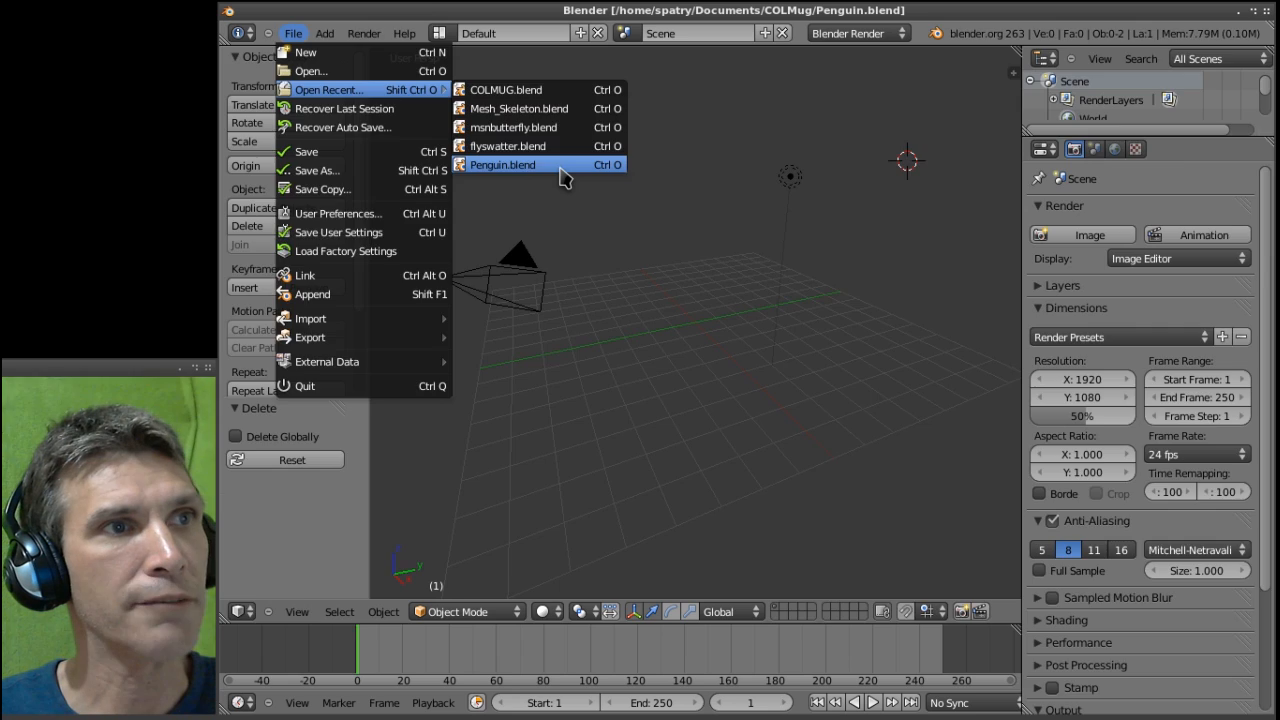
left_click(502, 164)
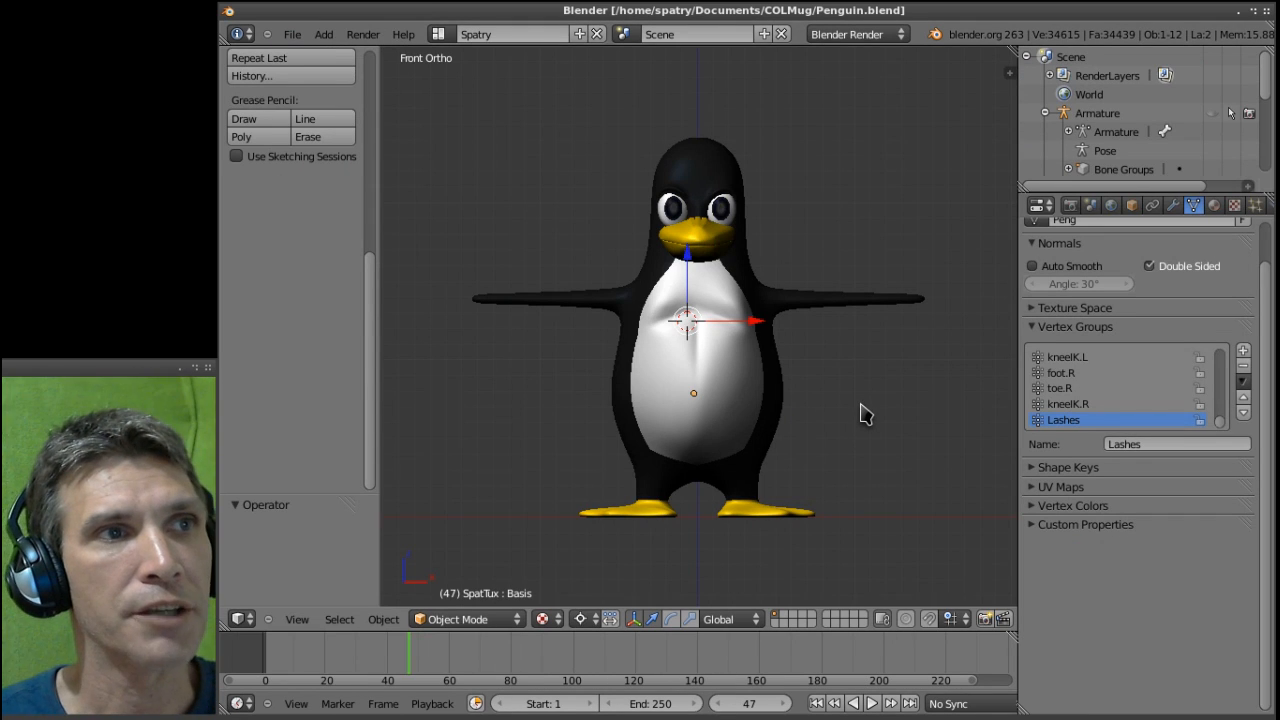
mouse_move(836, 440)
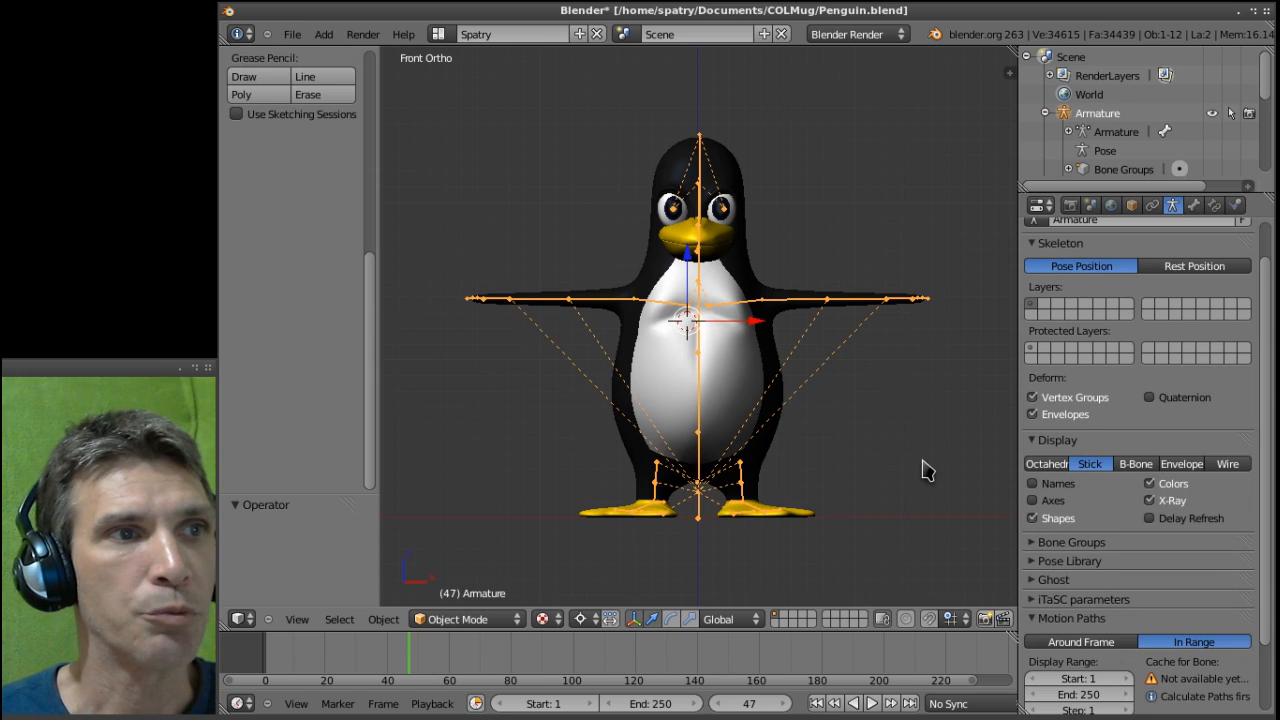
- Put the penguin armature in Pose Mode and drag the hand.ik.L control bone
left_click(466, 619)
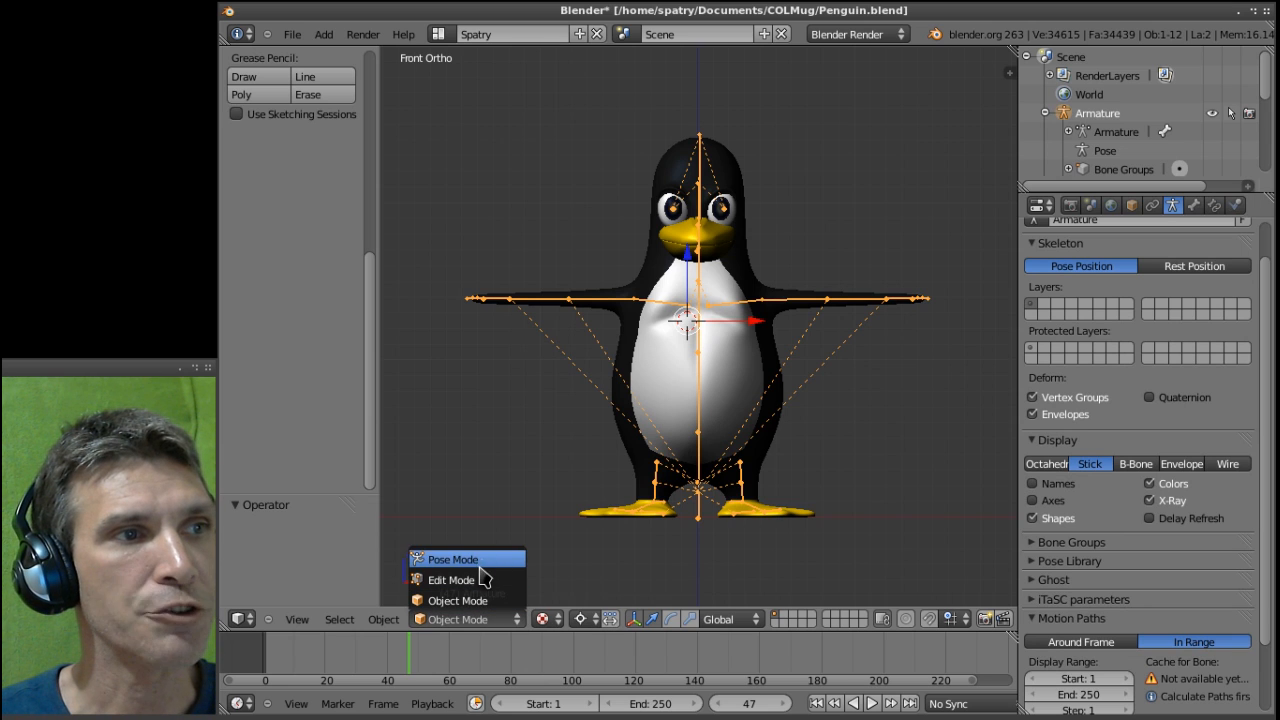
mouse_move(470, 559)
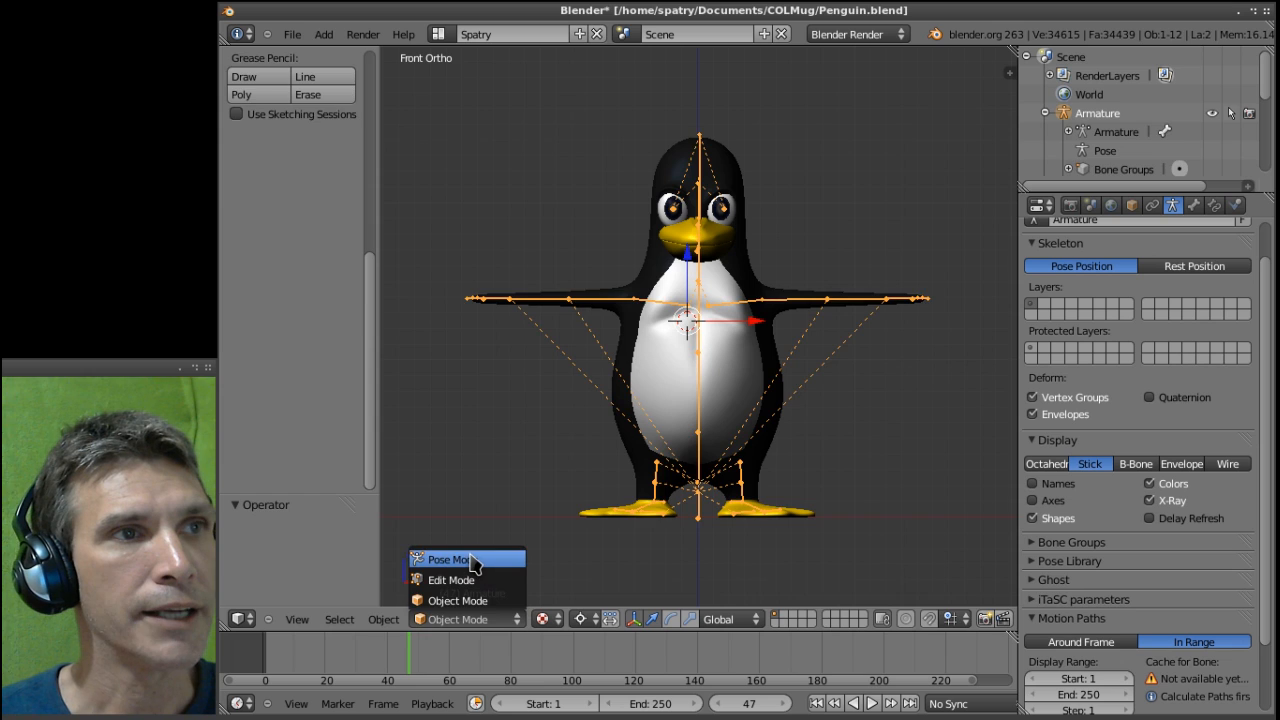
left_click(444, 559)
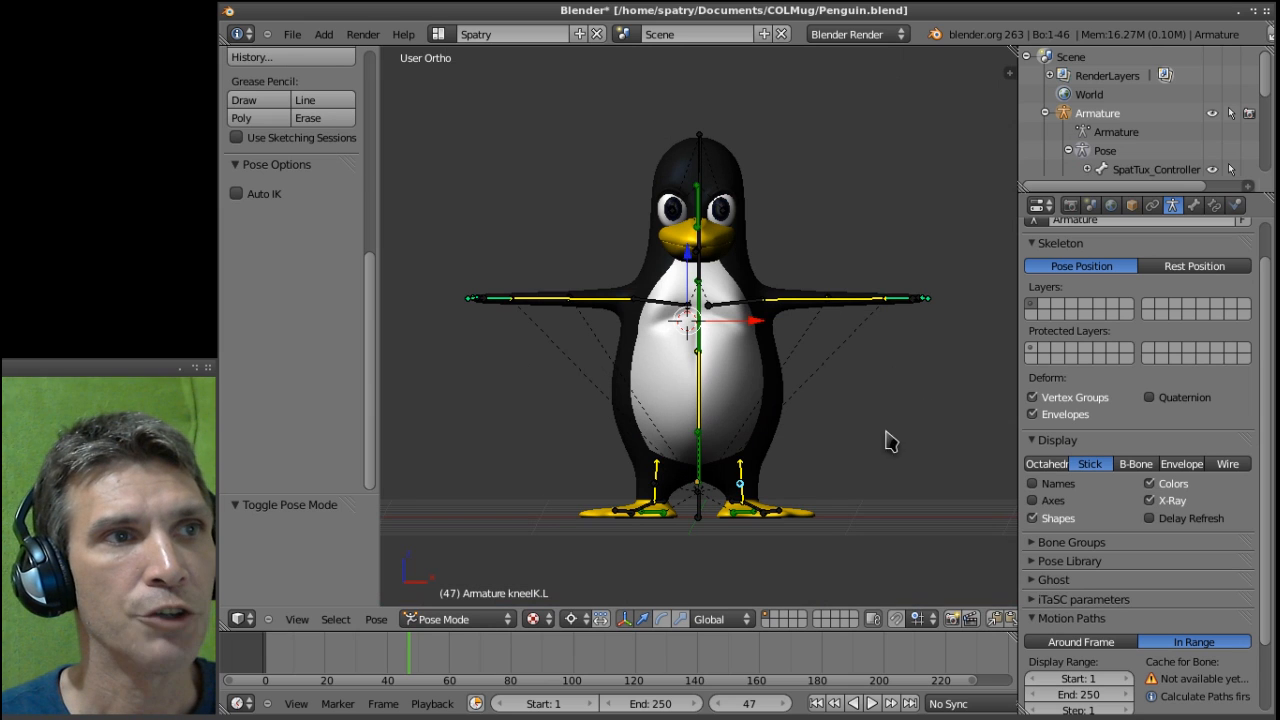
mouse_move(854, 443)
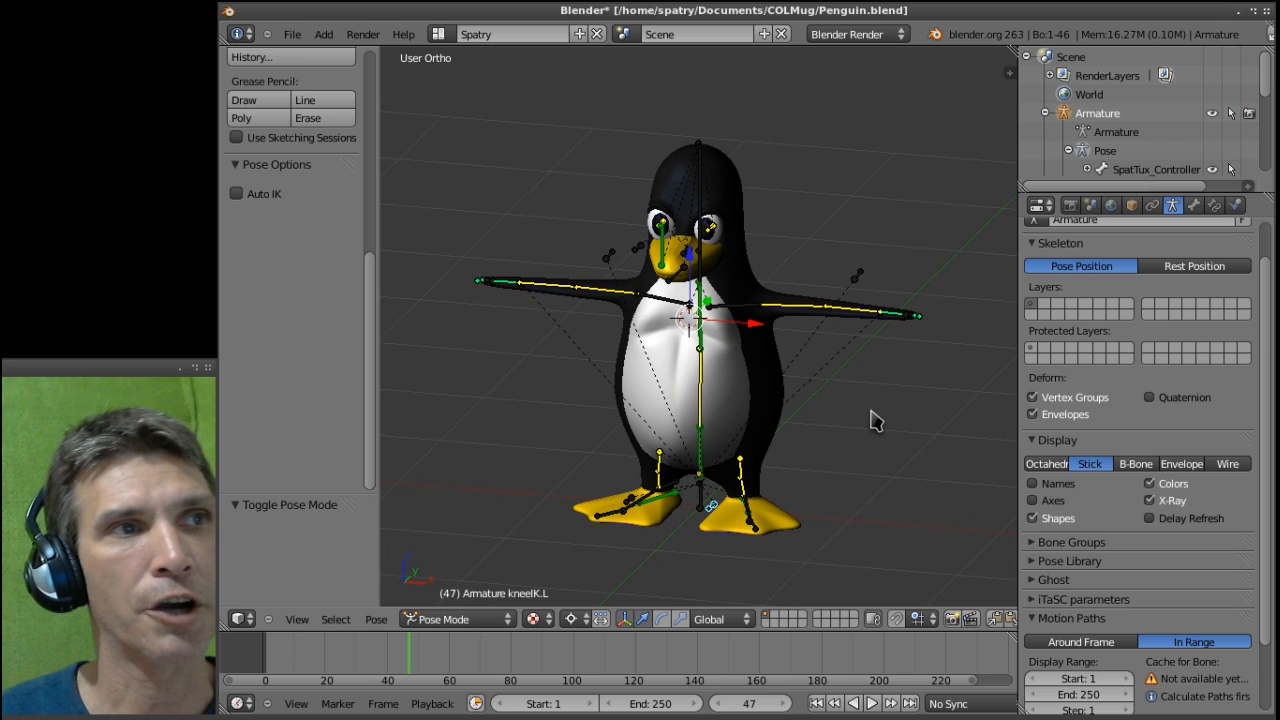
mouse_move(900, 320)
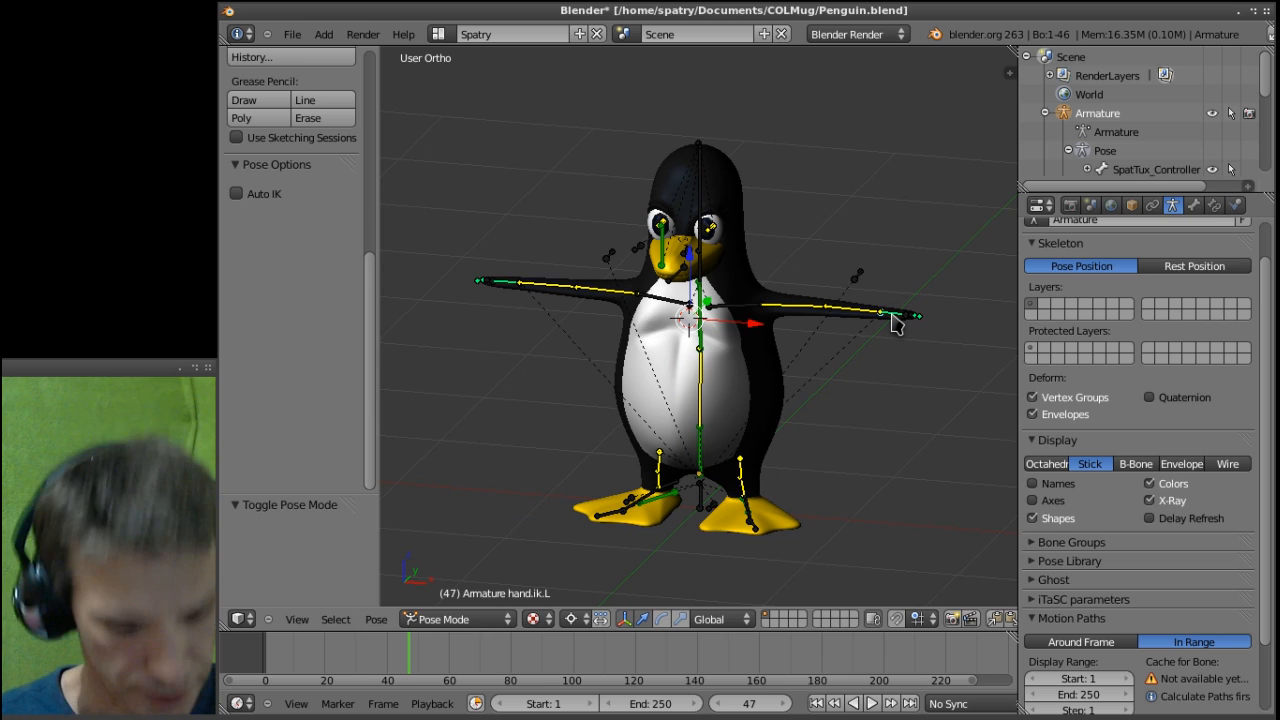
left_click_drag(895, 320, 910, 318)
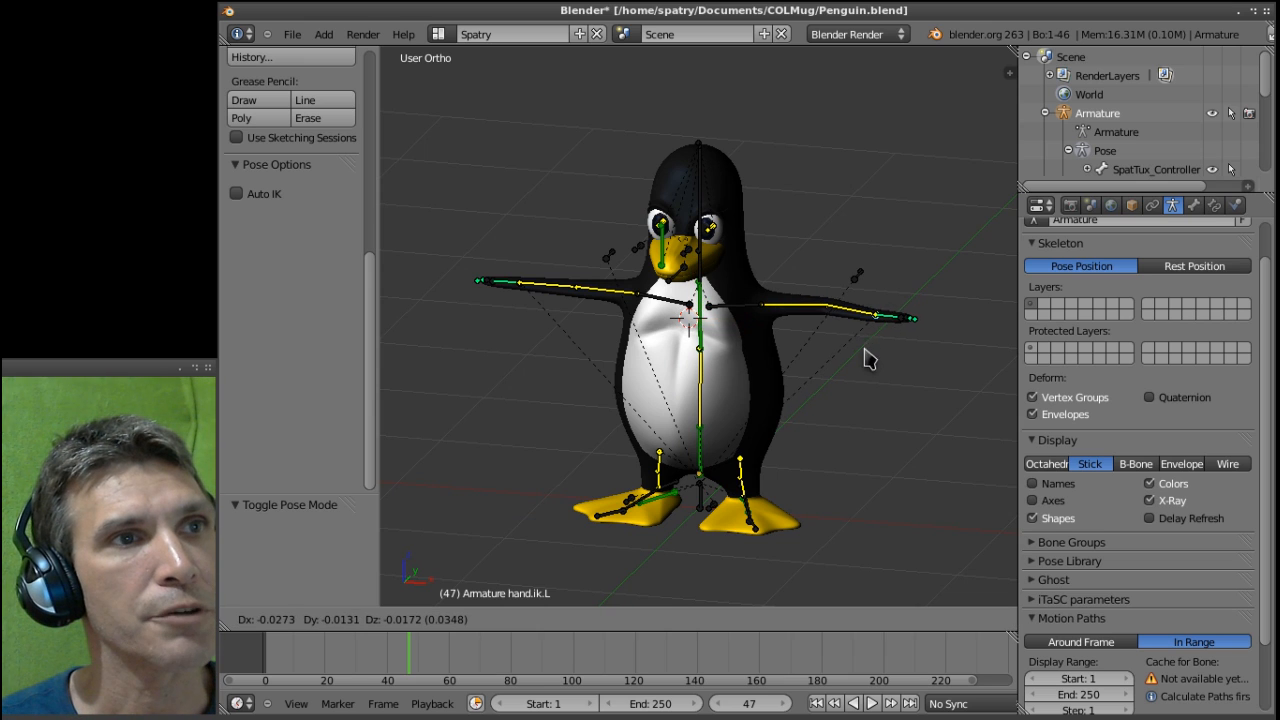
left_click_drag(910, 318, 840, 410)
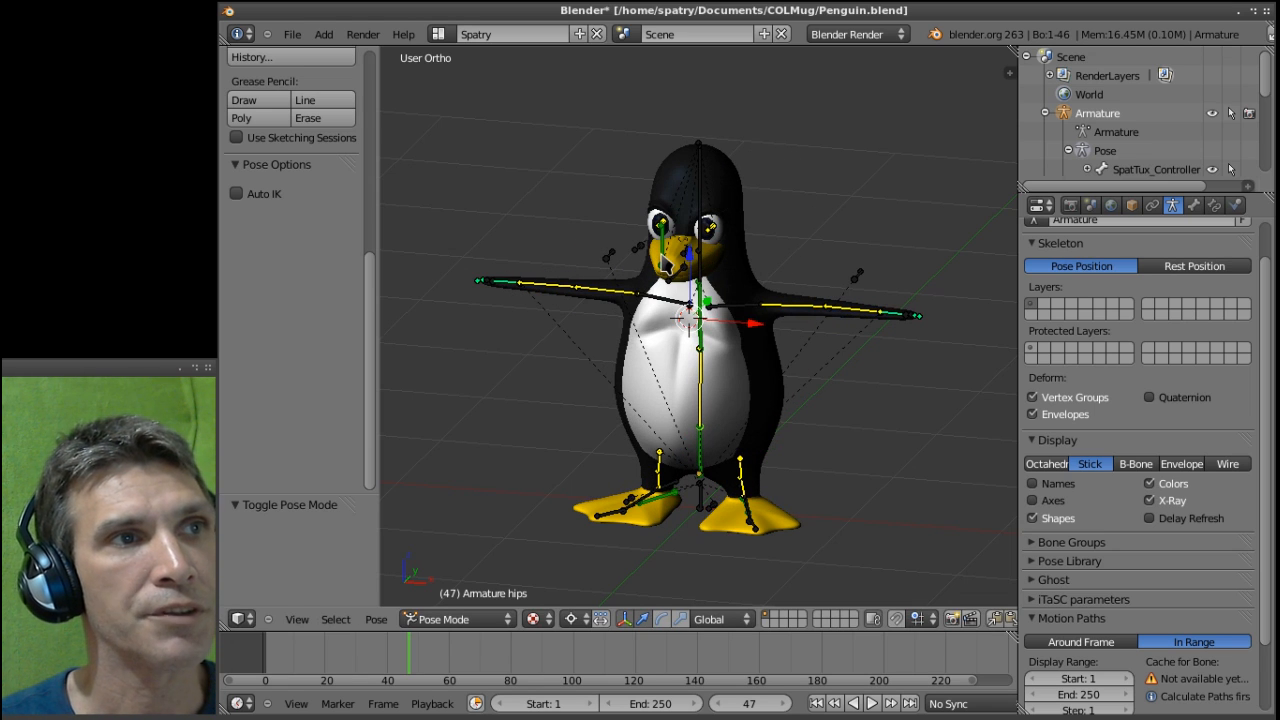
- Select the penguin's EyeTARGET bone and bring up the interaction mode list
left_click(662, 240)
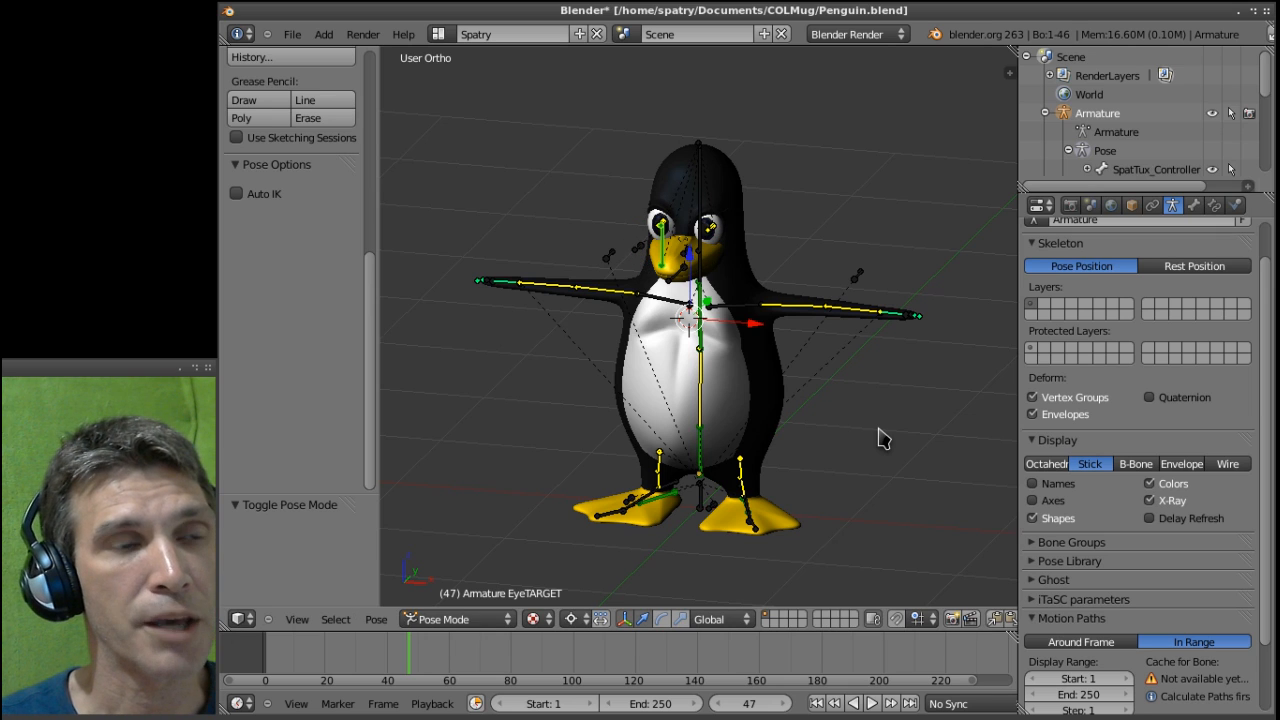
mouse_move(737, 344)
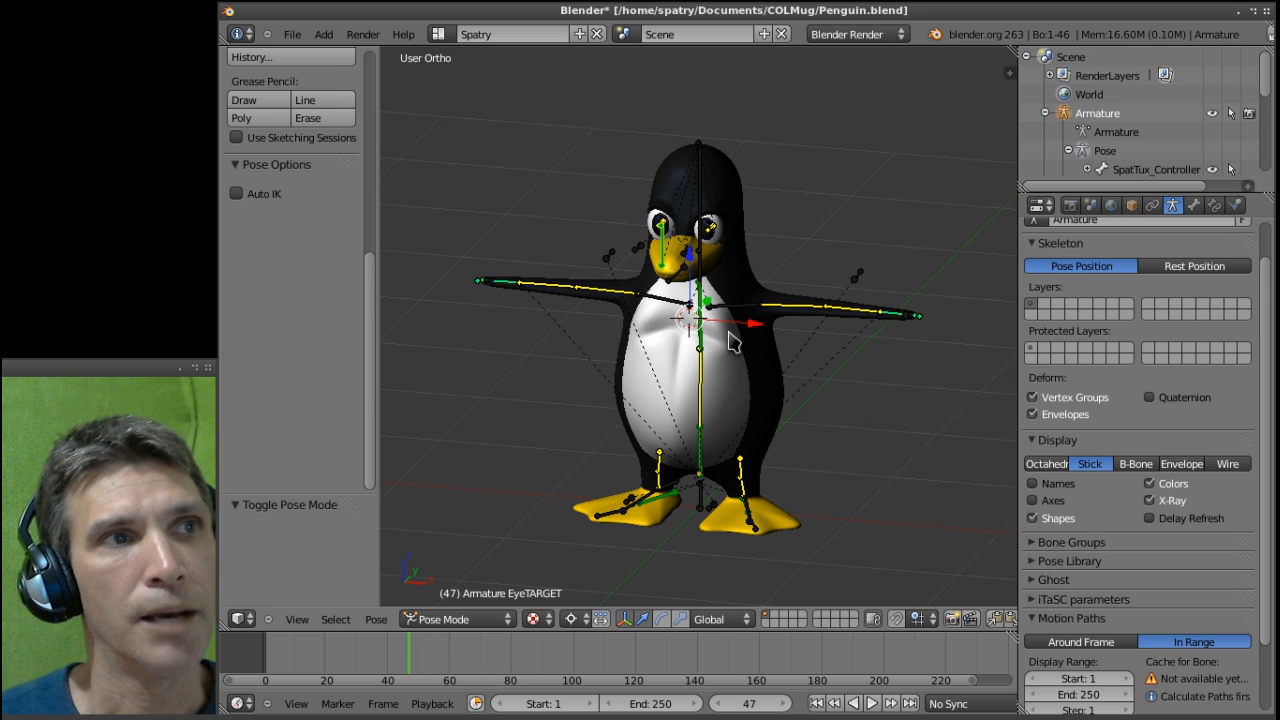
mouse_move(690, 230)
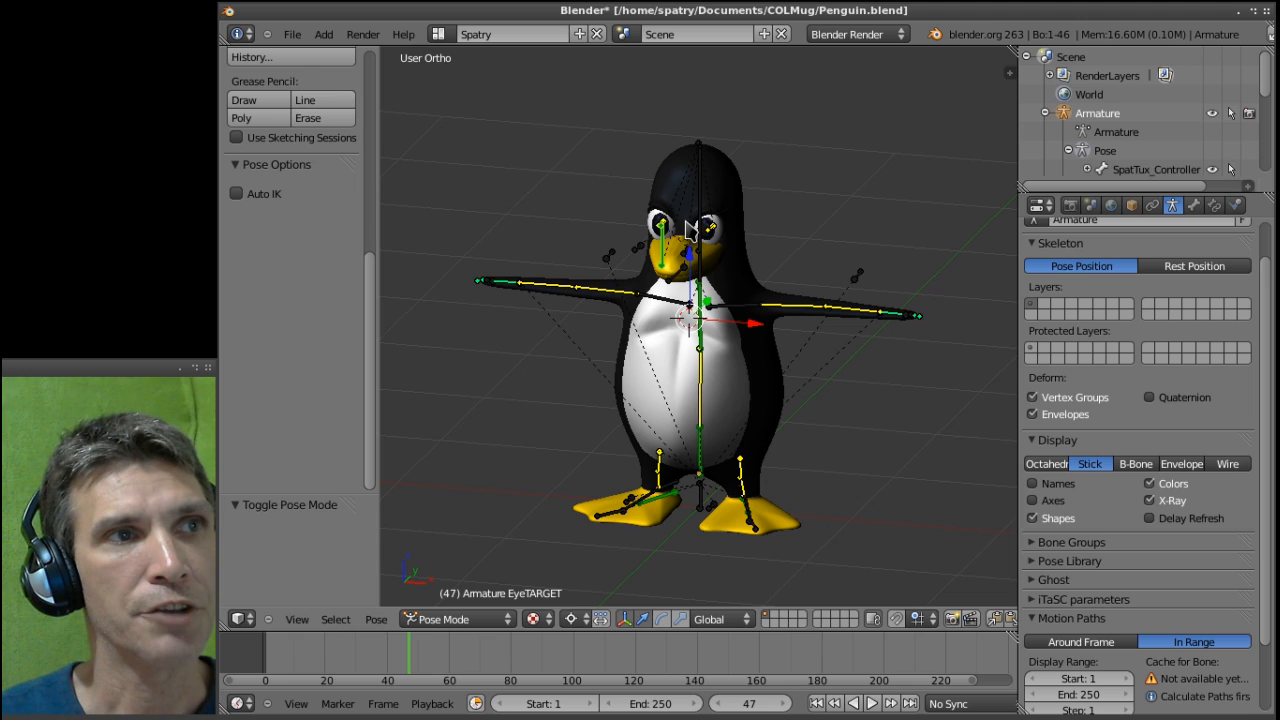
mouse_move(475, 620)
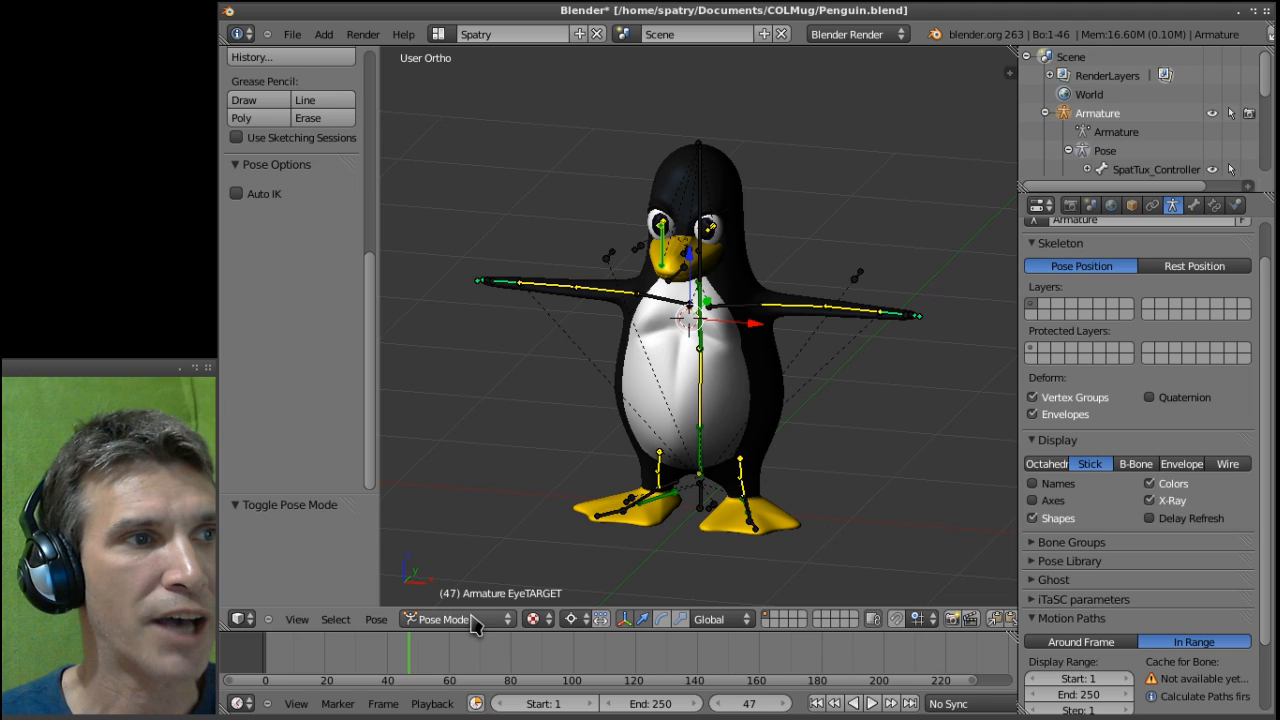
left_click(443, 619)
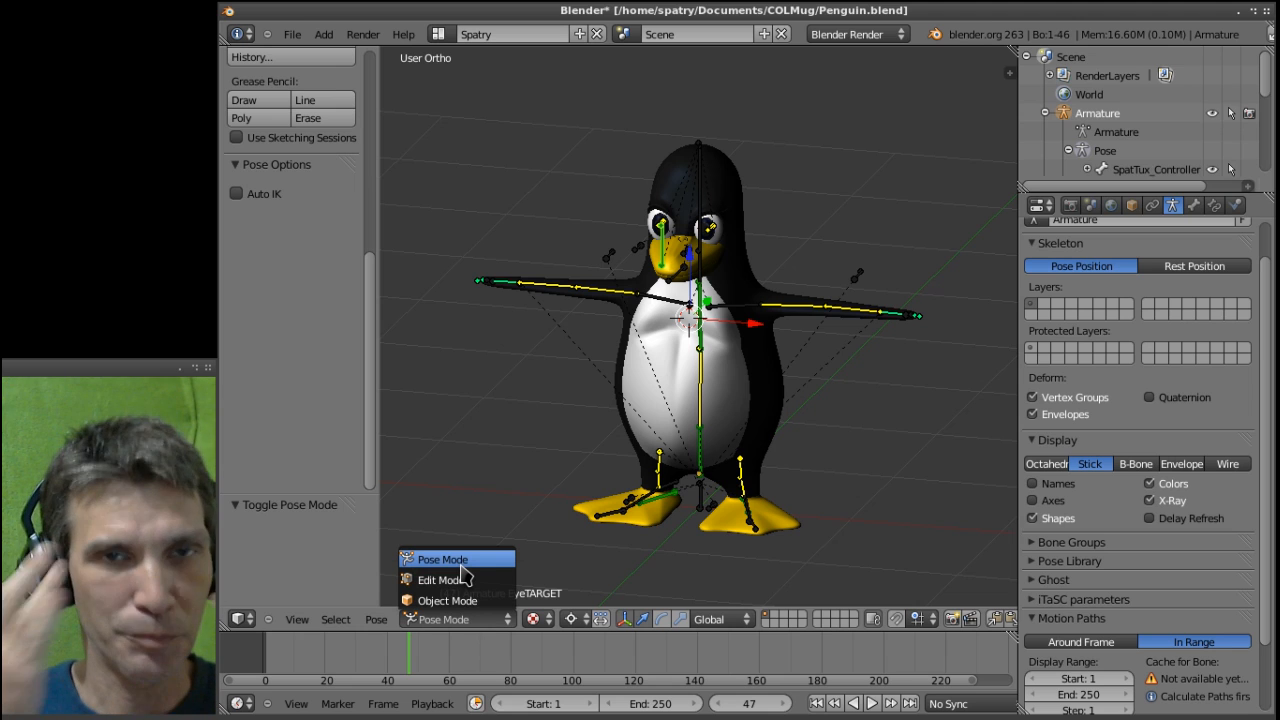
mouse_move(447, 600)
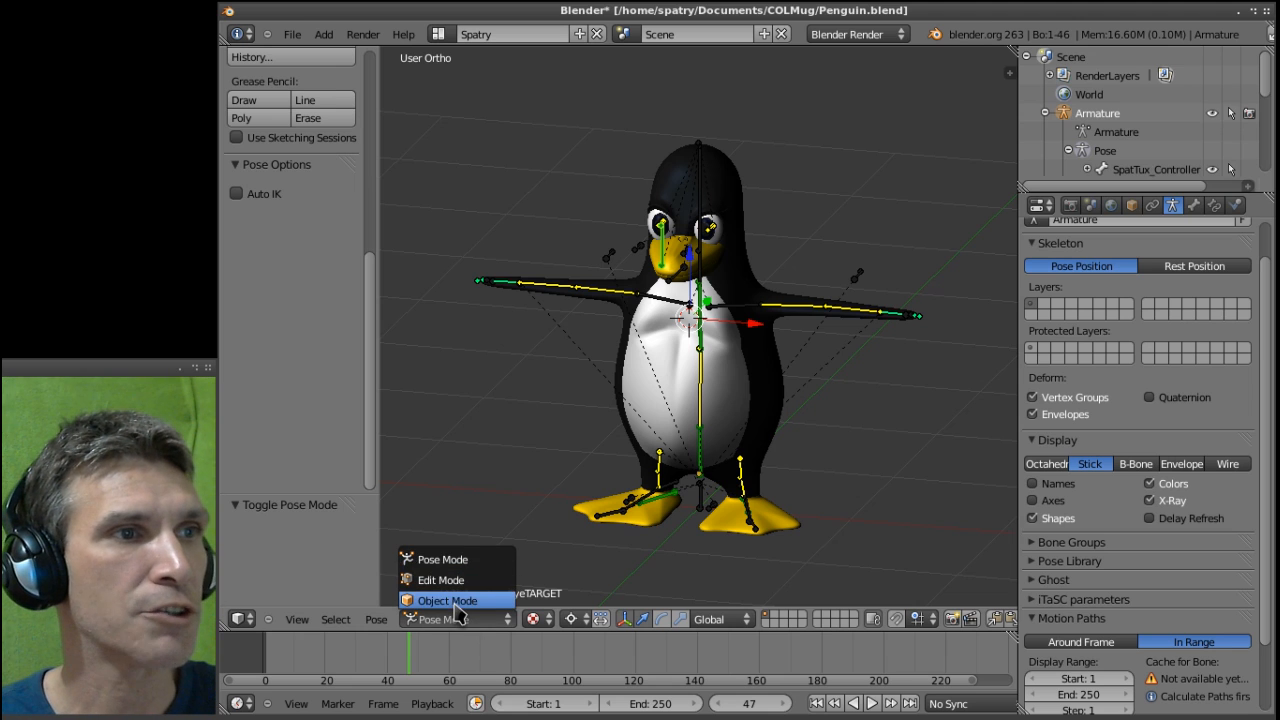
- Return to Object Mode and select the Blink shape key, with Vertex Groups collapsed and Shape Keys expanded
left_click(447, 600)
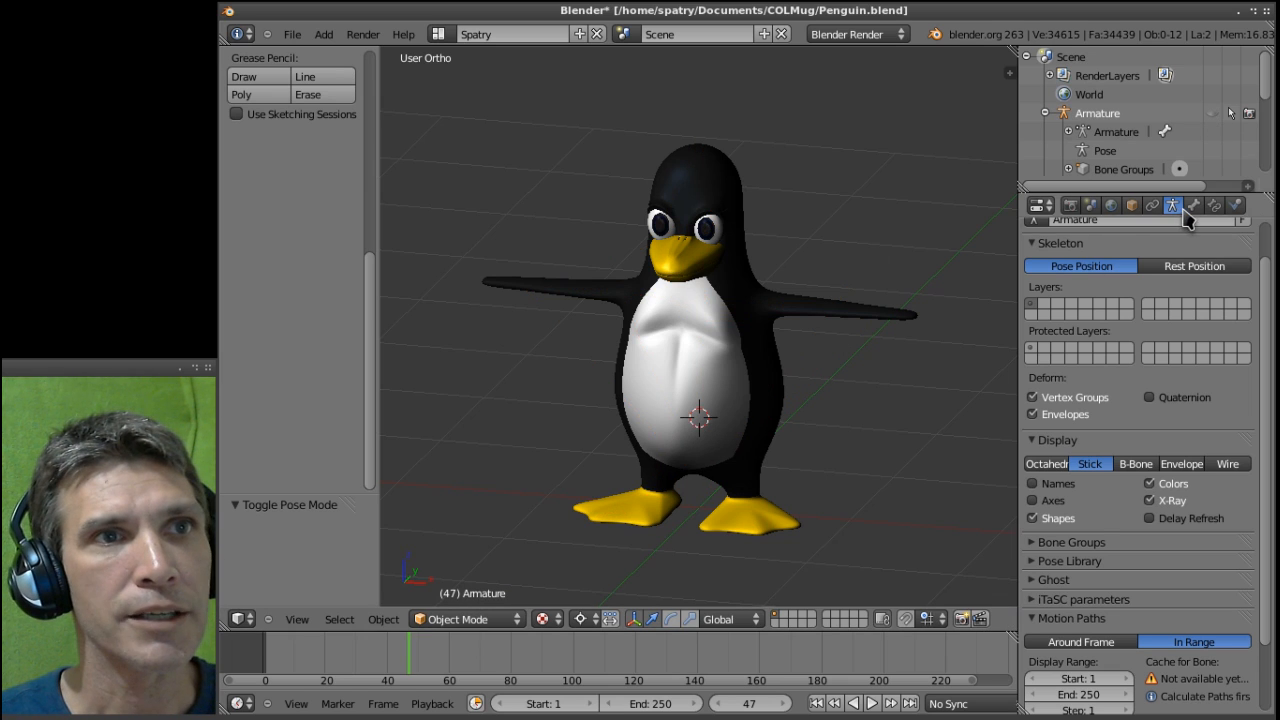
mouse_move(662, 450)
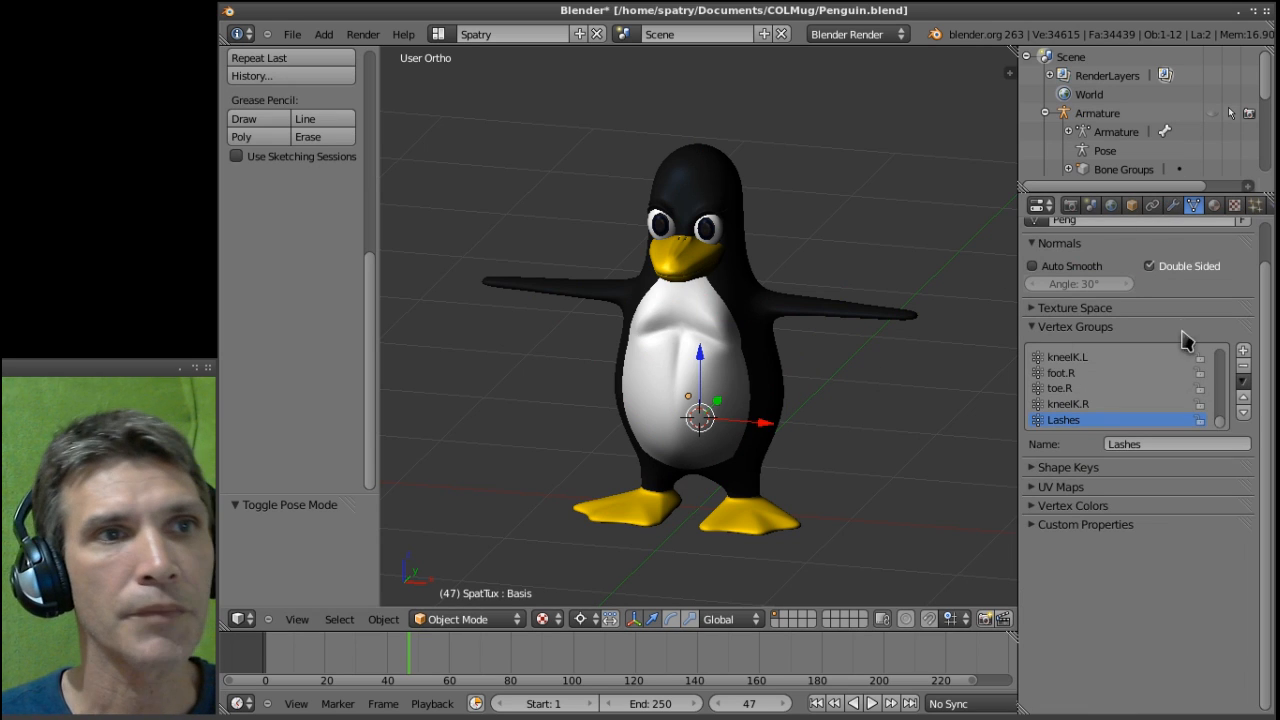
mouse_move(1062, 470)
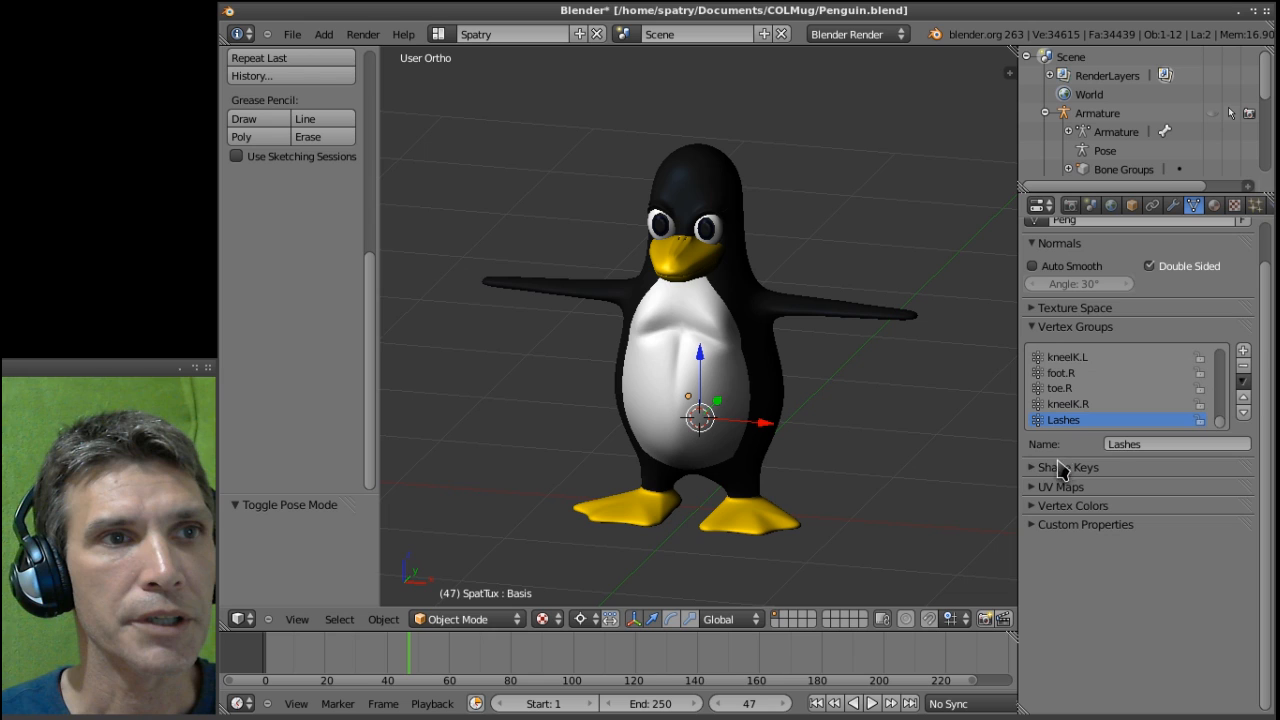
left_click(1032, 327)
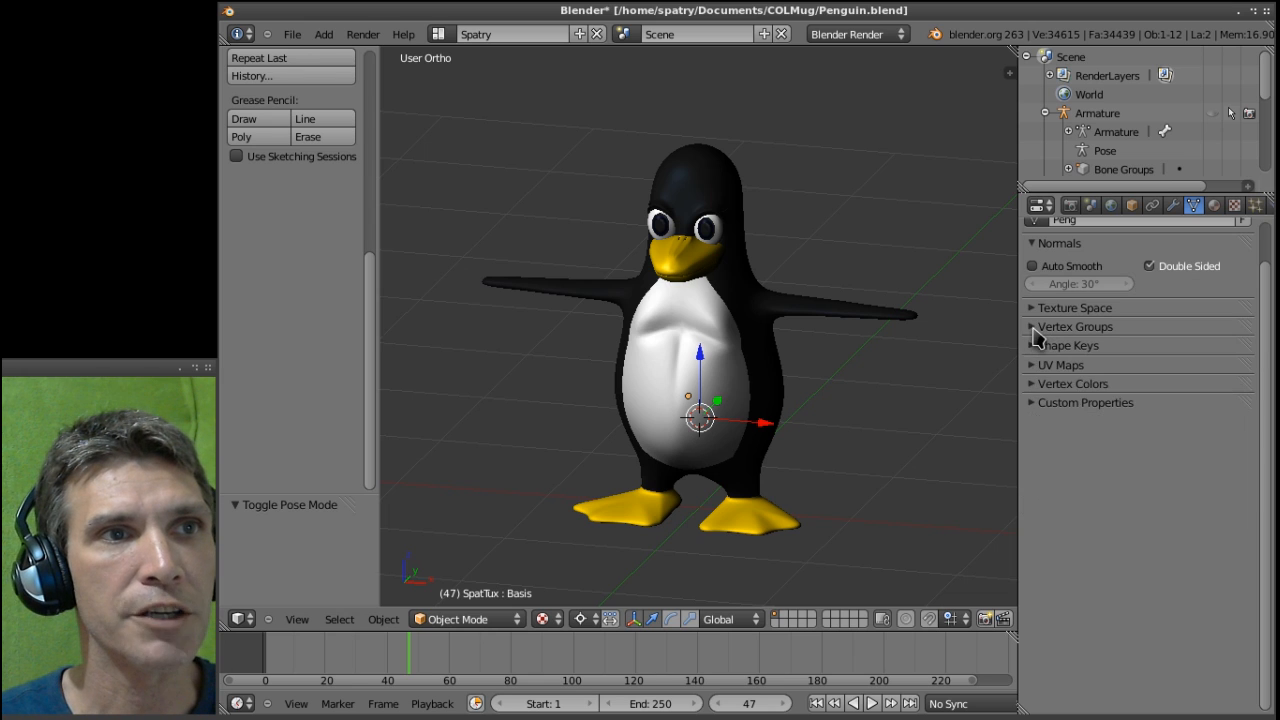
left_click(1068, 345)
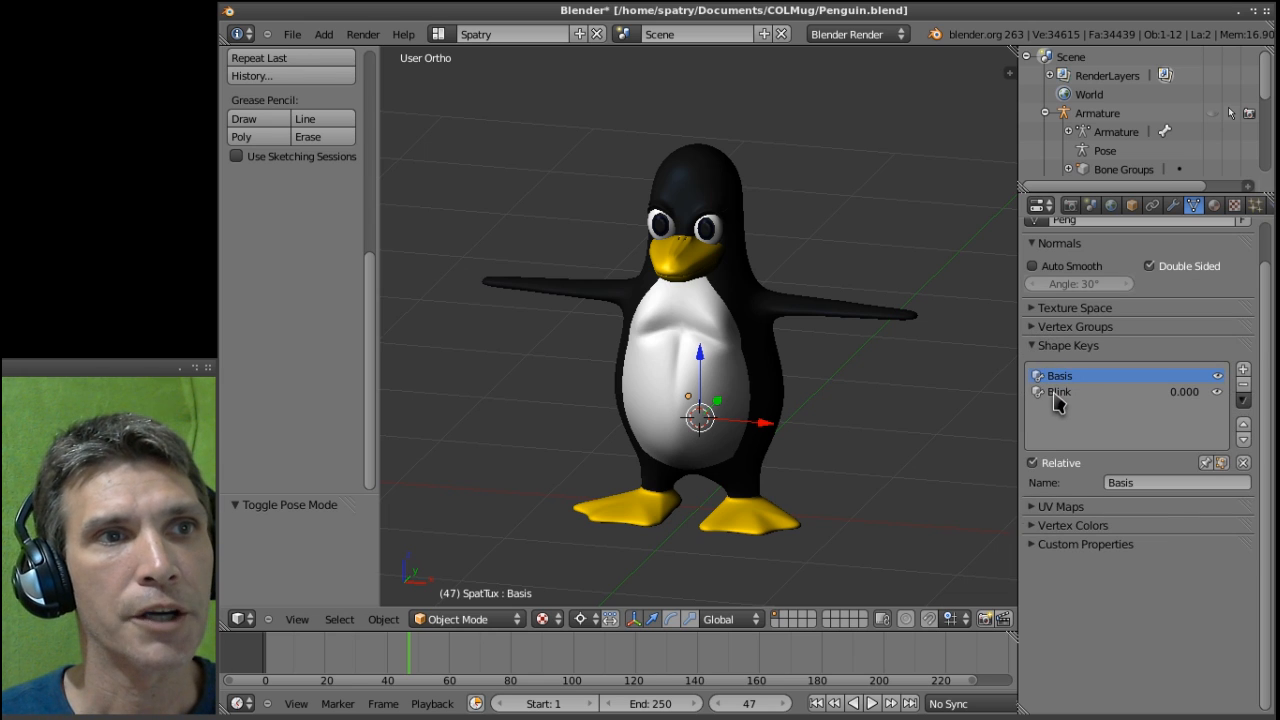
left_click(1058, 391)
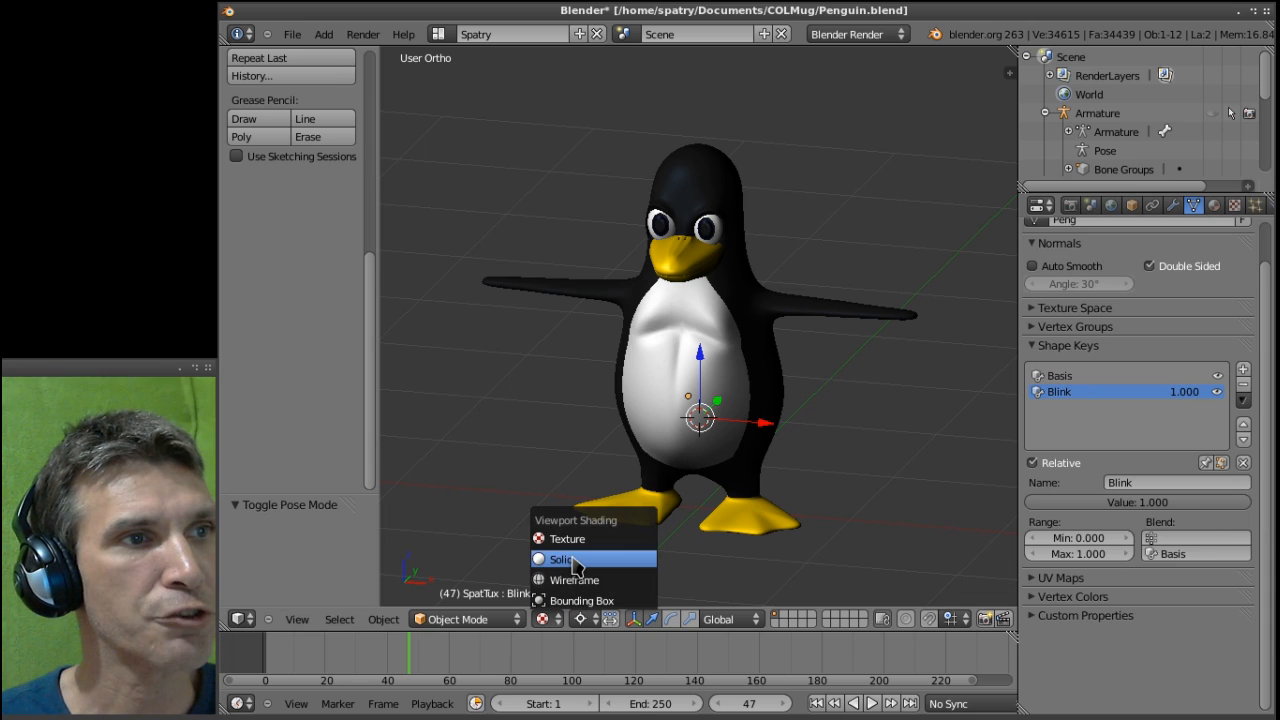
- Switch the viewport to Solid shading
left_click(561, 559)
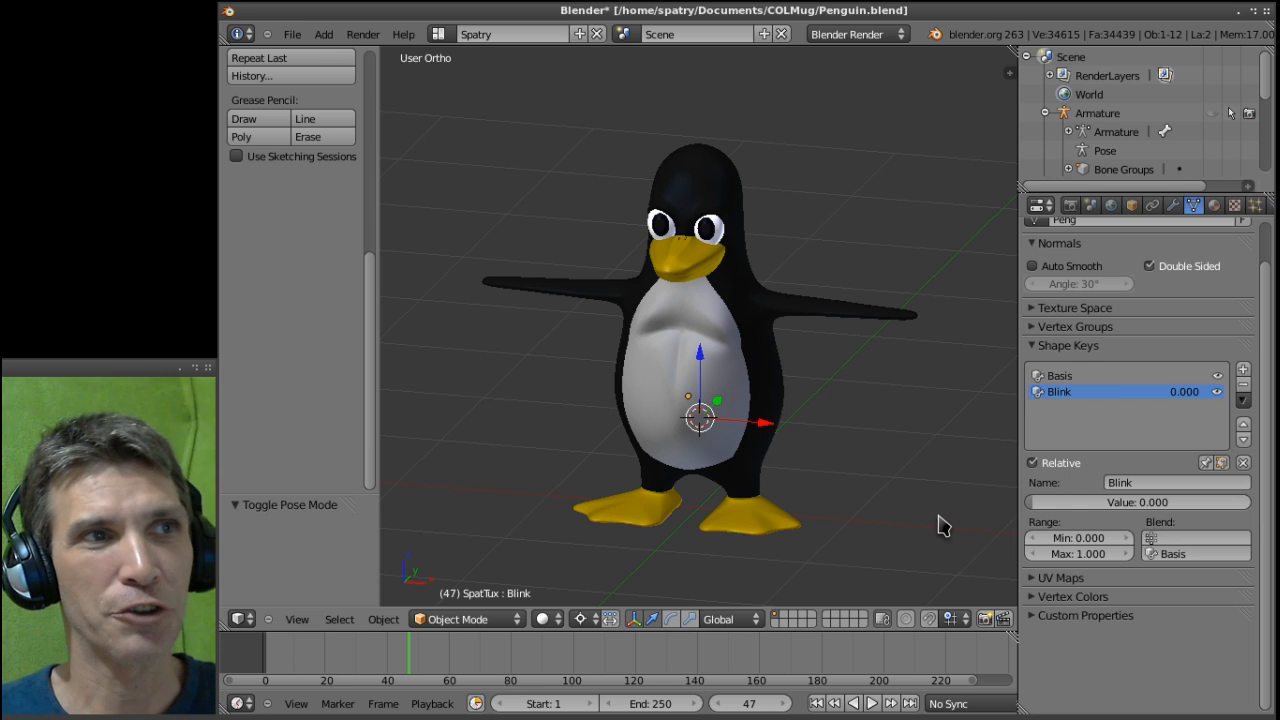
mouse_move(718, 547)
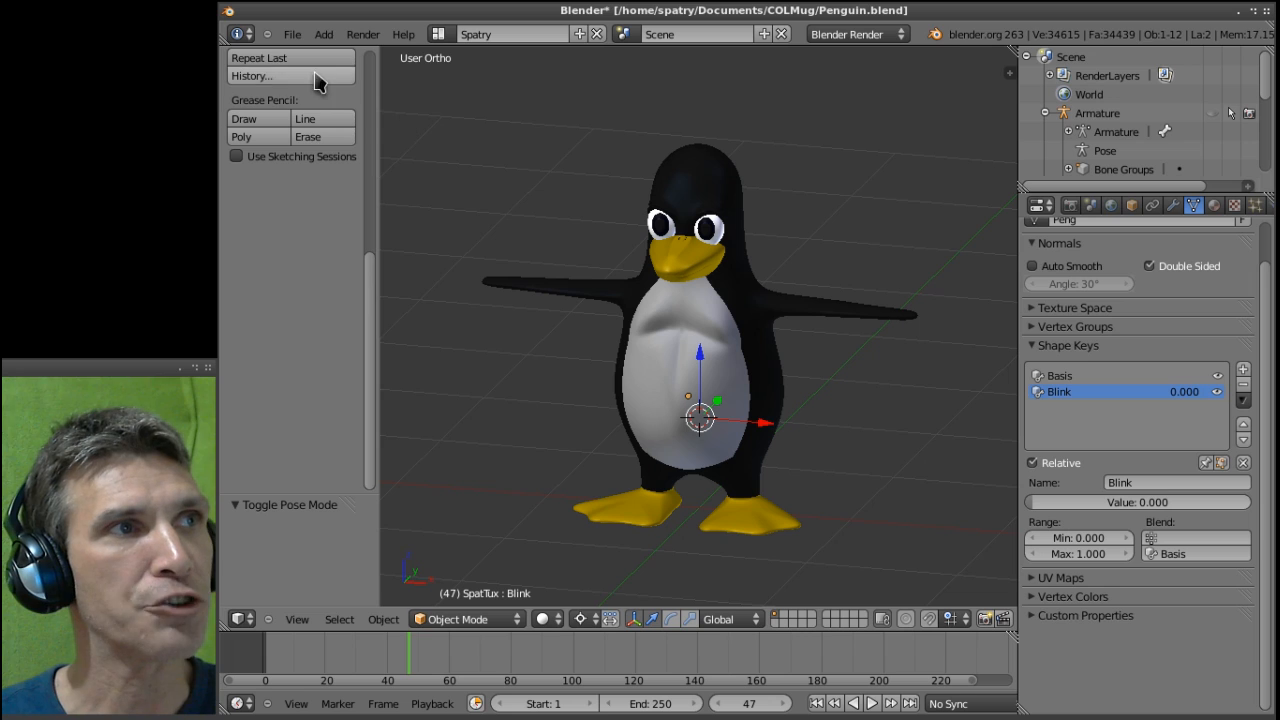
- Open msnbutterfly.blend from the recent files list
left_click(291, 33)
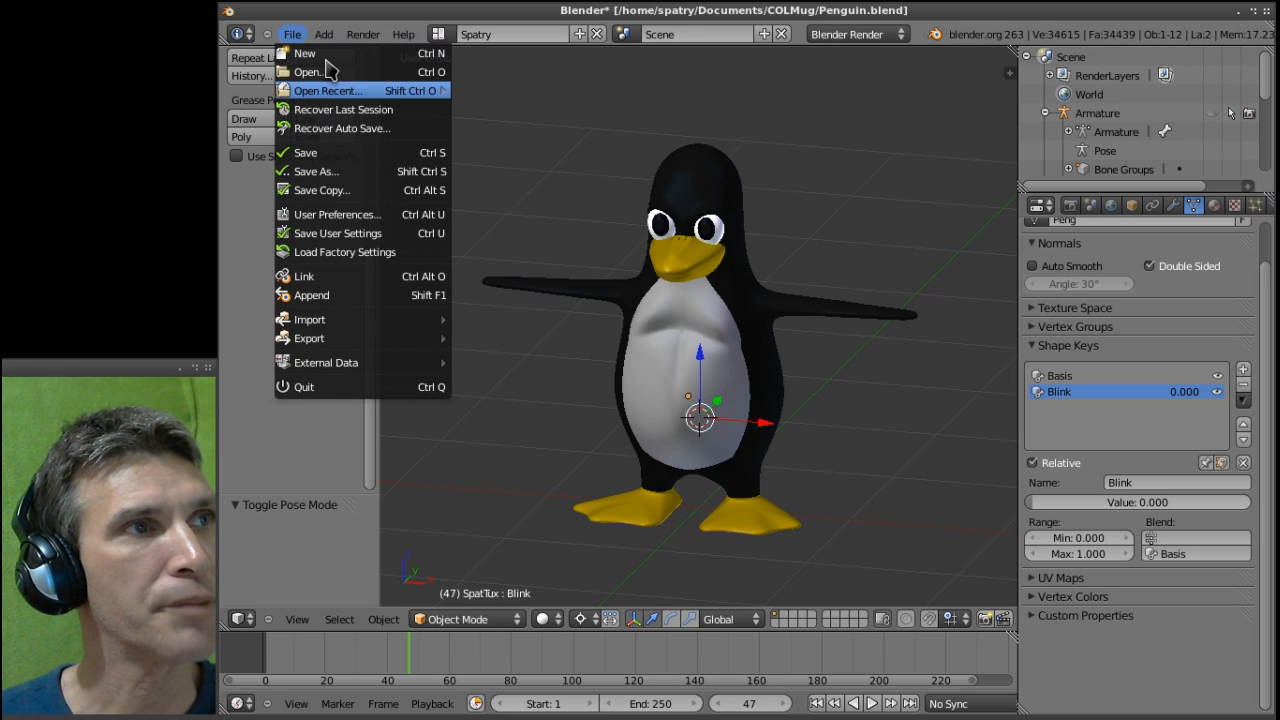
left_click(327, 90)
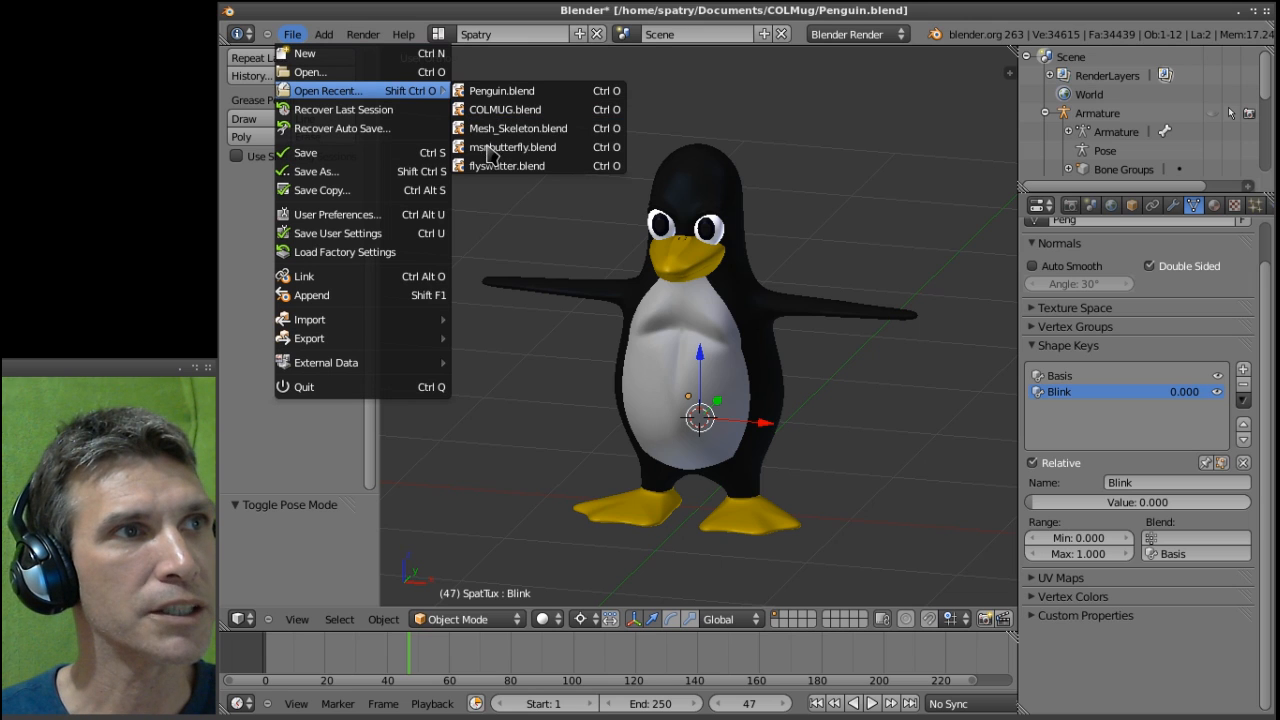
left_click(512, 147)
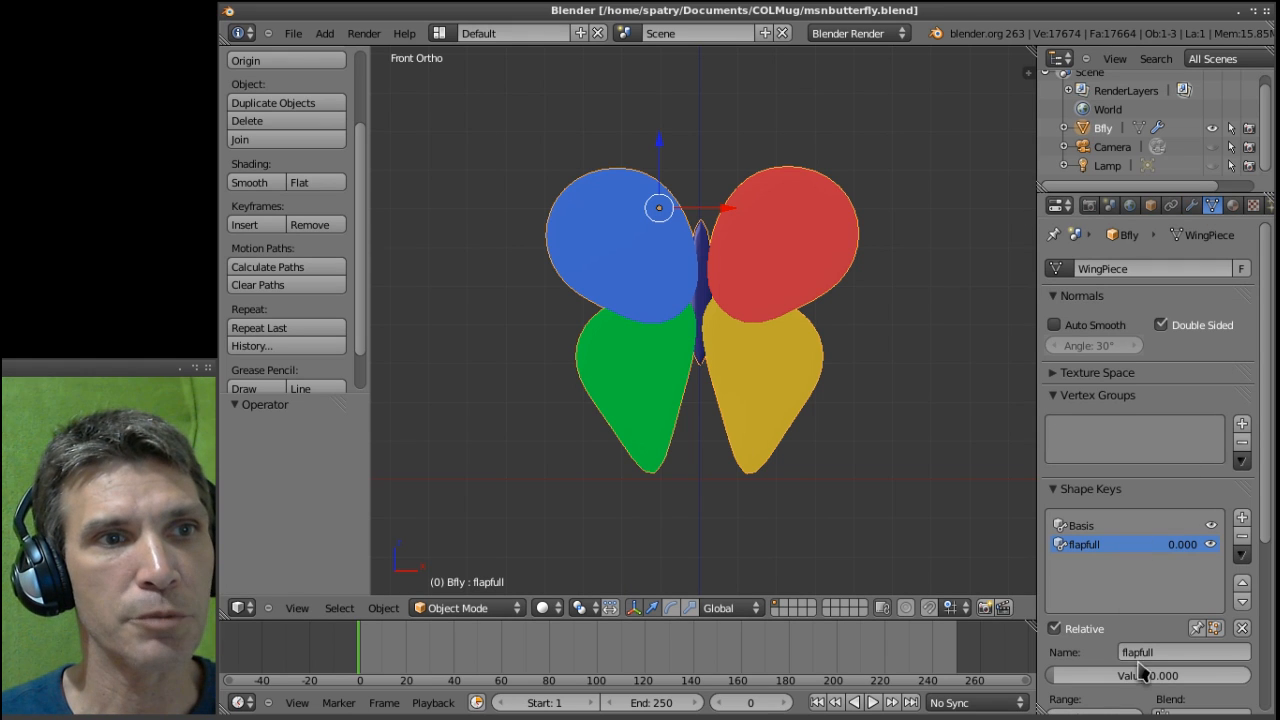
- Drive the flapfull shape key to 1 and back to 0, then select Basis and flapfull
left_click_drag(1140, 675, 1150, 675)
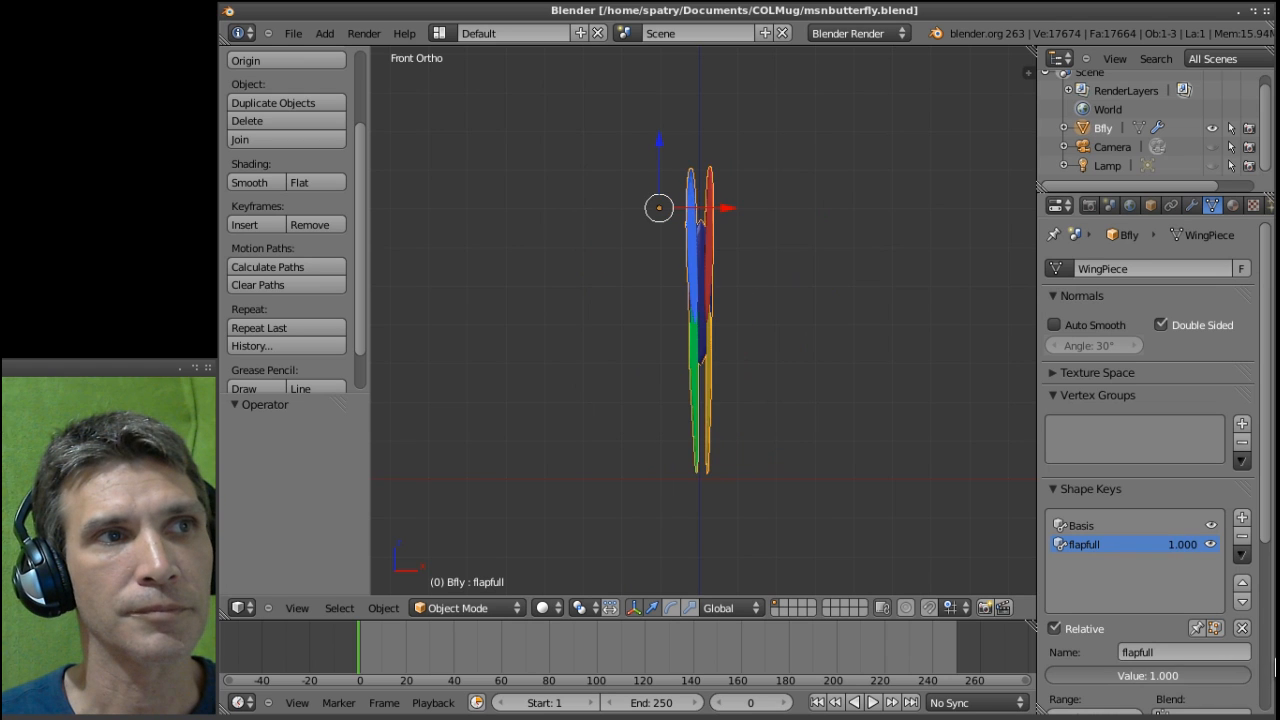
left_click_drag(1150, 675, 1050, 675)
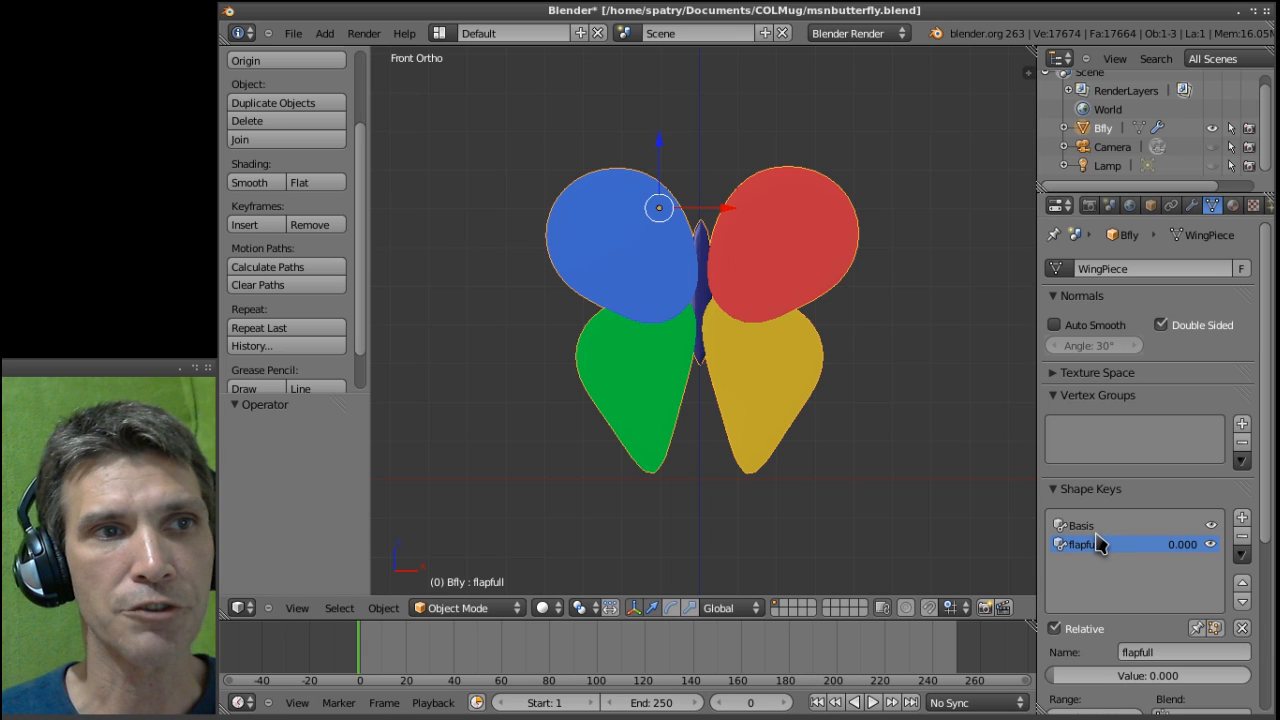
left_click(1085, 525)
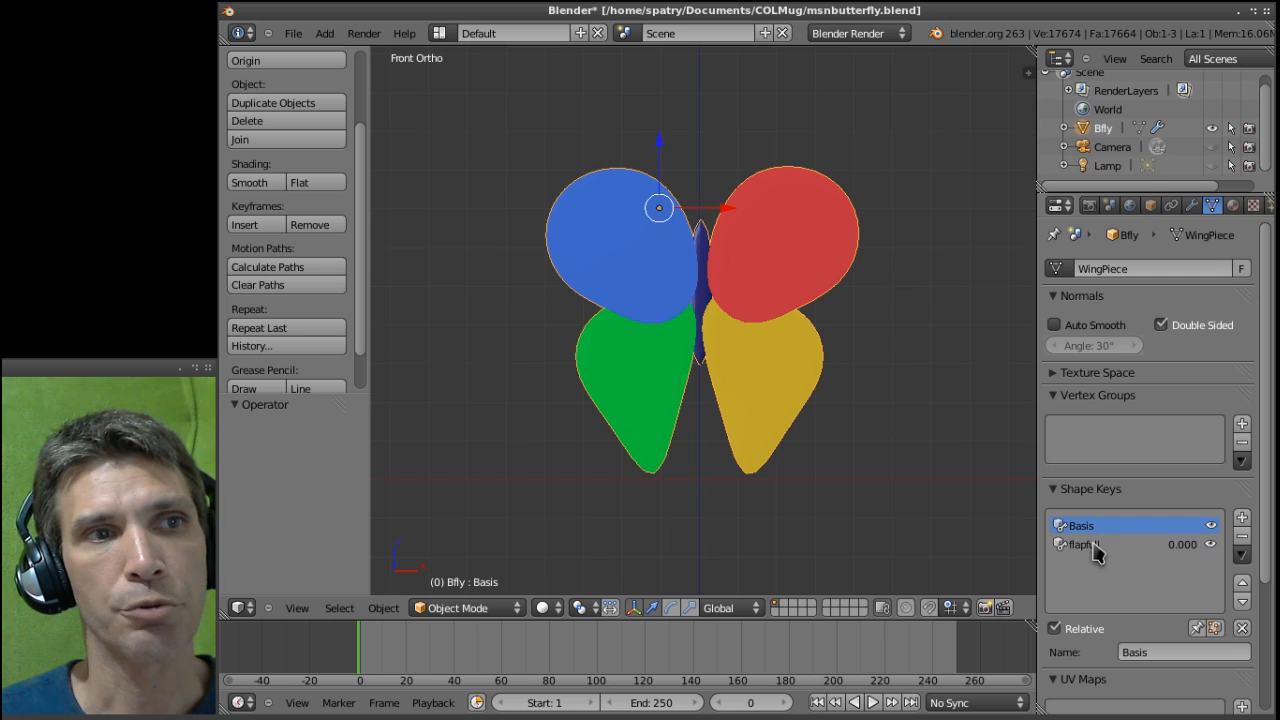
left_click(1100, 544)
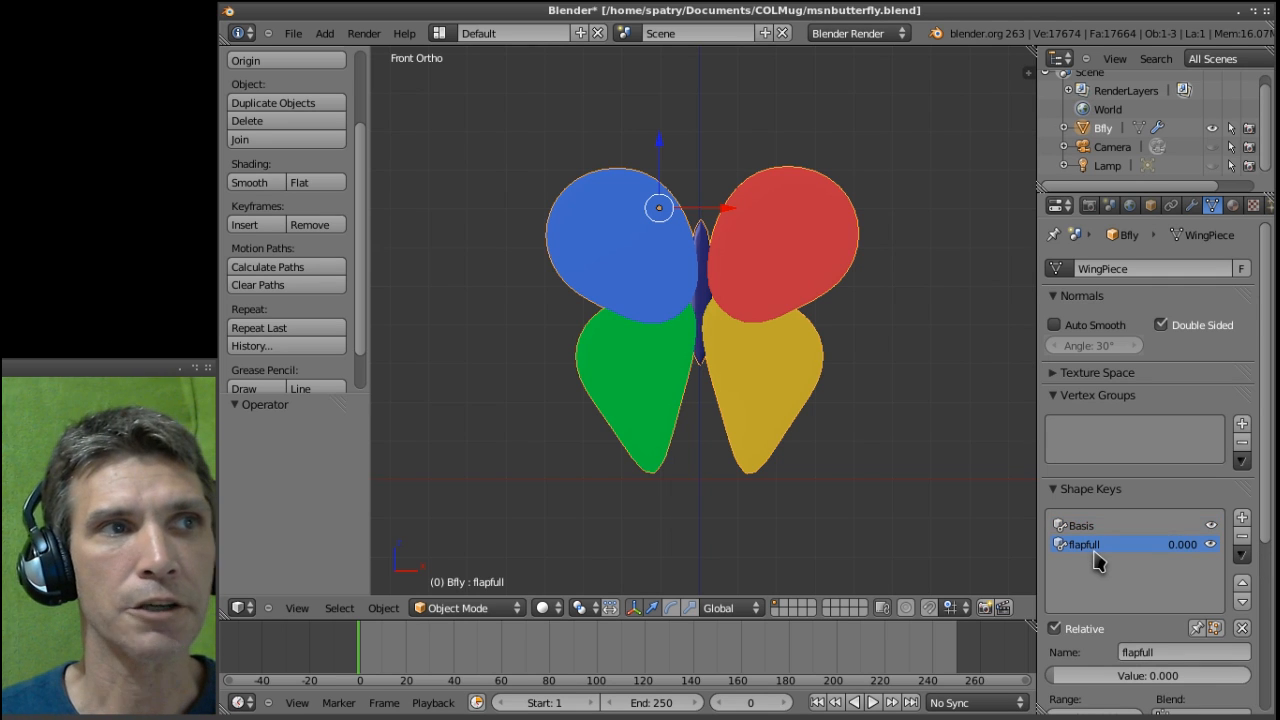